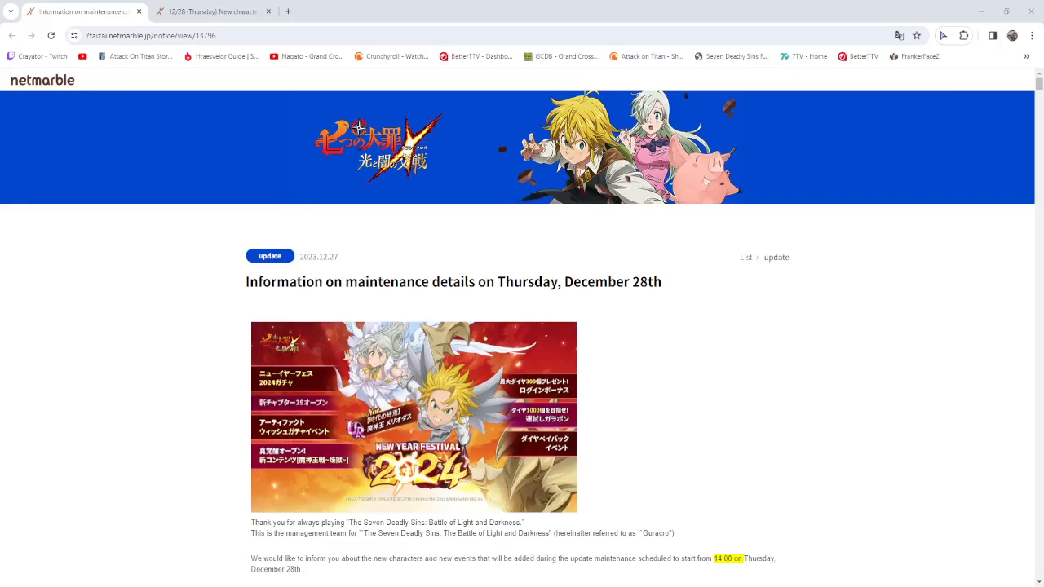
{"action": "scroll", "scroll_direction": "down", "scroll_amount": 3}
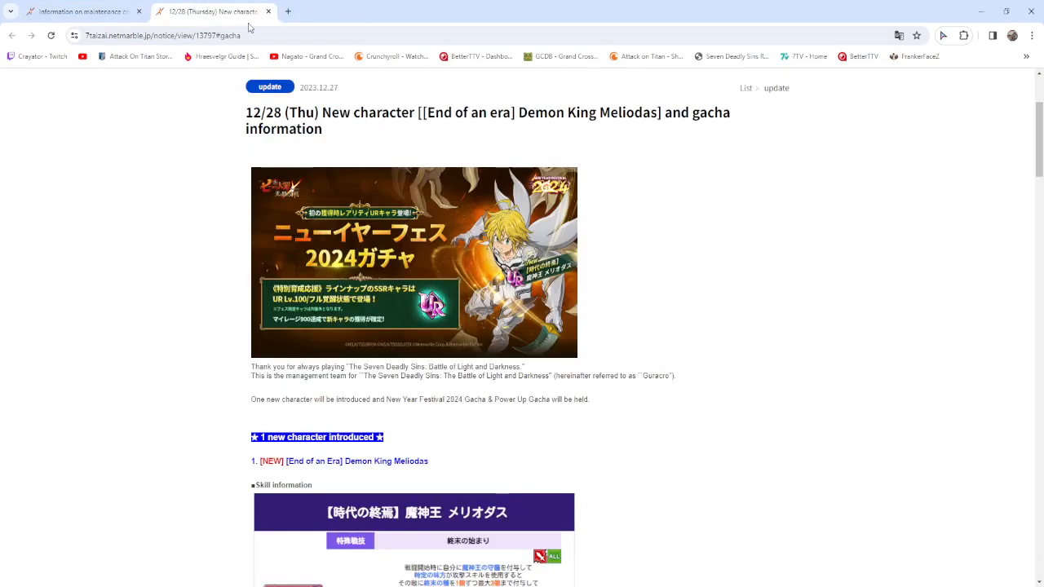
{"action": "scroll", "scroll_direction": "down", "scroll_amount": 3}
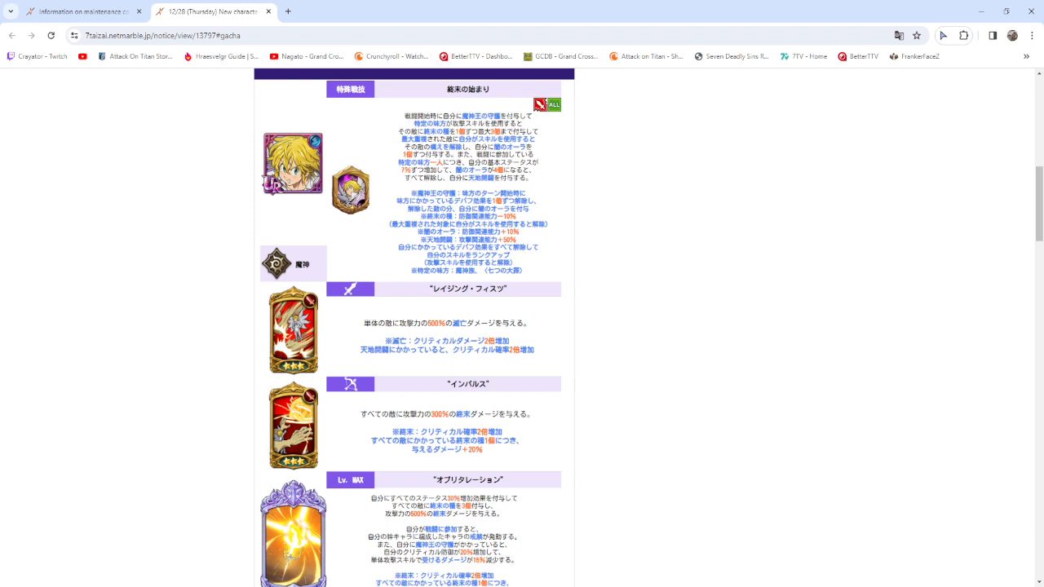
{"action": "mouse_move", "coordinate": [238, 182]}
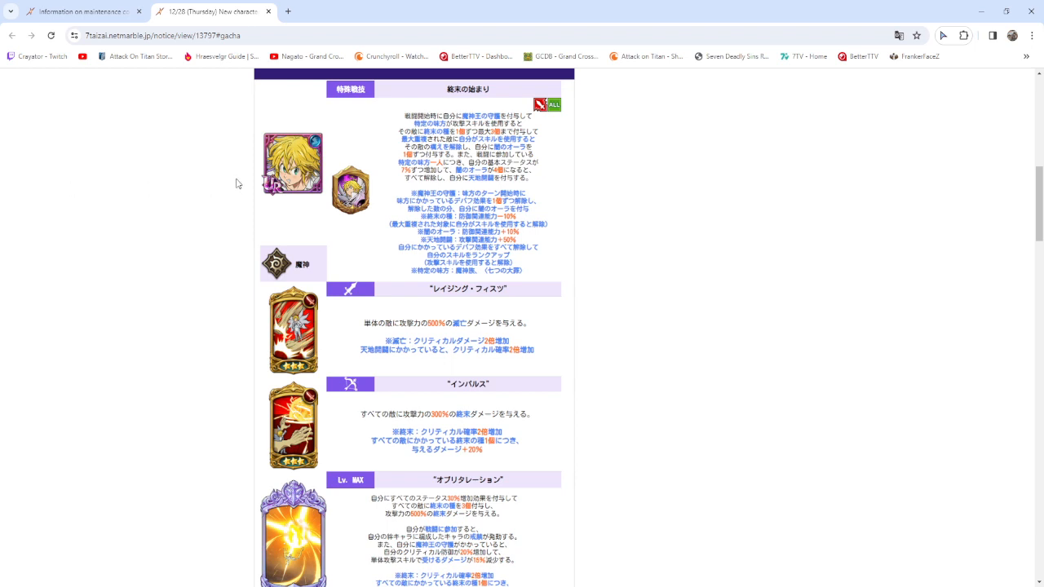
{"action": "scroll", "scroll_direction": "up", "scroll_amount": 3}
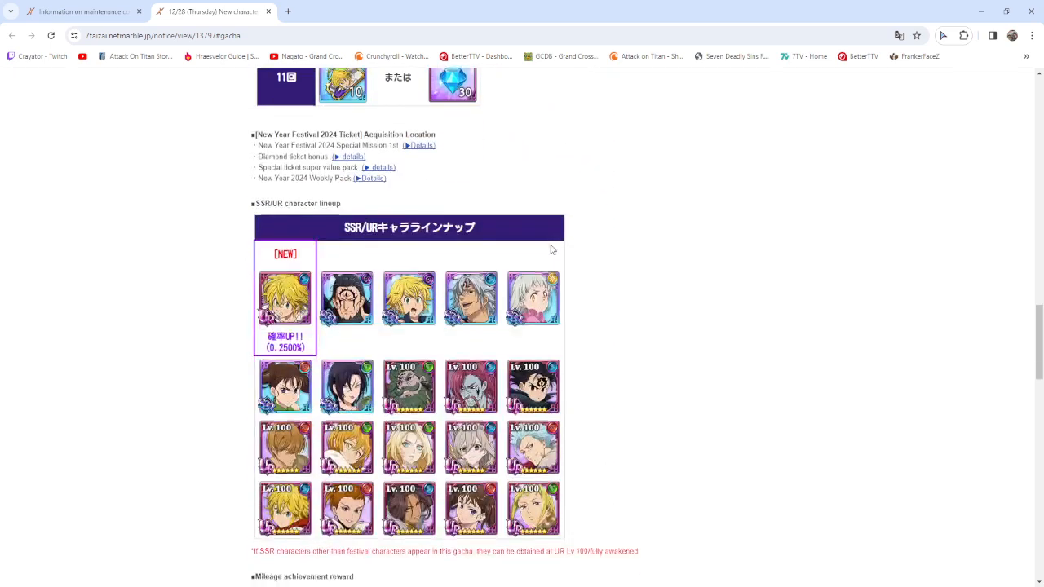
{"action": "scroll", "scroll_direction": "down", "scroll_amount": 3}
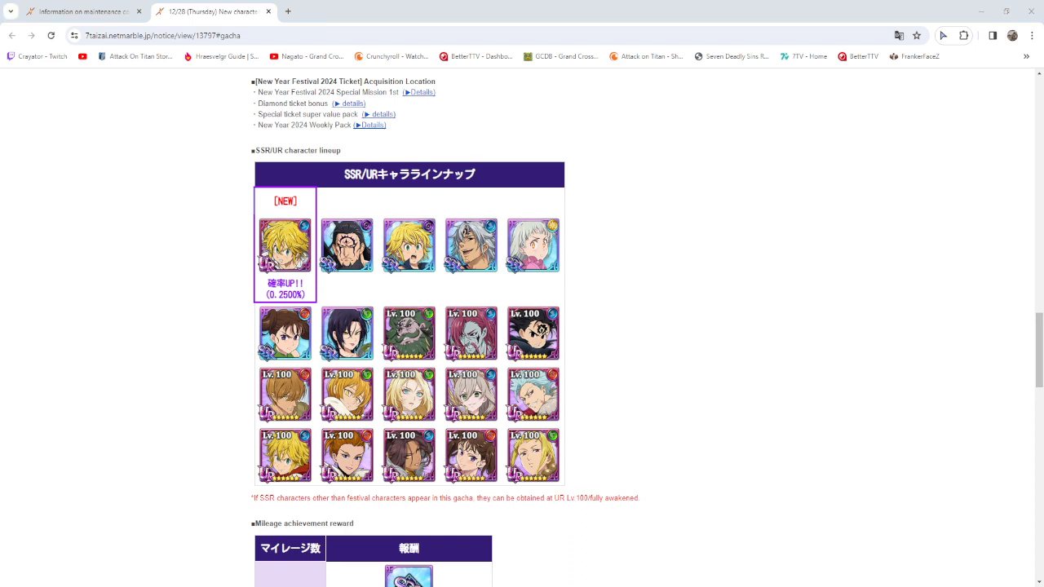
{"action": "scroll", "scroll_direction": "down", "scroll_amount": 3}
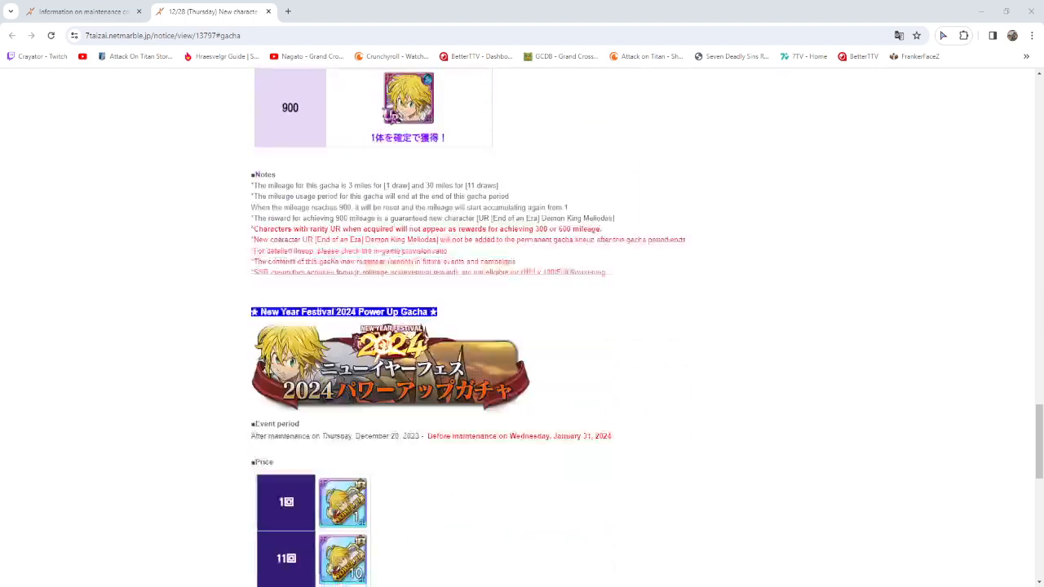
{"action": "scroll", "scroll_direction": "up", "scroll_amount": 3}
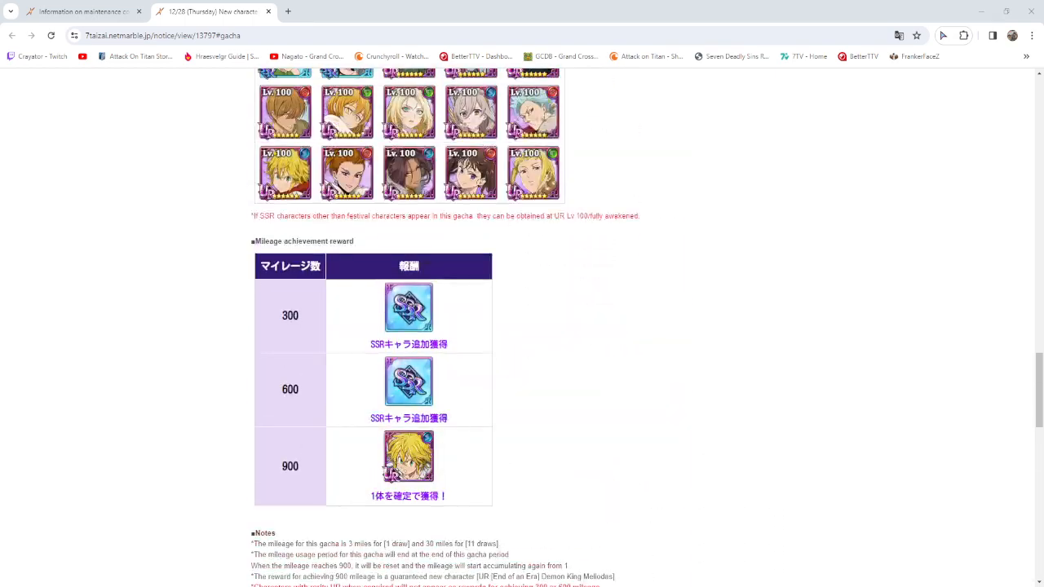
{"action": "scroll", "scroll_direction": "up", "scroll_amount": 3}
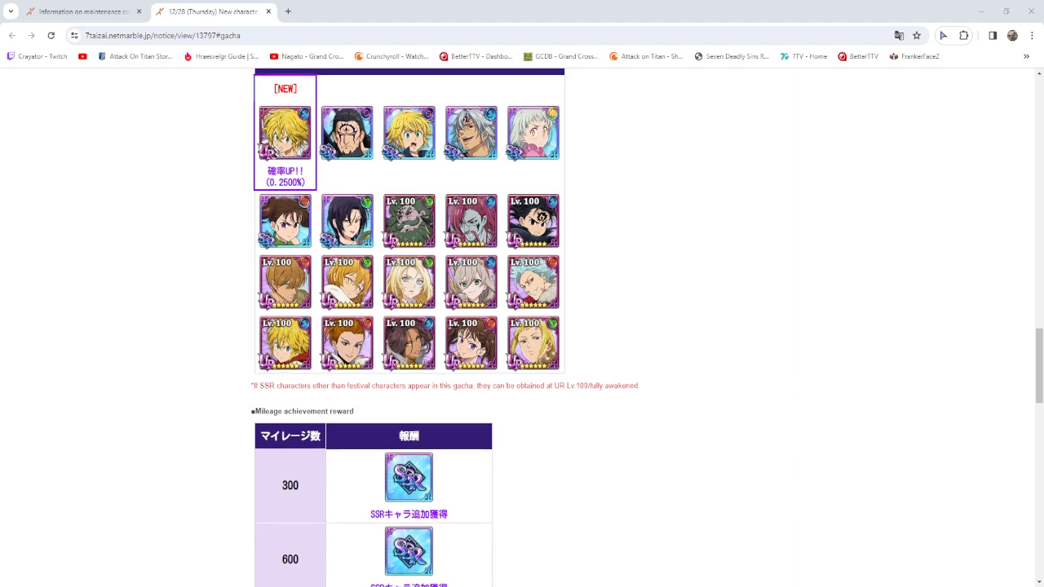
{"action": "scroll", "scroll_direction": "up", "scroll_amount": 3}
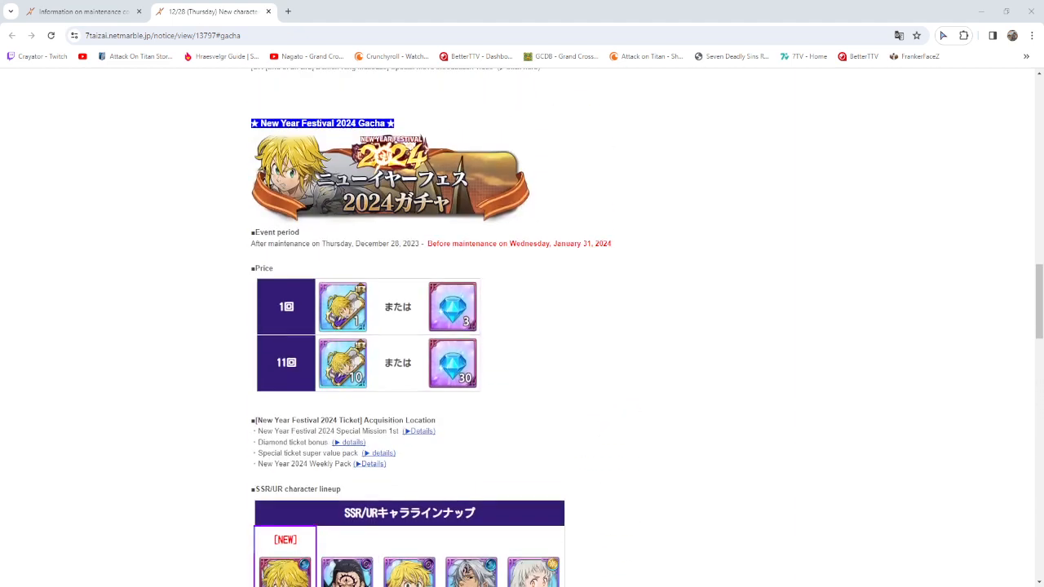
{"action": "scroll", "scroll_direction": "down", "scroll_amount": 3}
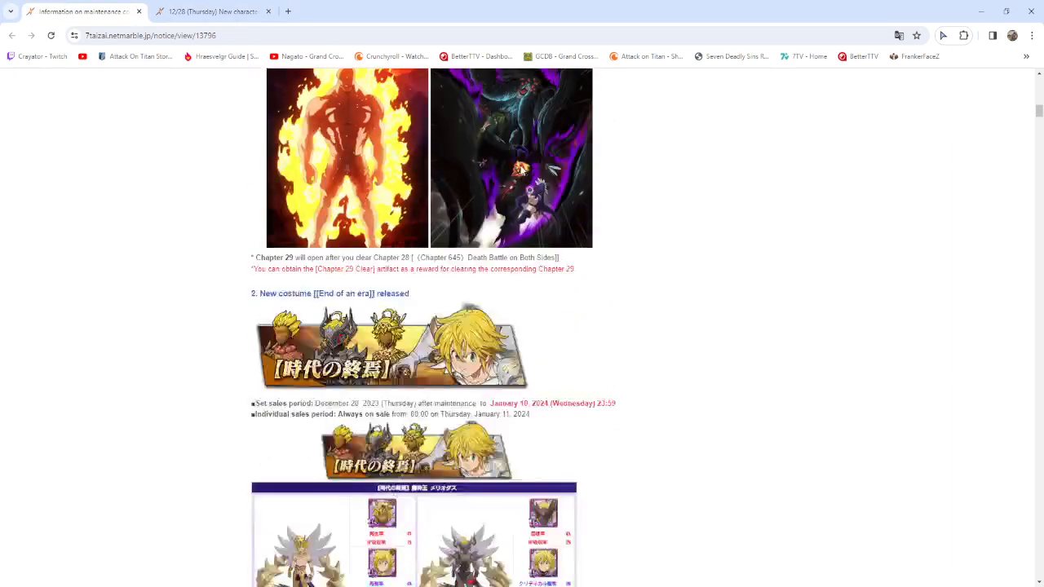
{"action": "scroll", "scroll_direction": "up", "scroll_amount": 3}
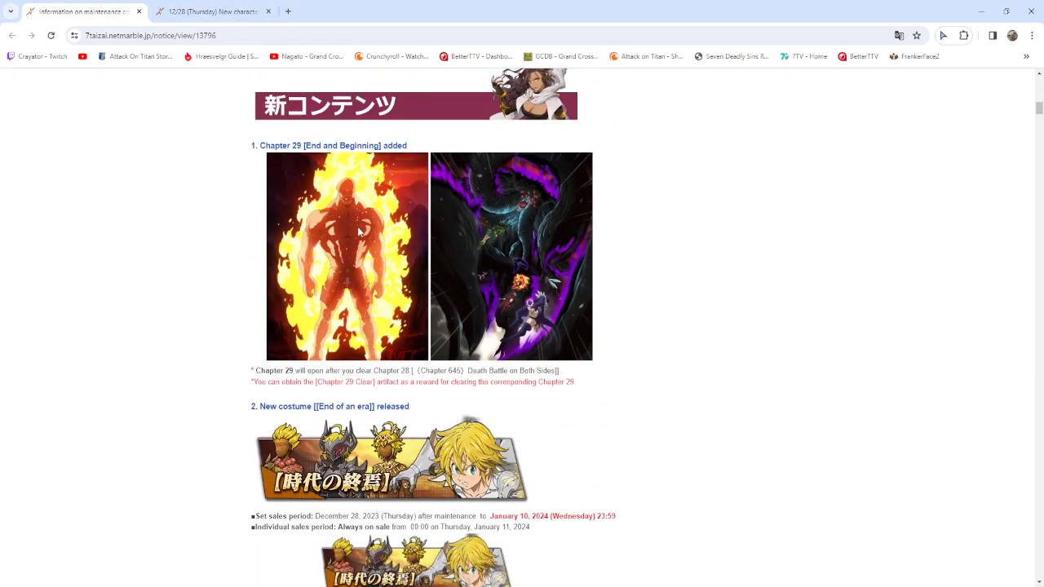
{"action": "scroll", "scroll_direction": "down", "scroll_amount": 3}
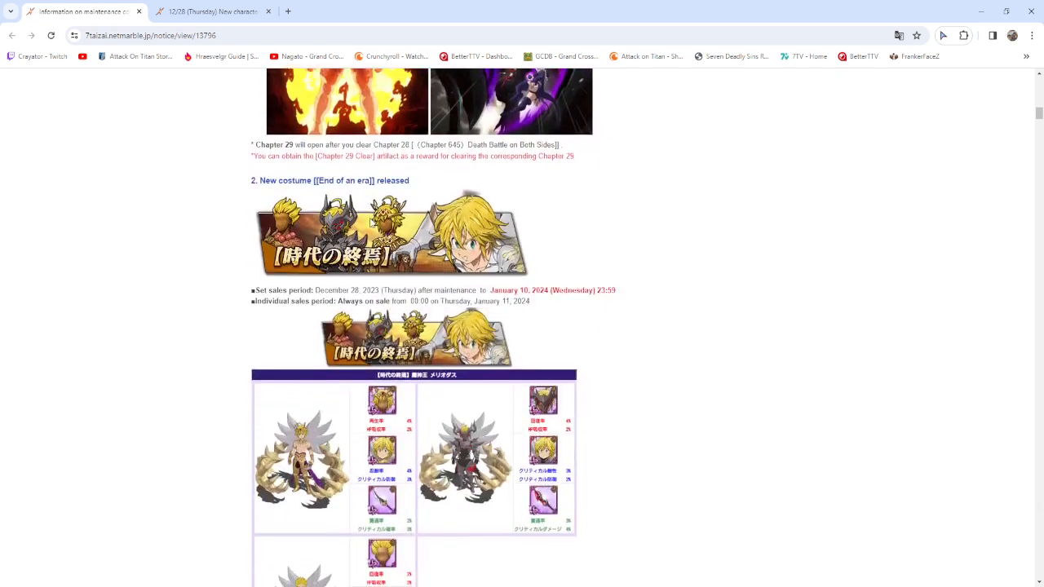
{"action": "scroll", "scroll_direction": "down", "scroll_amount": 3}
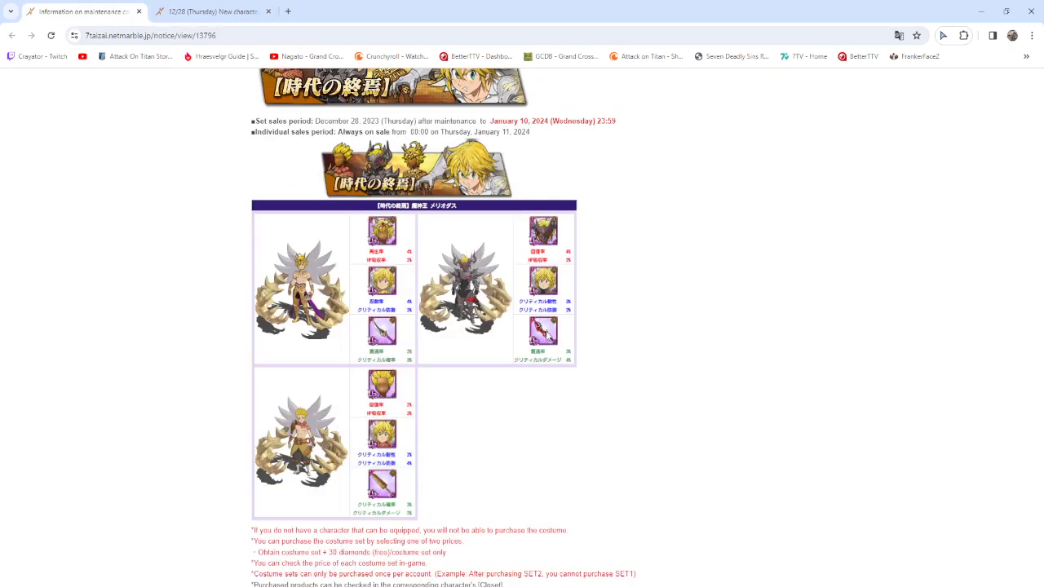
{"action": "scroll", "scroll_direction": "down", "scroll_amount": 3}
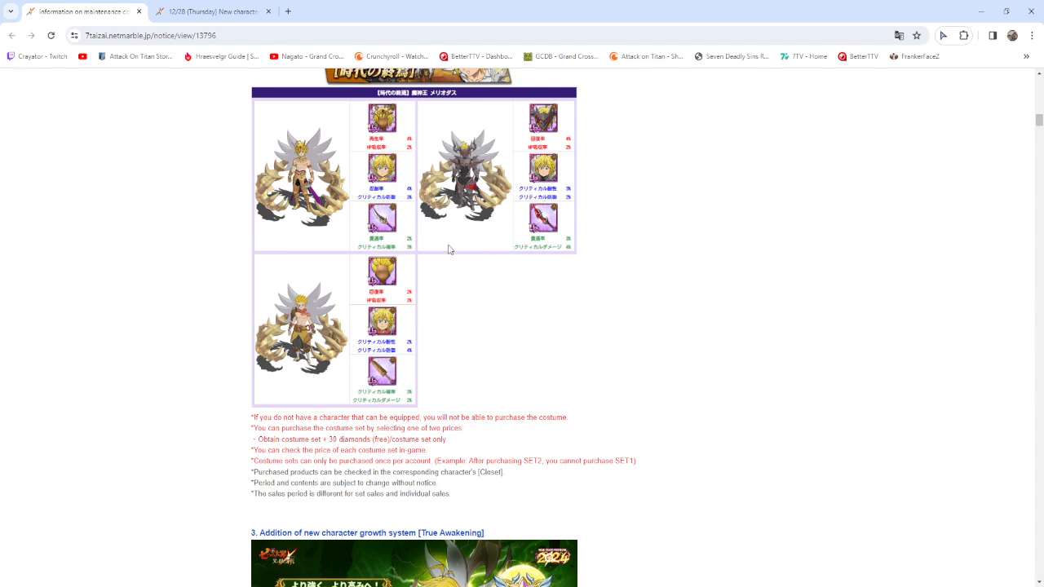
{"action": "scroll", "scroll_direction": "down", "scroll_amount": 3}
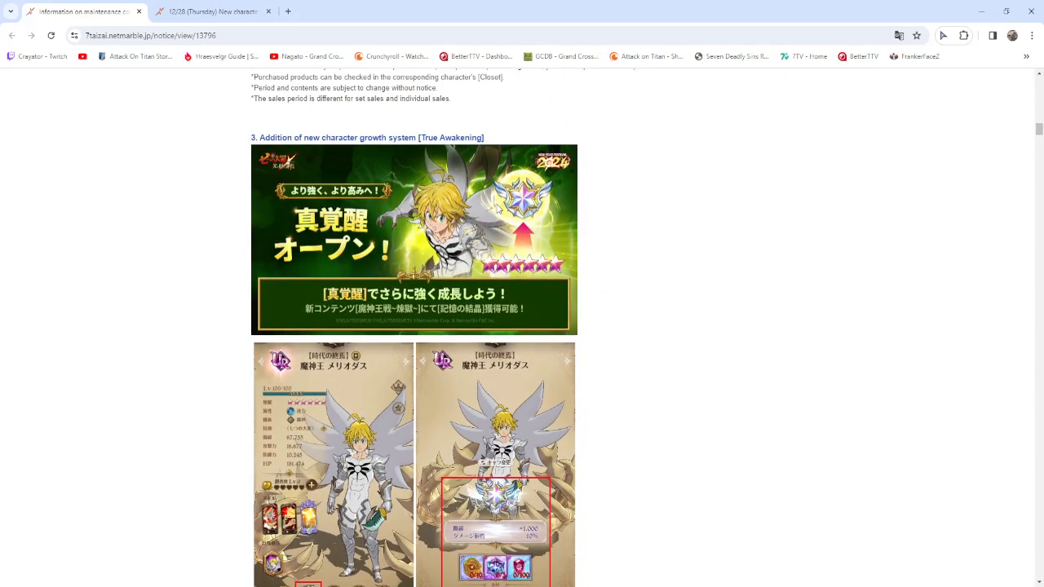
{"action": "scroll", "scroll_direction": "down", "scroll_amount": 3}
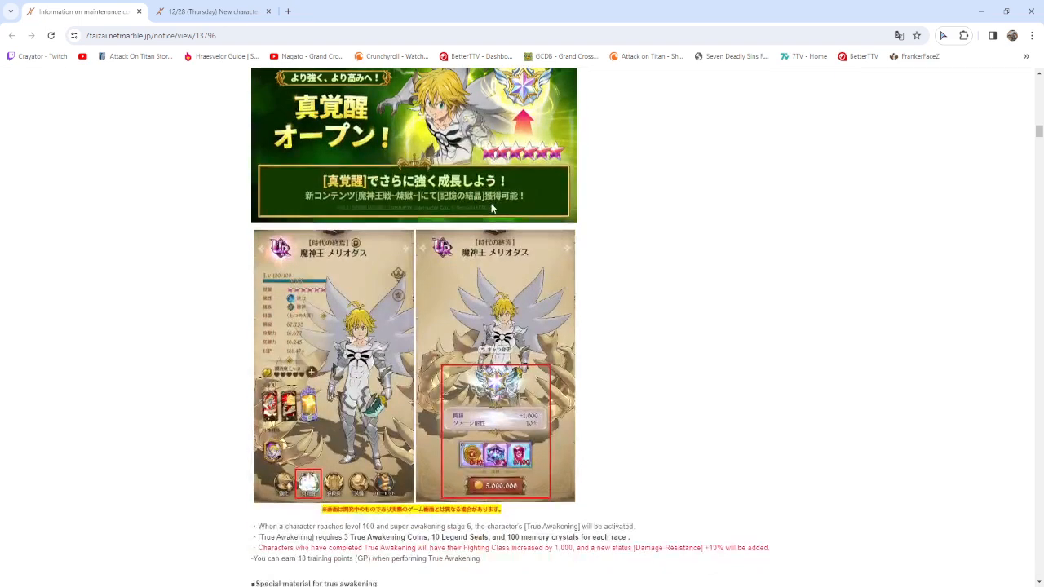
{"action": "scroll", "scroll_direction": "down", "scroll_amount": 3}
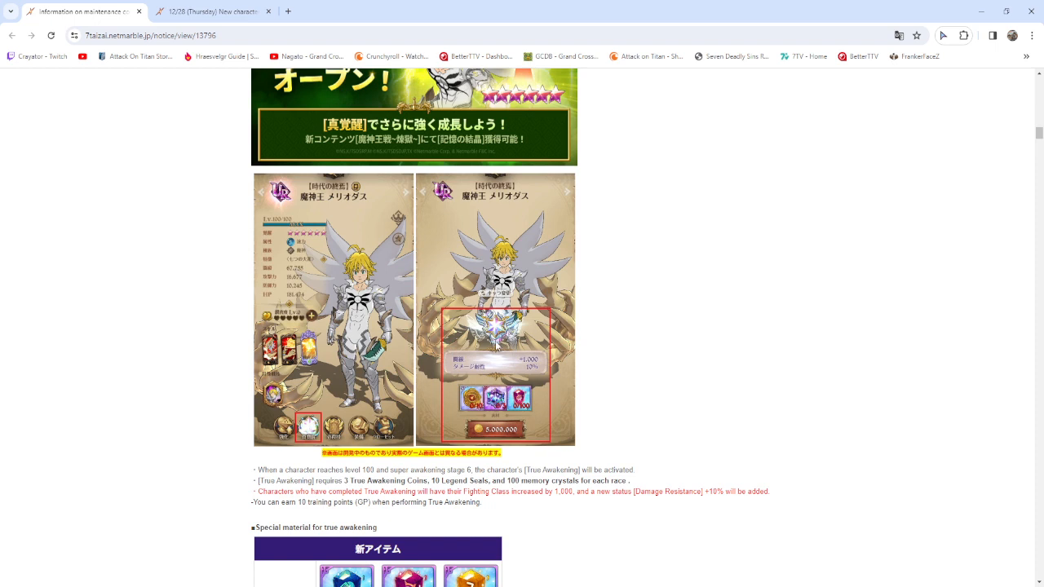
{"action": "mouse_move", "coordinate": [721, 280]}
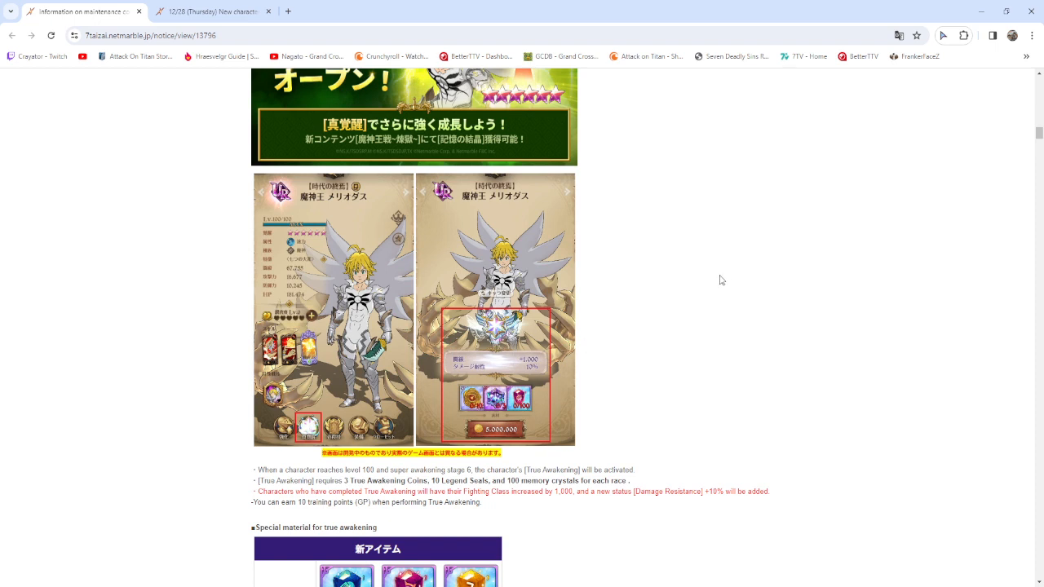
{"action": "mouse_move", "coordinate": [718, 293]}
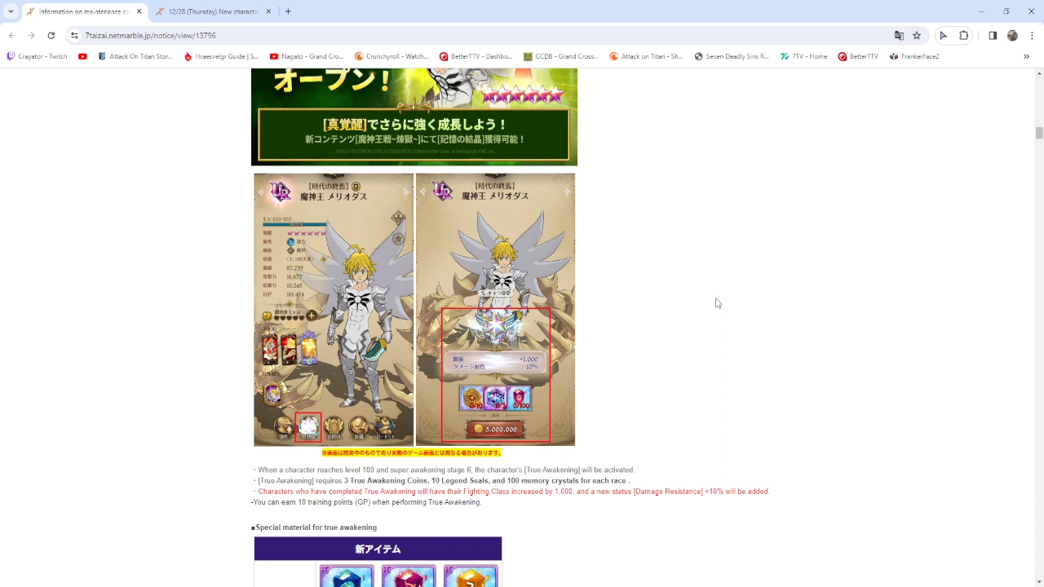
{"action": "scroll", "scroll_direction": "down", "scroll_amount": 3}
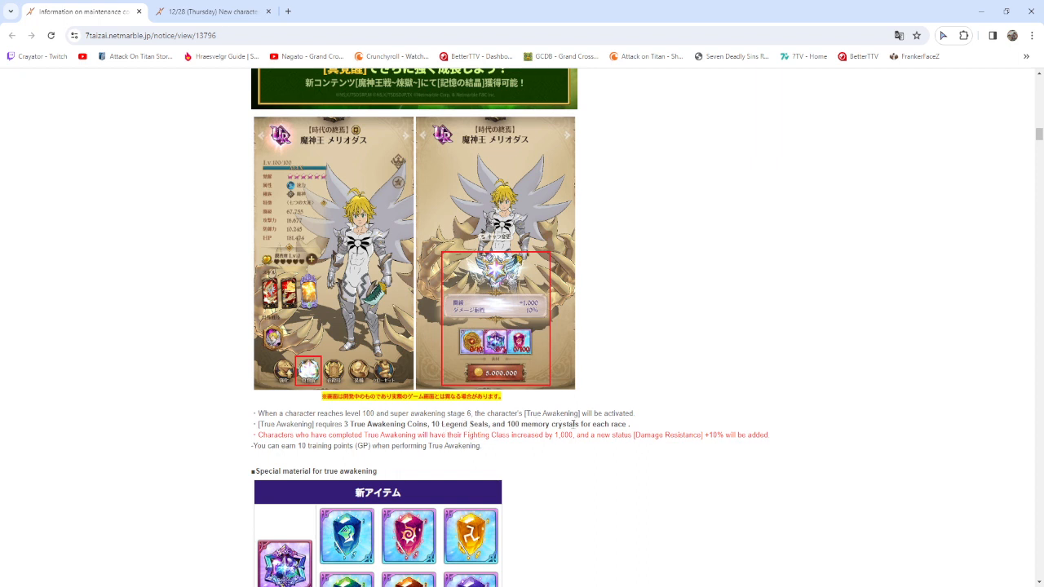
{"action": "mouse_move", "coordinate": [295, 447]}
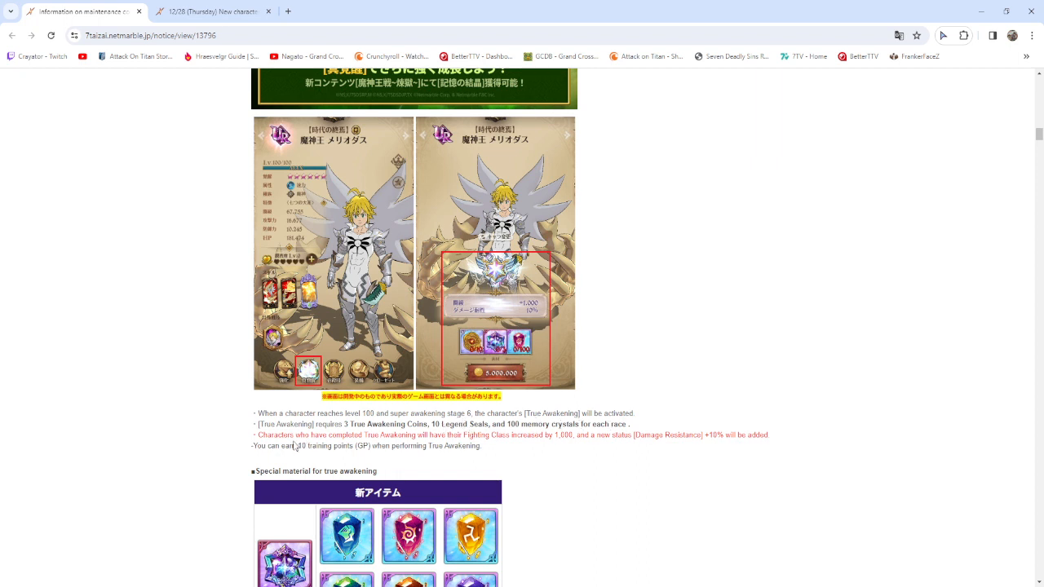
{"action": "scroll", "scroll_direction": "down", "scroll_amount": 3}
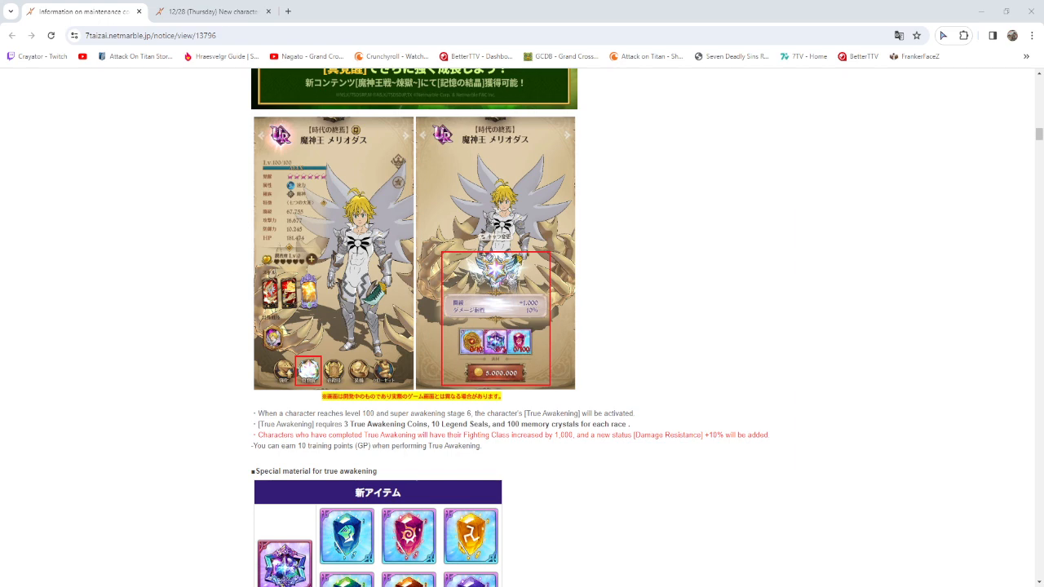
{"action": "scroll", "scroll_direction": "down", "scroll_amount": 3}
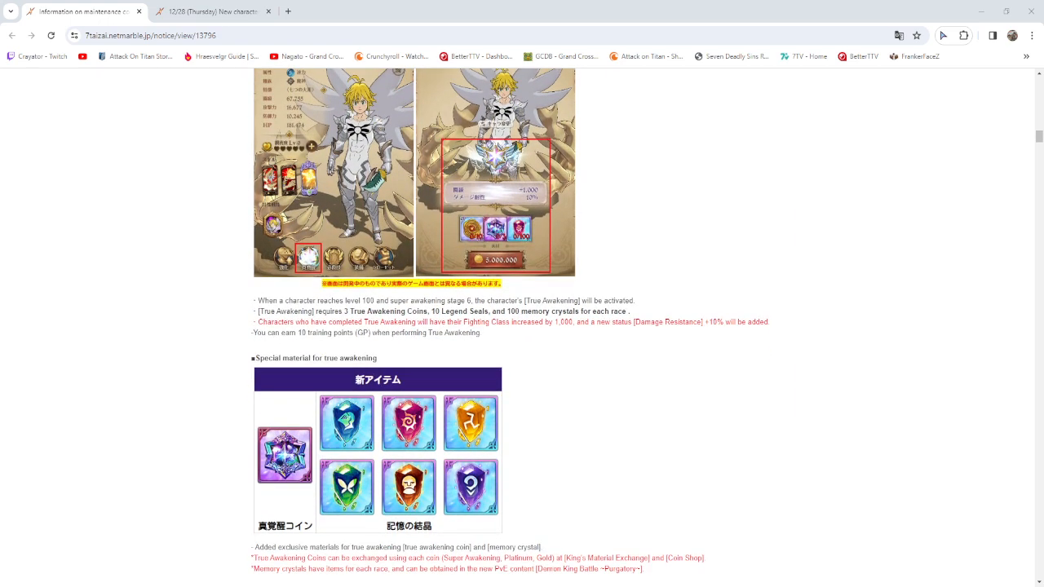
{"action": "scroll", "scroll_direction": "down", "scroll_amount": 3}
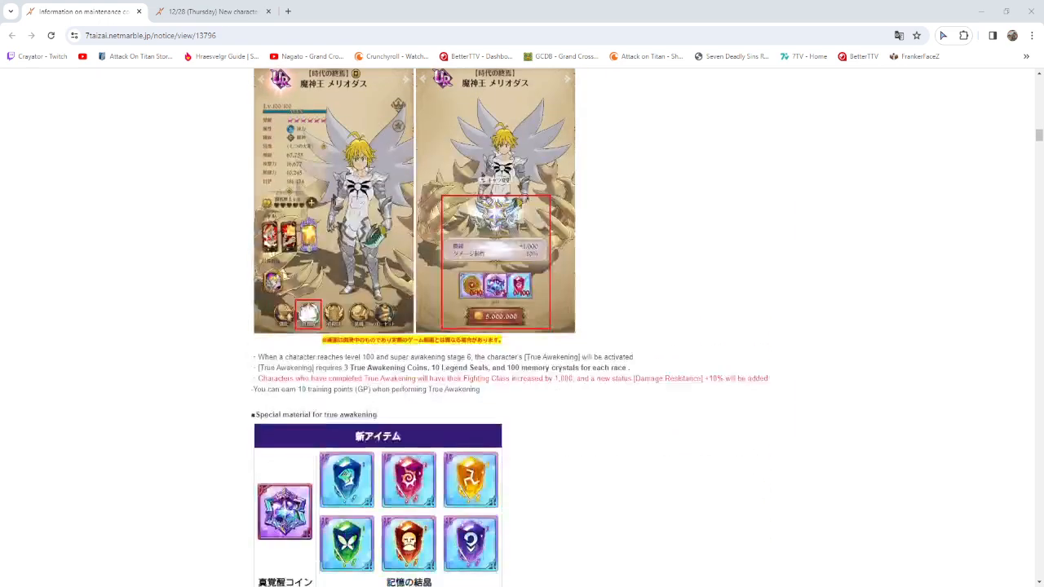
{"action": "scroll", "scroll_direction": "down", "scroll_amount": 3}
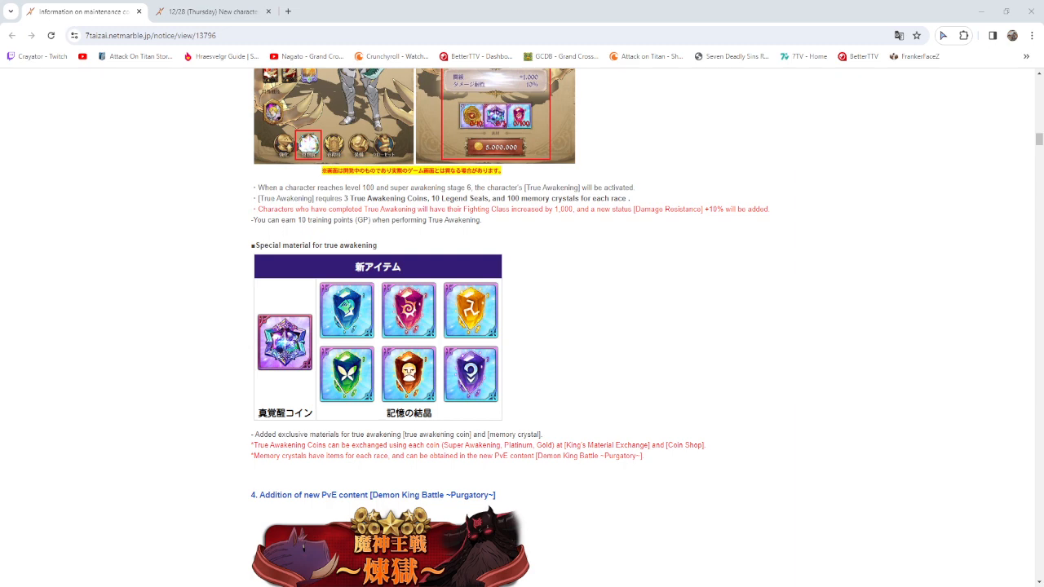
{"action": "scroll", "scroll_direction": "down", "scroll_amount": 3}
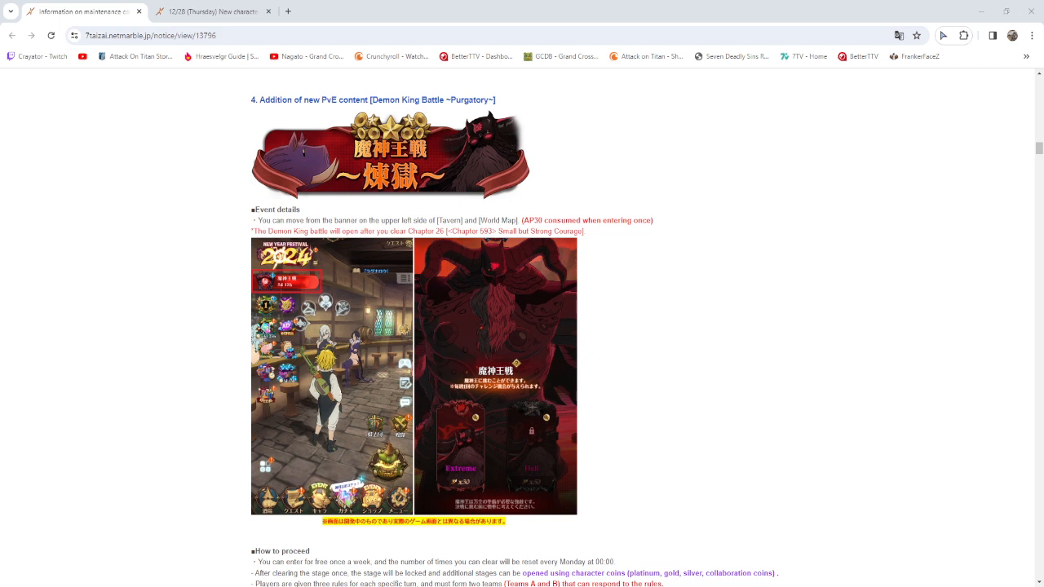
{"action": "scroll", "scroll_direction": "down", "scroll_amount": 3}
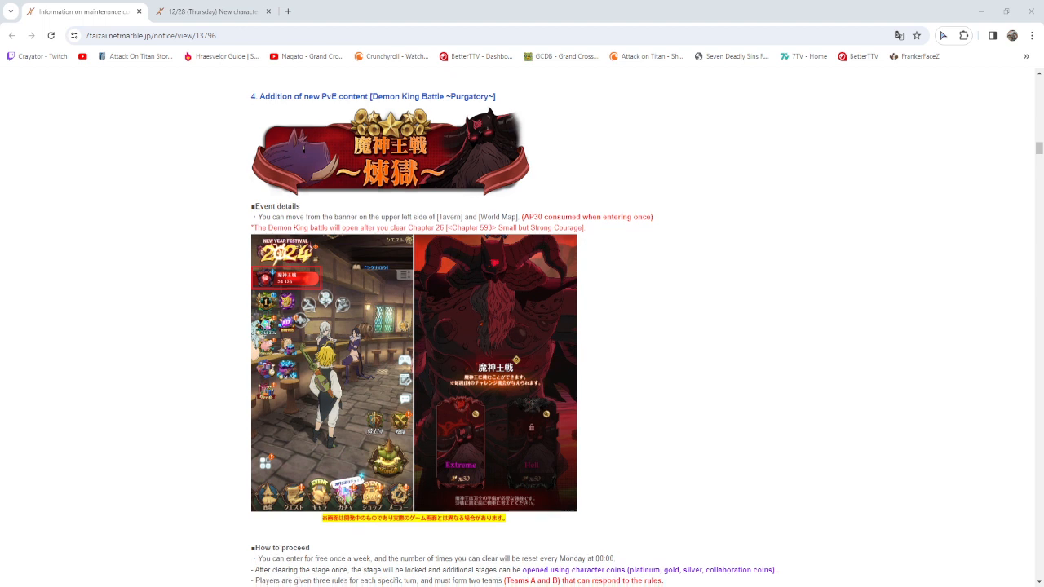
{"action": "scroll", "scroll_direction": "down", "scroll_amount": 3}
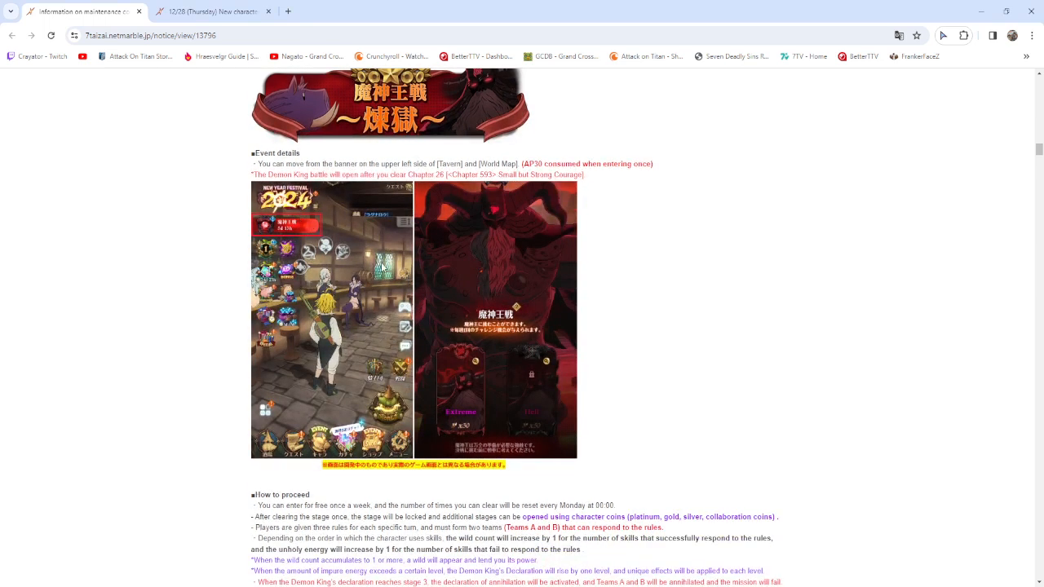
{"action": "scroll", "scroll_direction": "down", "scroll_amount": 3}
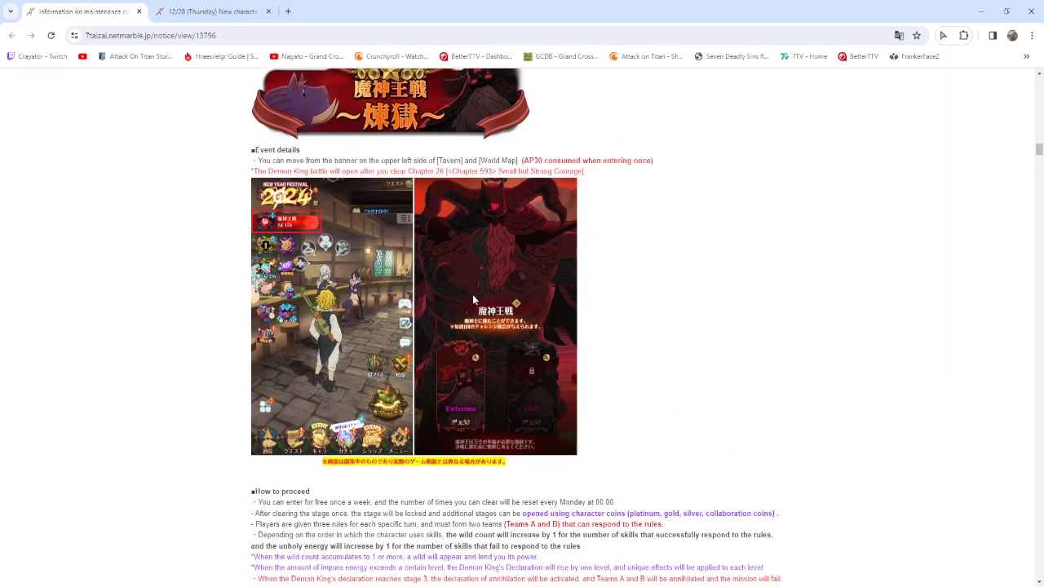
{"action": "scroll", "scroll_direction": "down", "scroll_amount": 3}
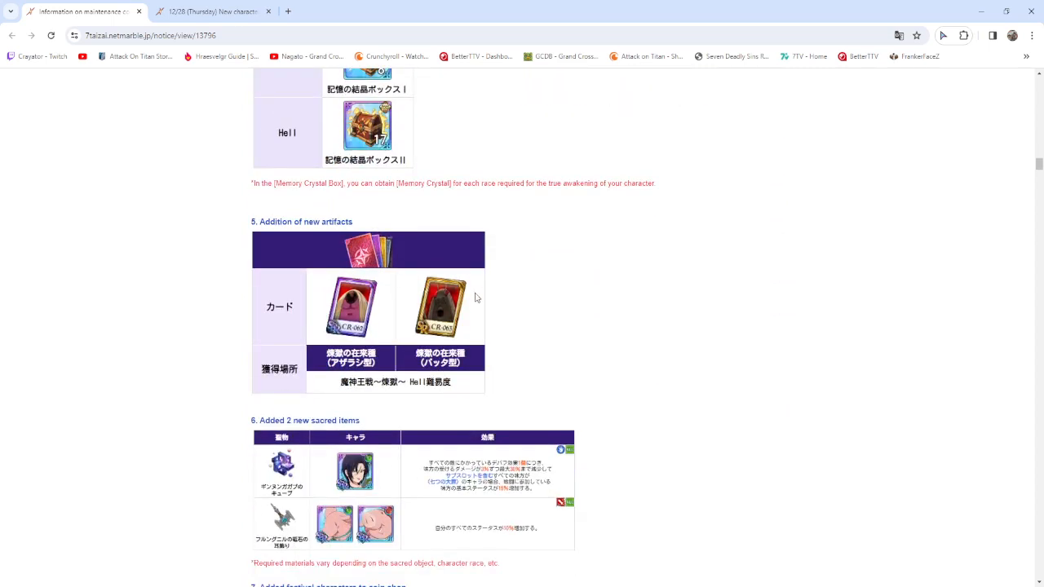
{"action": "mouse_move", "coordinate": [388, 283]}
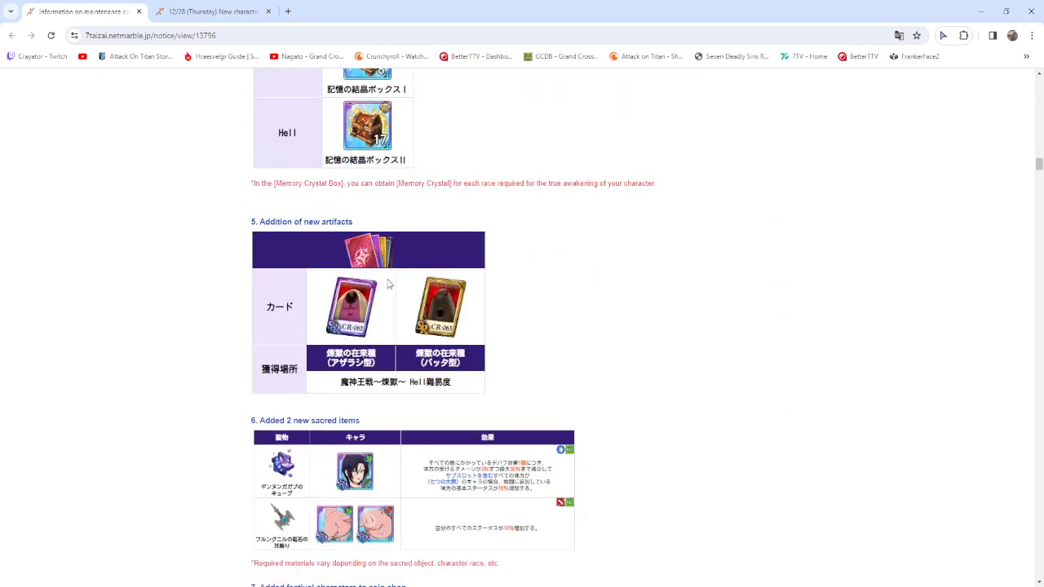
{"action": "mouse_move", "coordinate": [411, 305]}
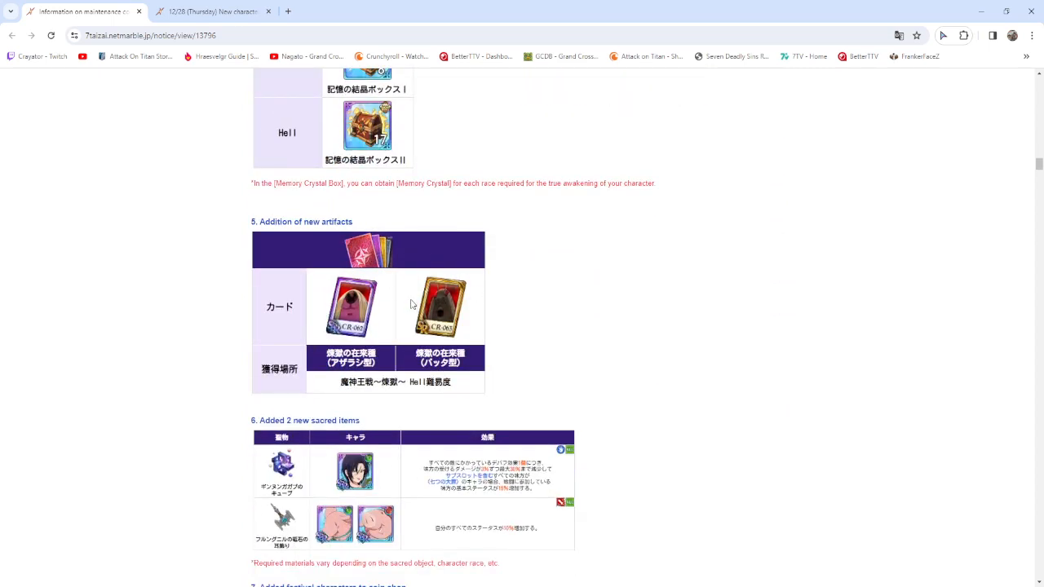
{"action": "scroll", "scroll_direction": "down", "scroll_amount": 3}
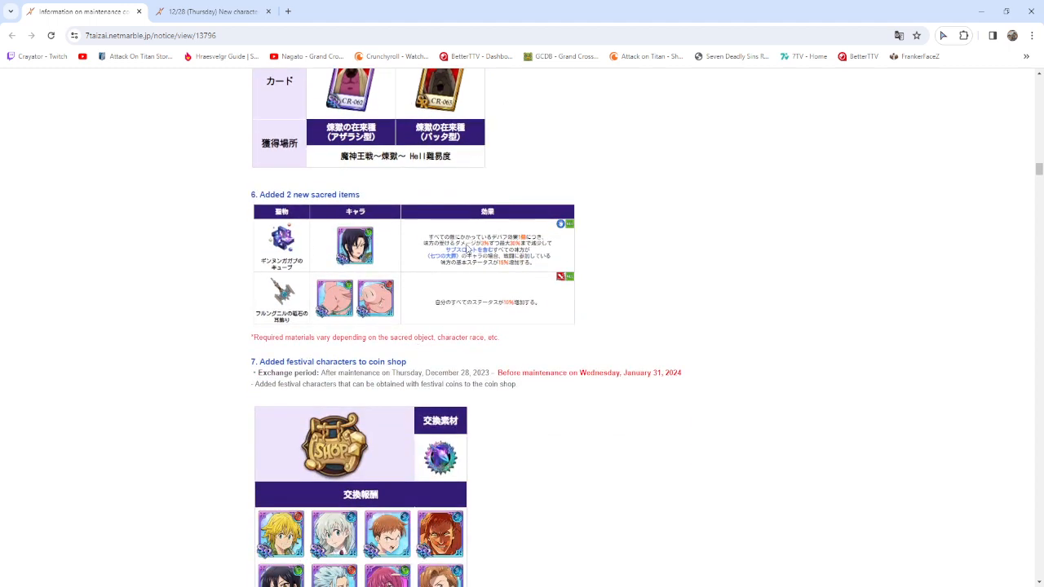
{"action": "mouse_move", "coordinate": [532, 251]}
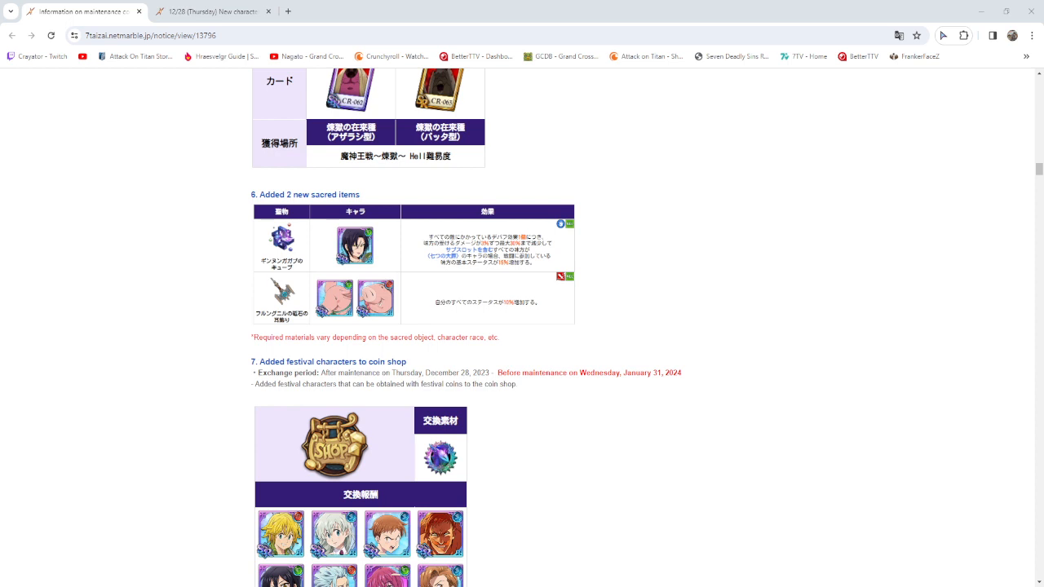
{"action": "scroll", "scroll_direction": "down", "scroll_amount": 3}
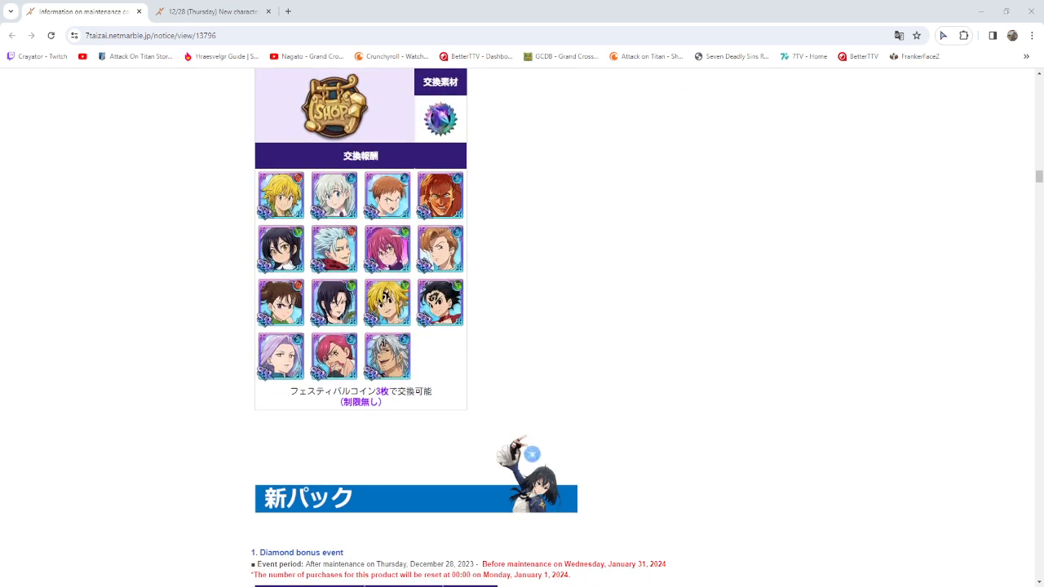
{"action": "scroll", "scroll_direction": "down", "scroll_amount": 3}
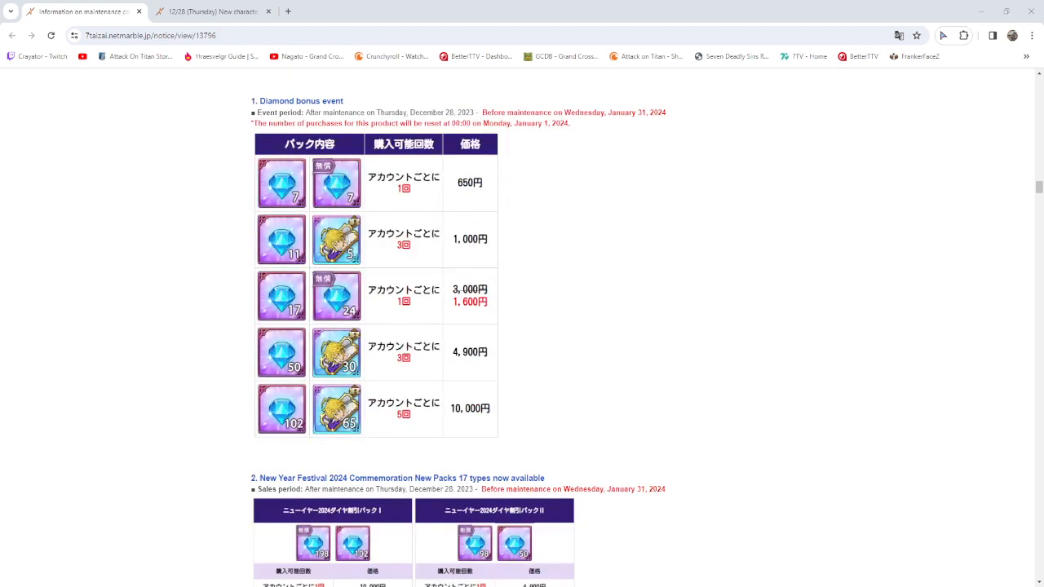
{"action": "scroll", "scroll_direction": "down", "scroll_amount": 3}
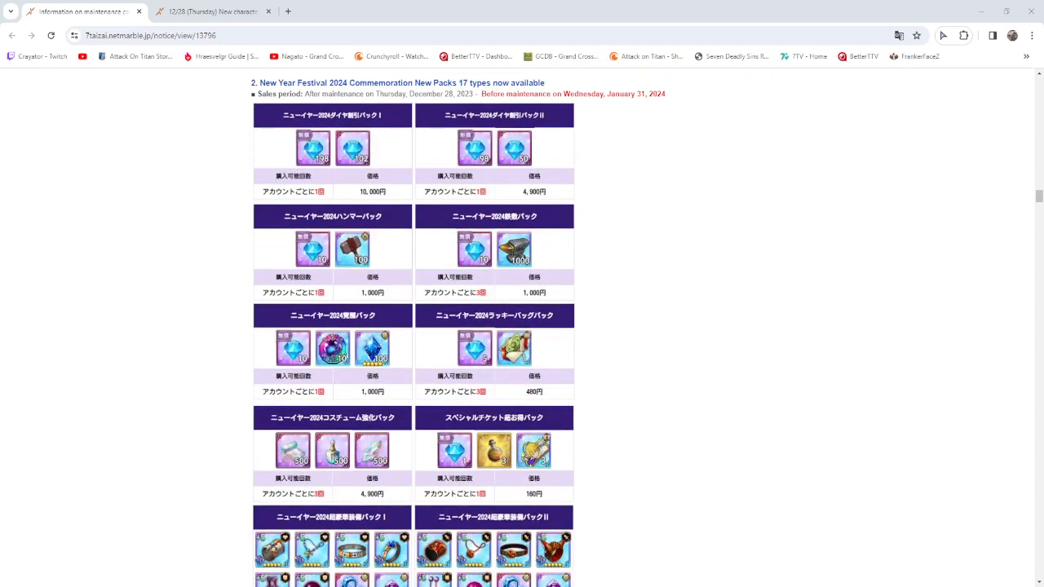
{"action": "scroll", "scroll_direction": "down", "scroll_amount": 3}
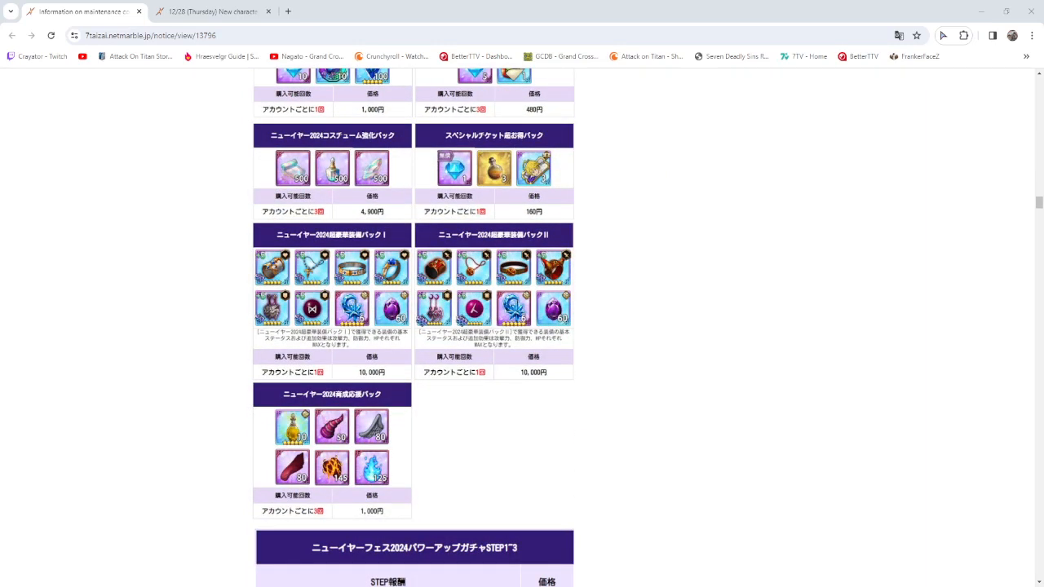
{"action": "scroll", "scroll_direction": "down", "scroll_amount": 3}
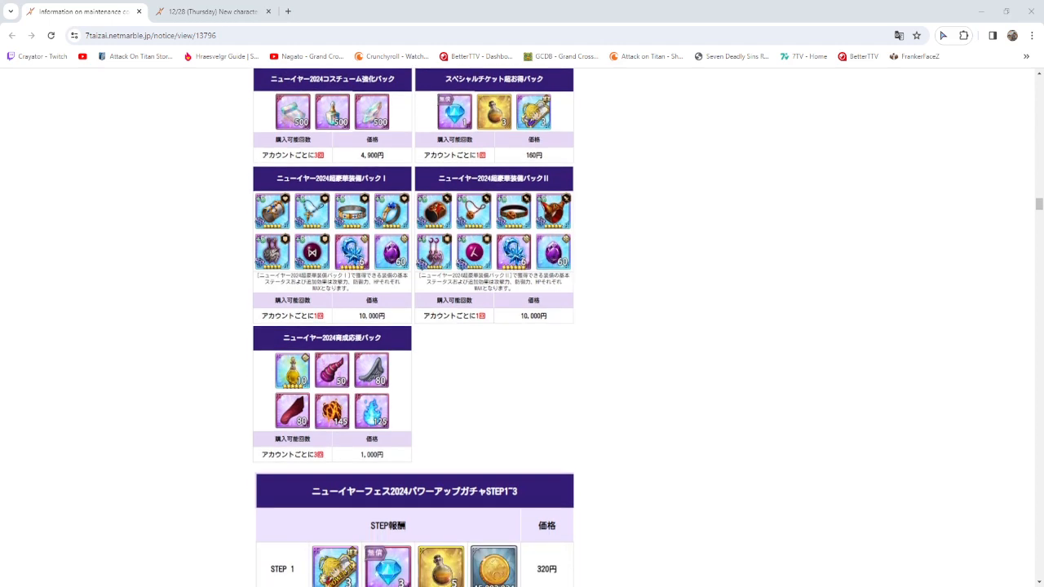
{"action": "scroll", "scroll_direction": "down", "scroll_amount": 3}
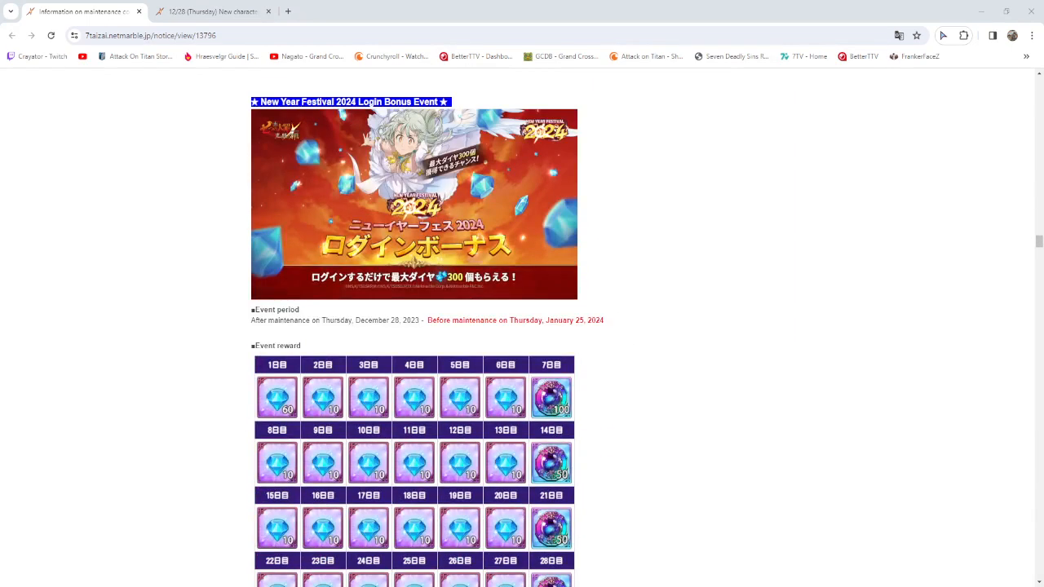
{"action": "scroll", "scroll_direction": "up", "scroll_amount": 3}
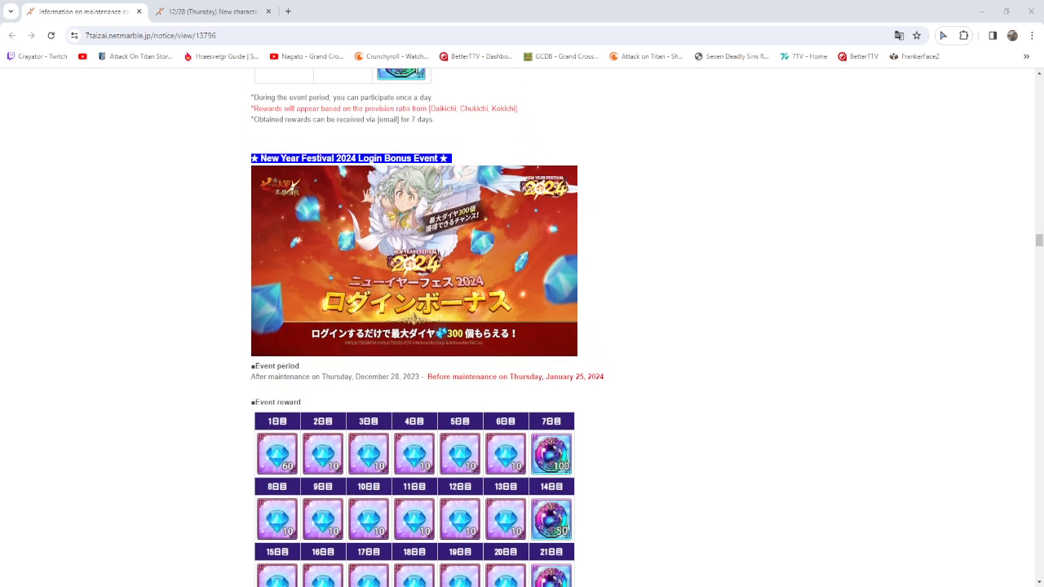
{"action": "scroll", "scroll_direction": "down", "scroll_amount": 3}
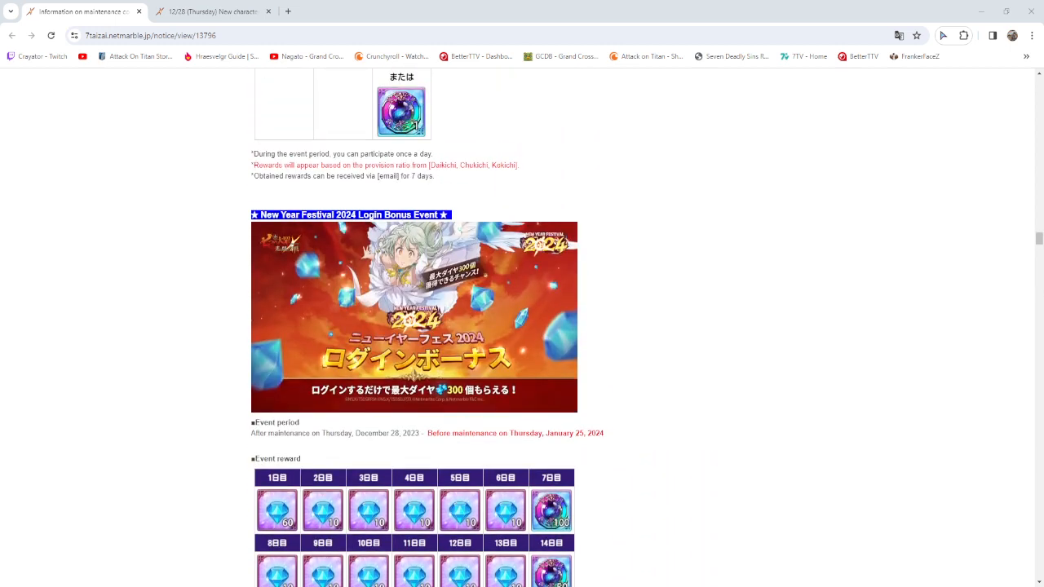
{"action": "scroll", "scroll_direction": "down", "scroll_amount": 3}
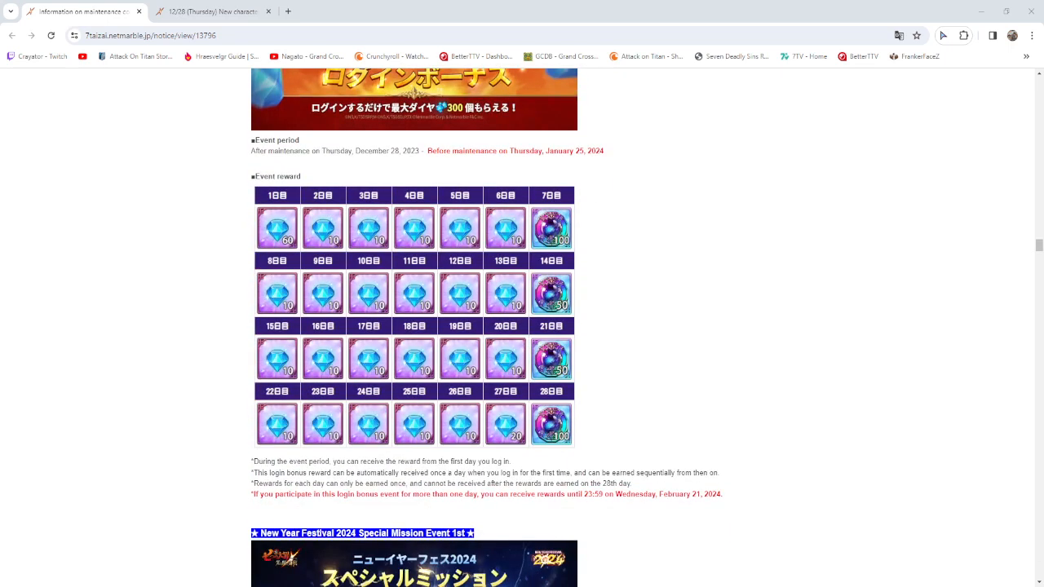
{"action": "scroll", "scroll_direction": "down", "scroll_amount": 3}
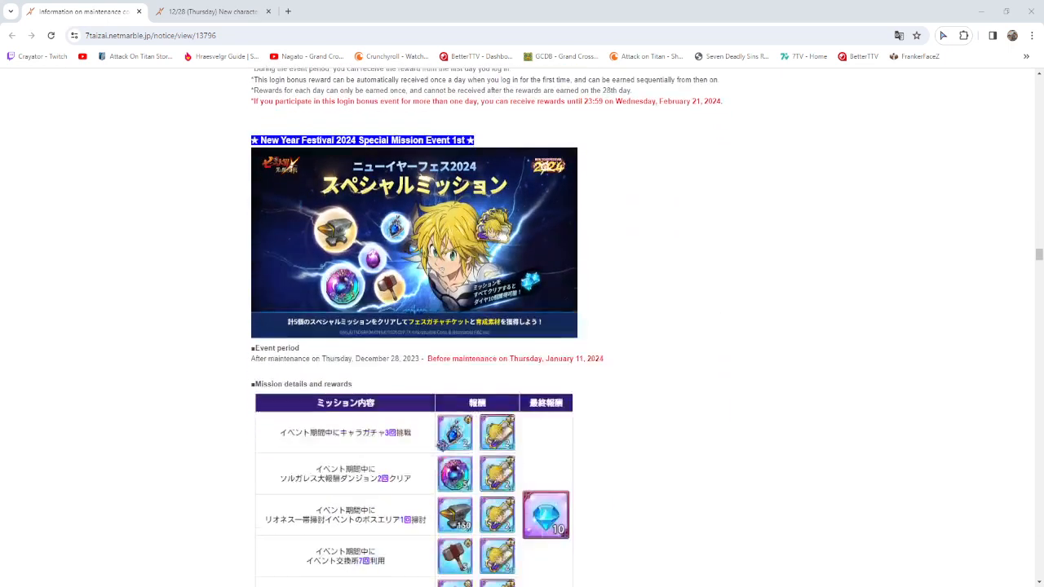
{"action": "scroll", "scroll_direction": "down", "scroll_amount": 3}
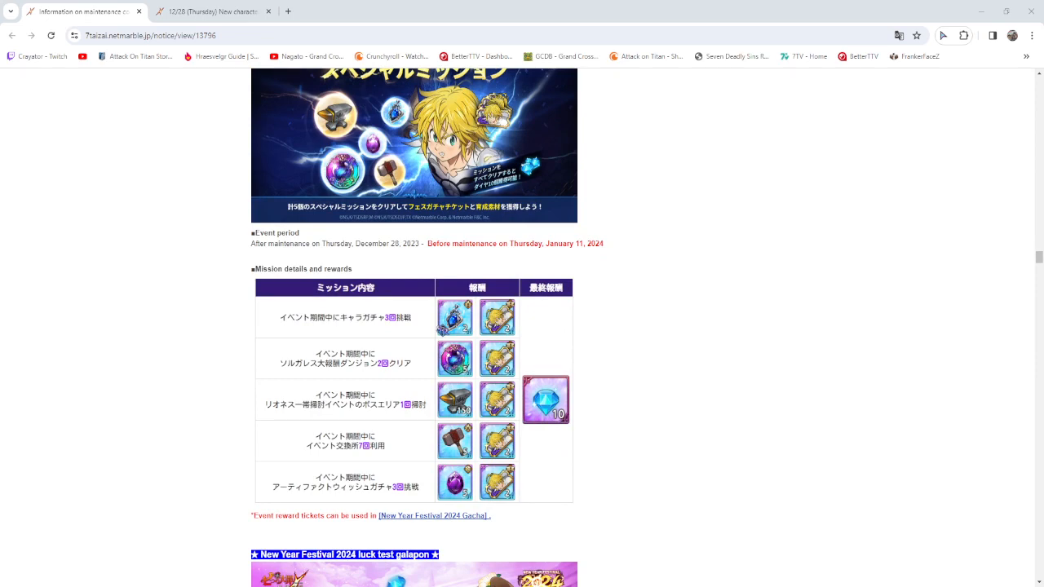
{"action": "scroll", "scroll_direction": "down", "scroll_amount": 3}
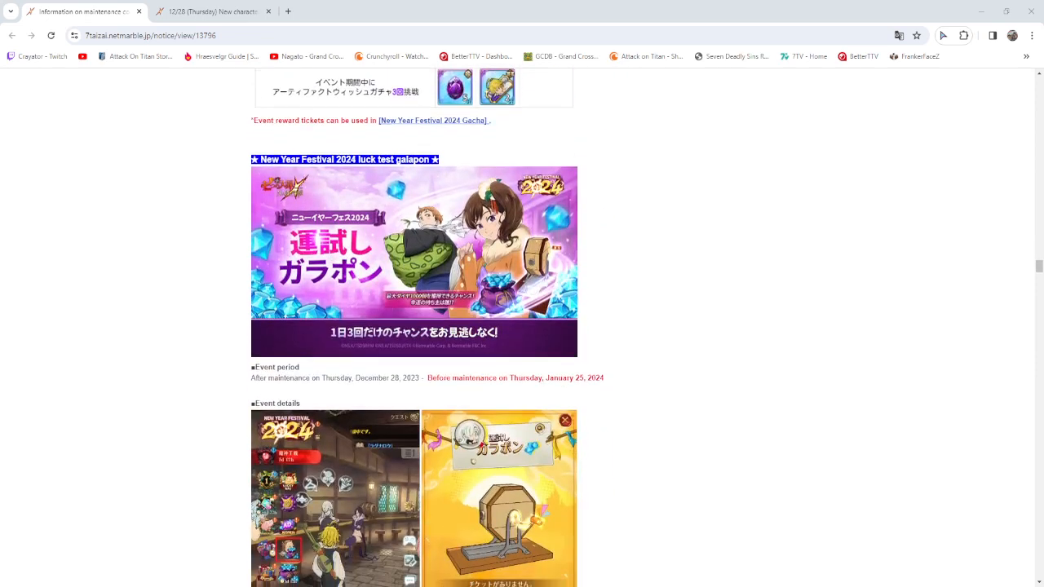
{"action": "scroll", "scroll_direction": "down", "scroll_amount": 3}
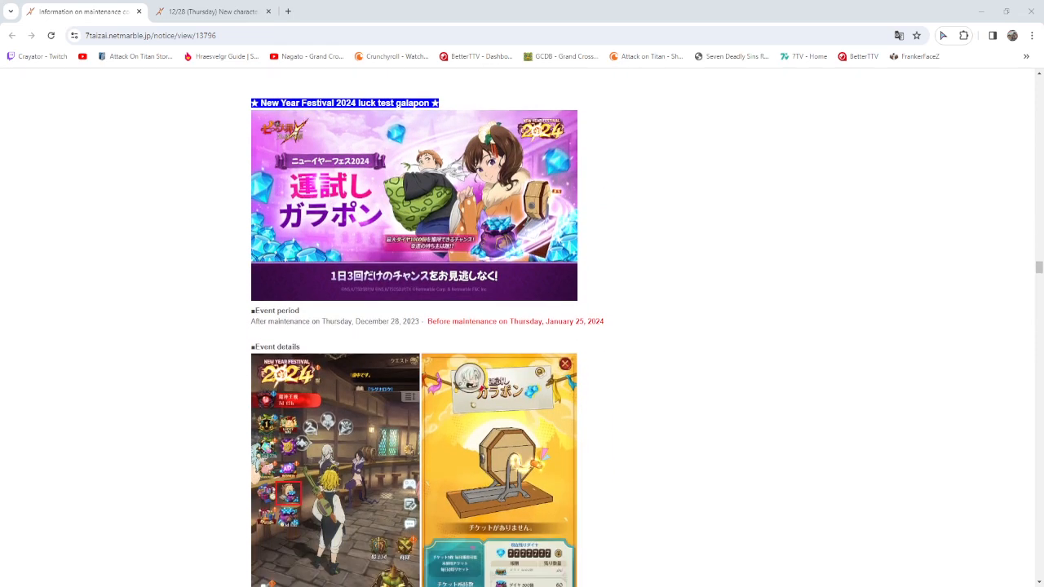
{"action": "scroll", "scroll_direction": "down", "scroll_amount": 3}
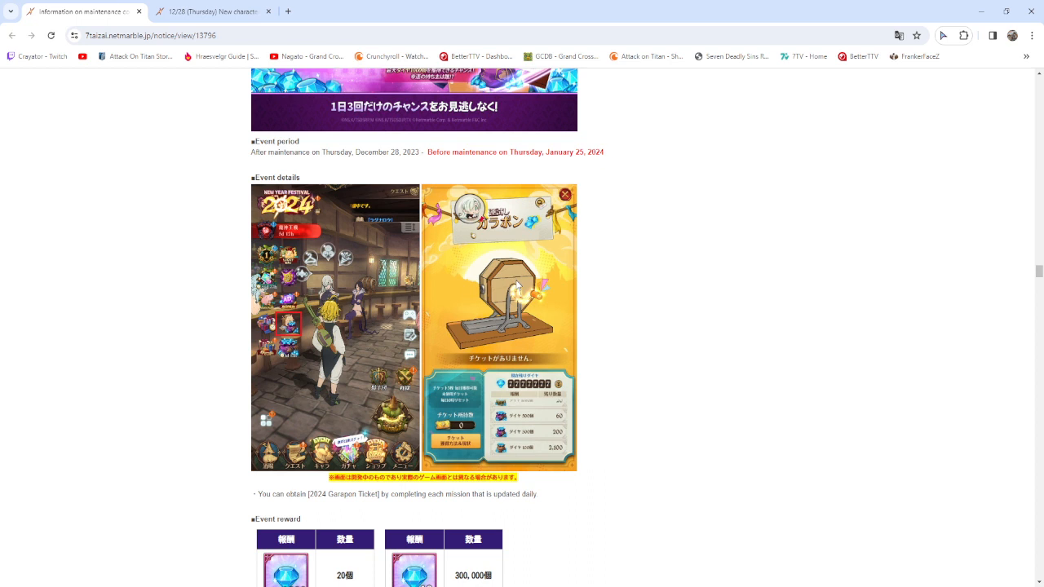
{"action": "scroll", "scroll_direction": "down", "scroll_amount": 3}
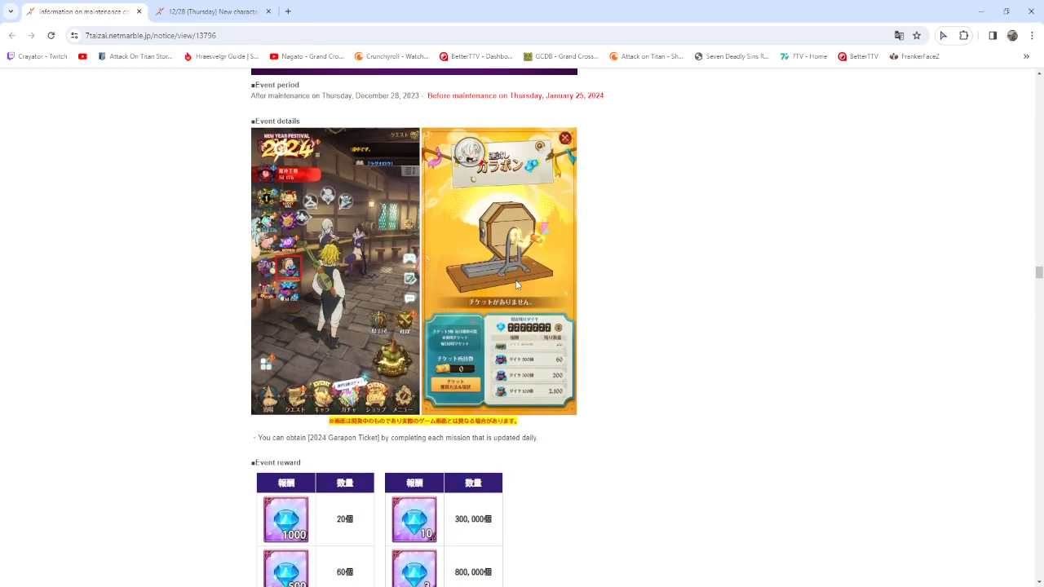
{"action": "scroll", "scroll_direction": "down", "scroll_amount": 3}
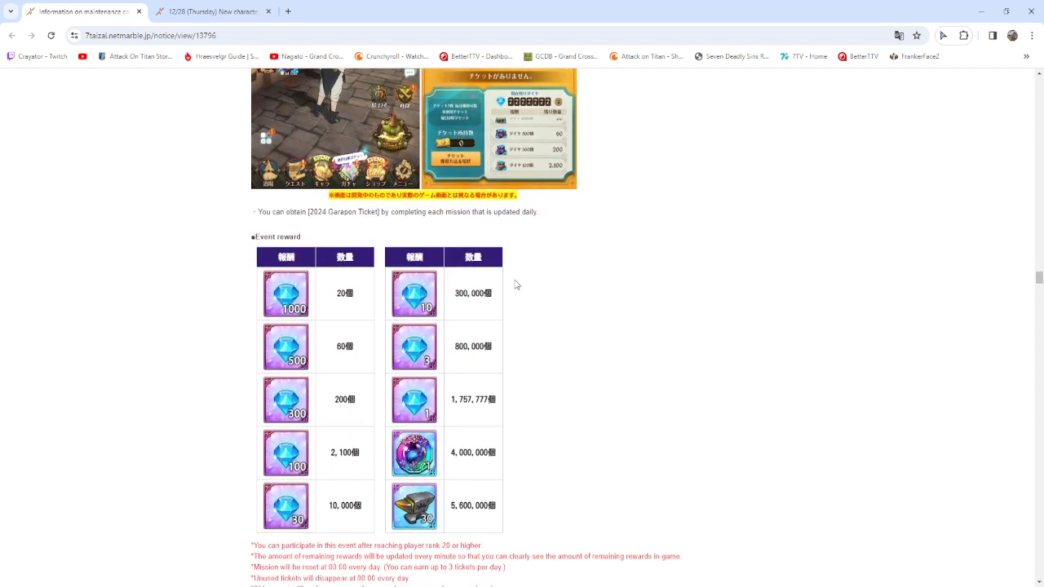
{"action": "scroll", "scroll_direction": "down", "scroll_amount": 3}
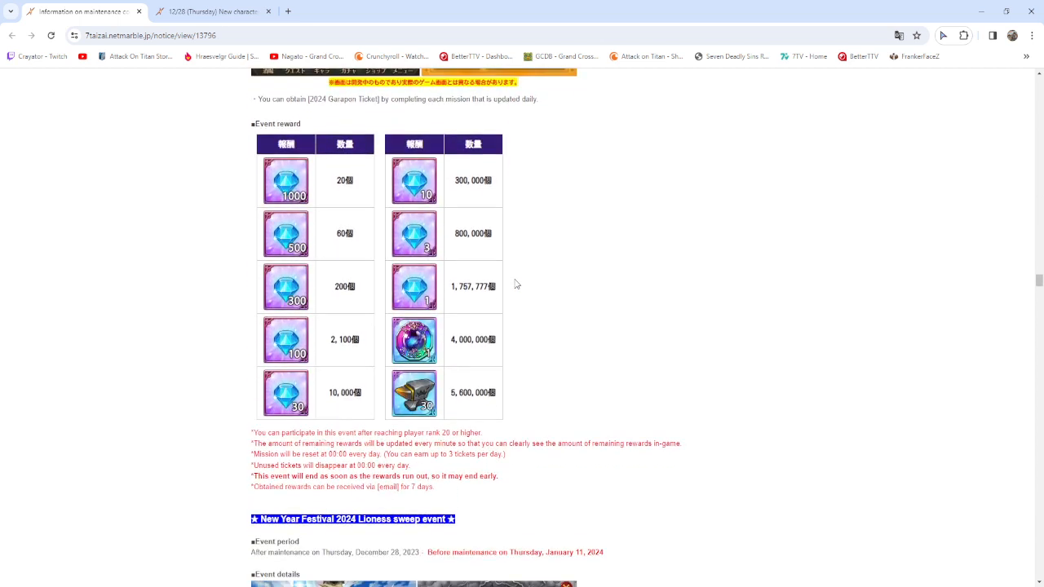
{"action": "scroll", "scroll_direction": "down", "scroll_amount": 3}
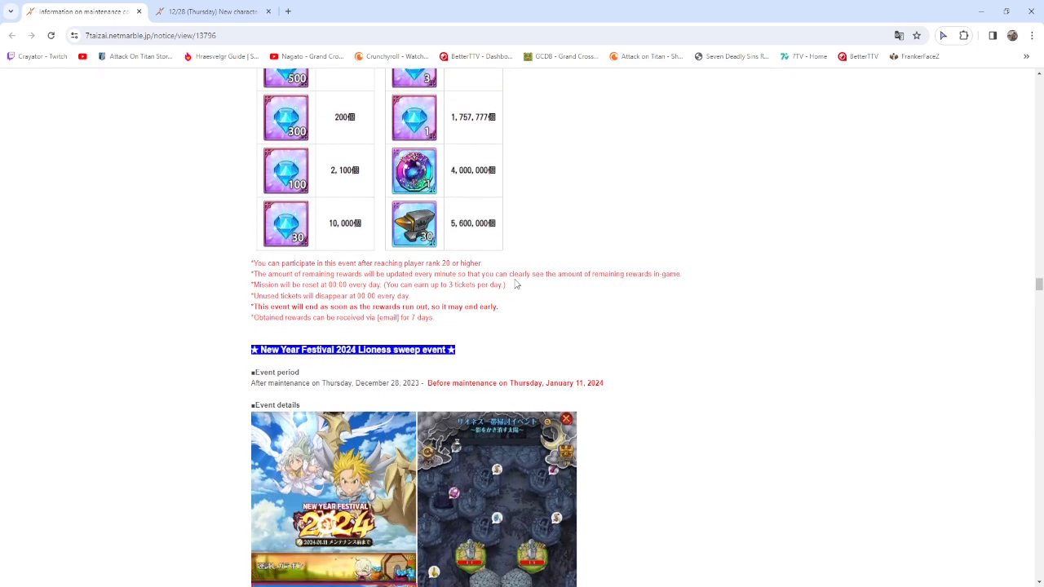
{"action": "scroll", "scroll_direction": "down", "scroll_amount": 3}
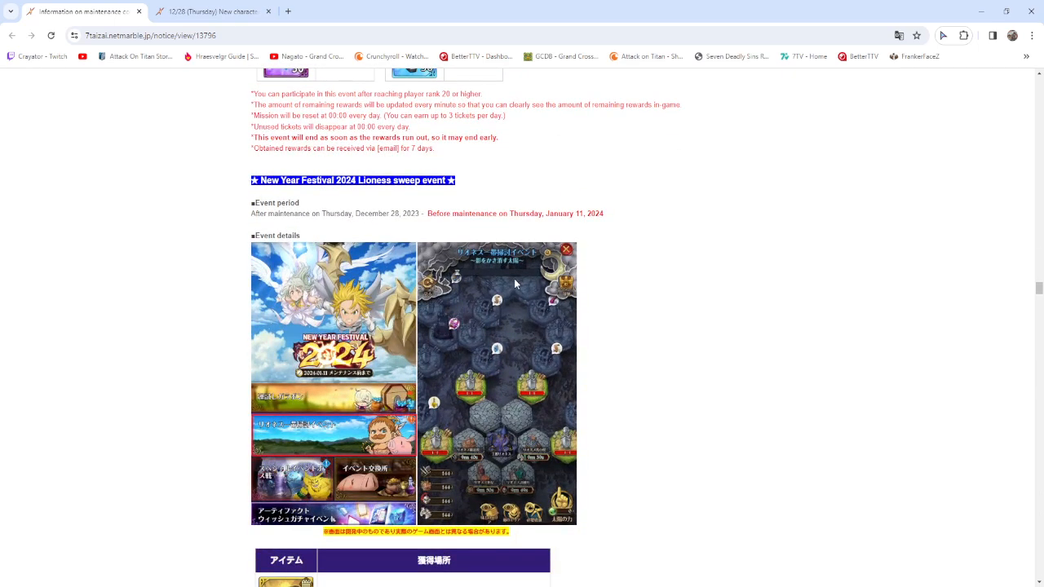
{"action": "scroll", "scroll_direction": "up", "scroll_amount": 3}
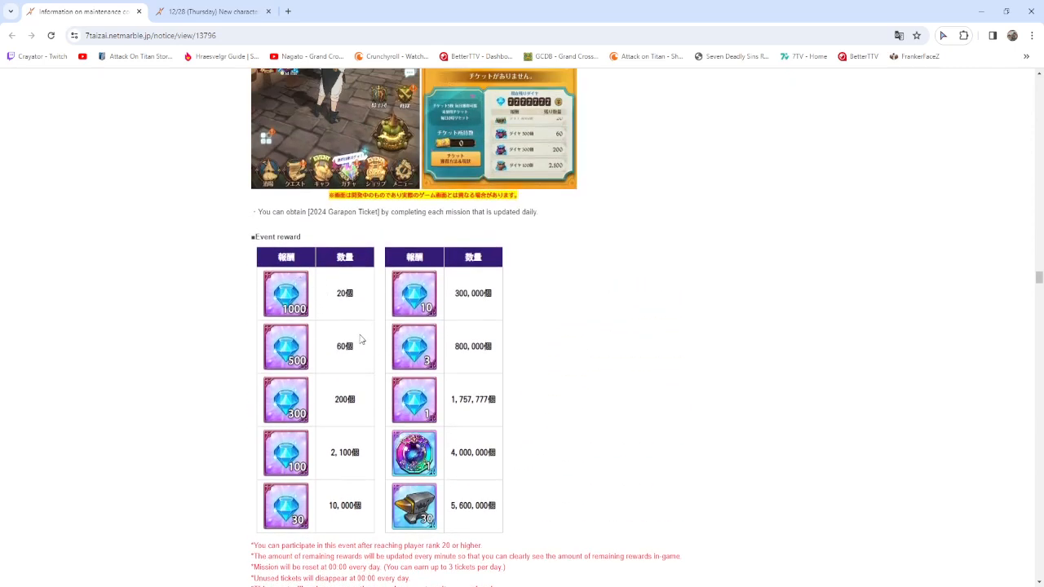
{"action": "scroll", "scroll_direction": "down", "scroll_amount": 3}
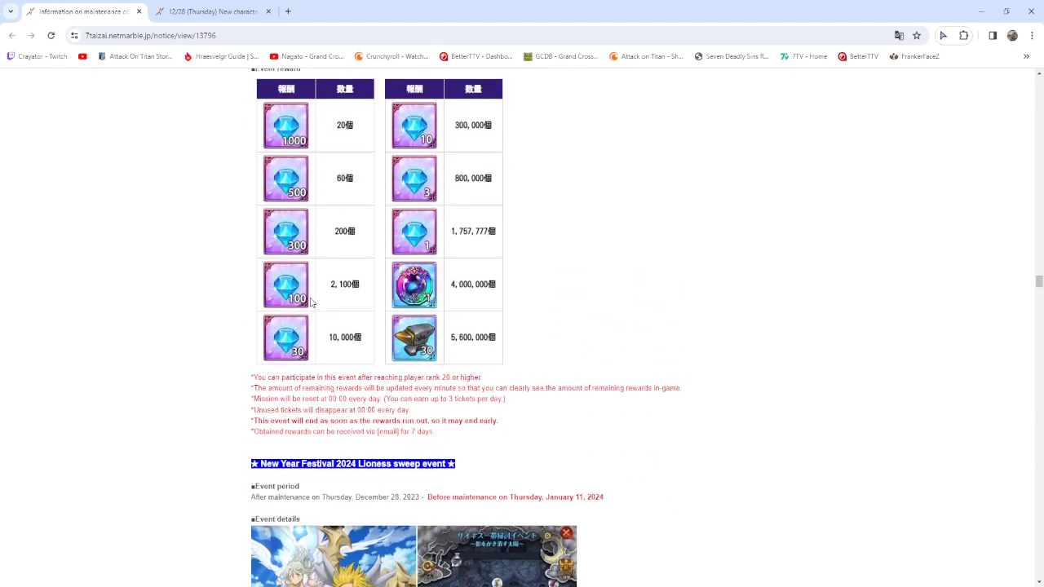
{"action": "scroll", "scroll_direction": "down", "scroll_amount": 3}
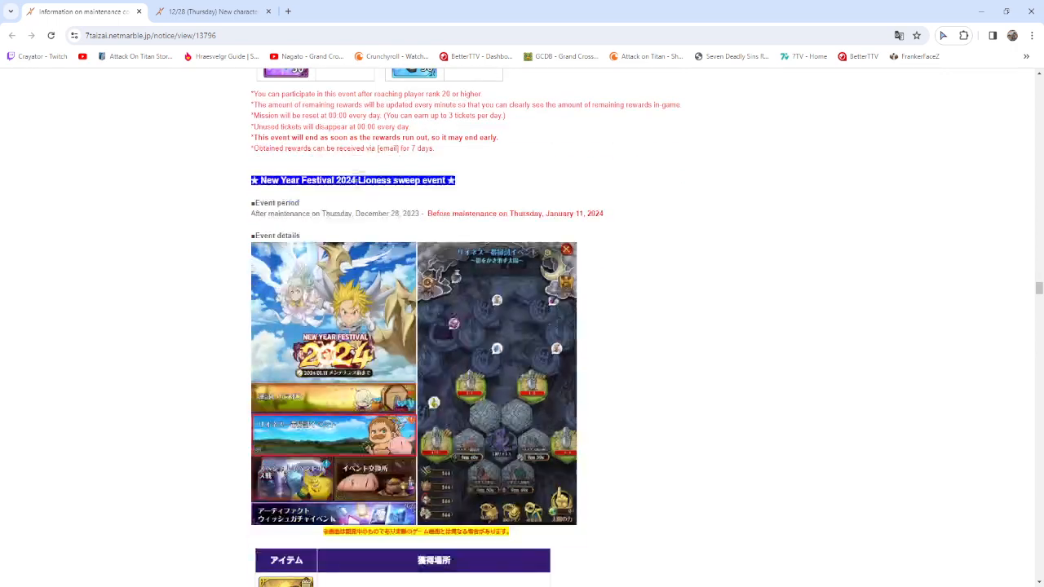
{"action": "scroll", "scroll_direction": "down", "scroll_amount": 3}
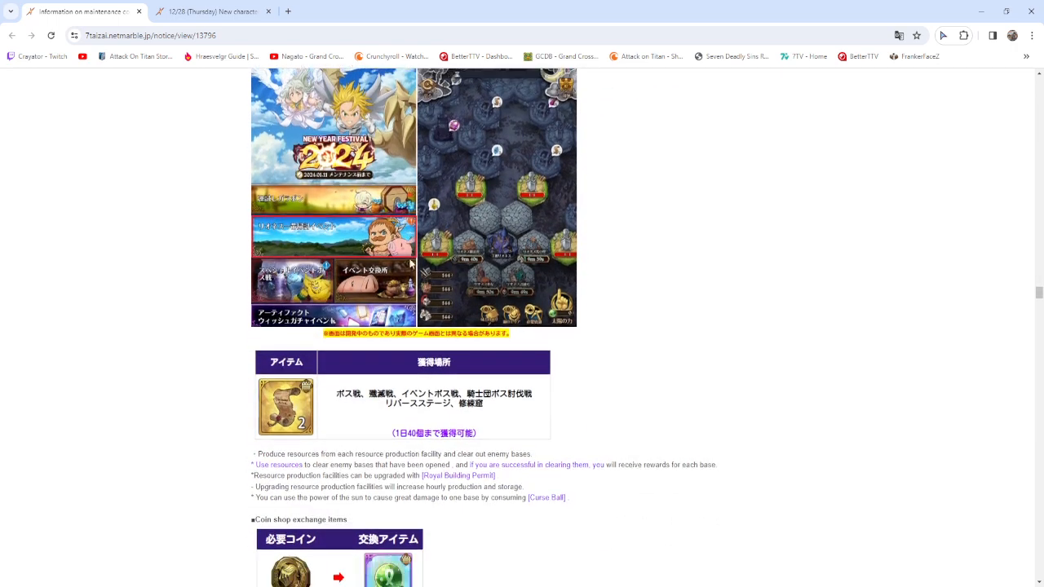
{"action": "scroll", "scroll_direction": "down", "scroll_amount": 3}
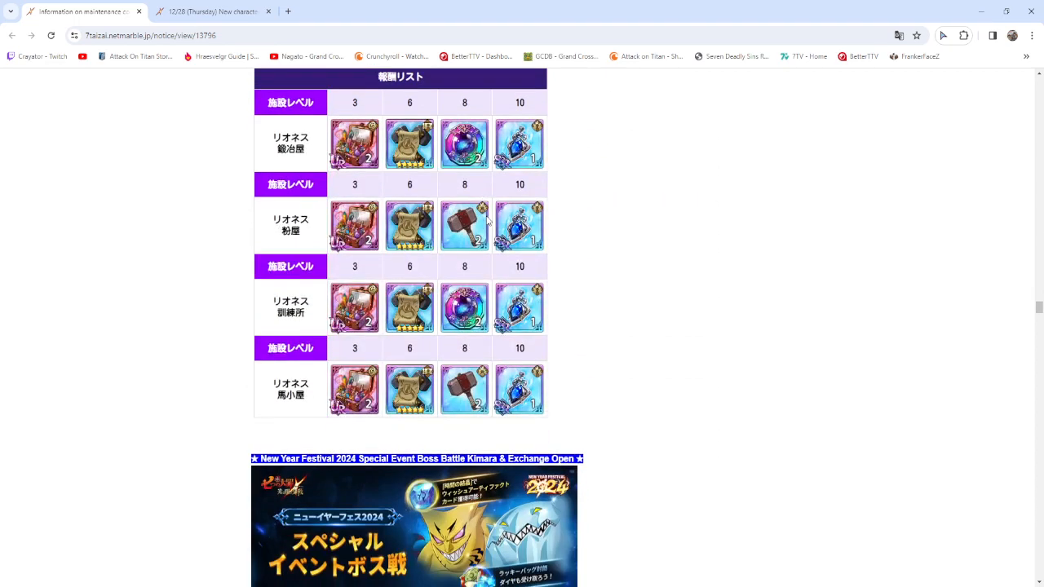
{"action": "scroll", "scroll_direction": "down", "scroll_amount": 3}
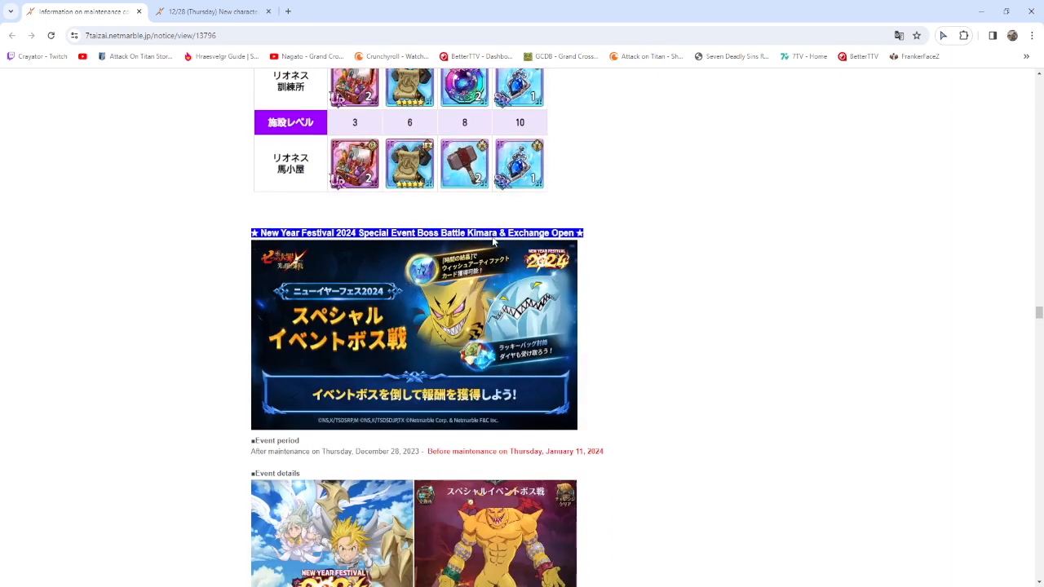
{"action": "scroll", "scroll_direction": "up", "scroll_amount": 3}
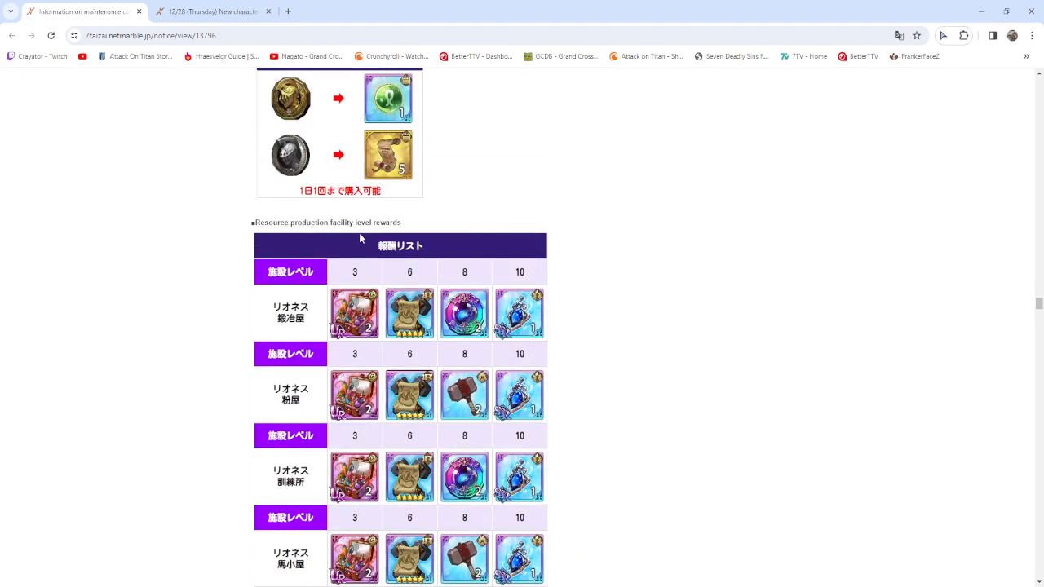
{"action": "scroll", "scroll_direction": "down", "scroll_amount": 3}
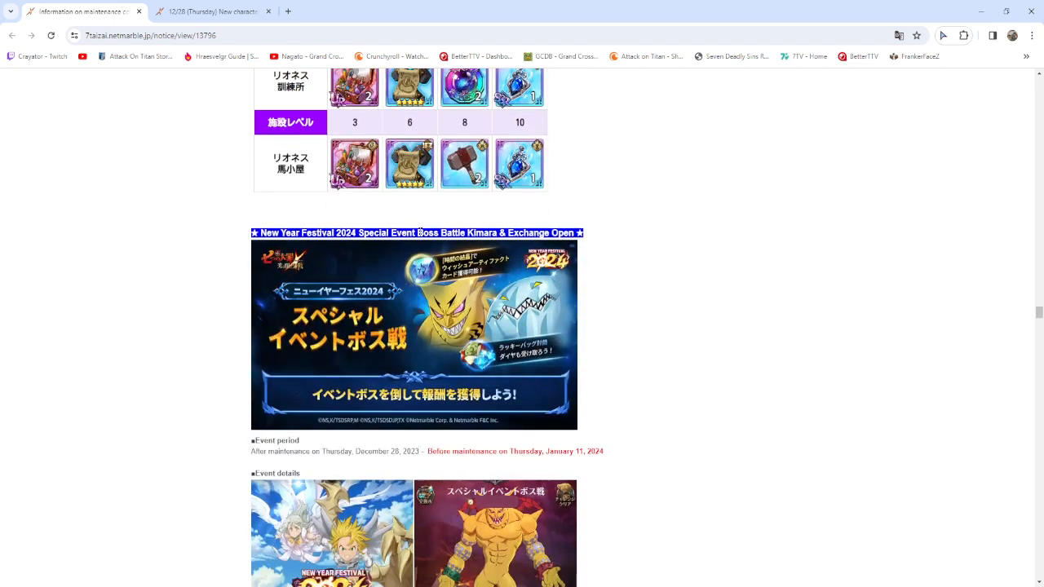
{"action": "scroll", "scroll_direction": "down", "scroll_amount": 3}
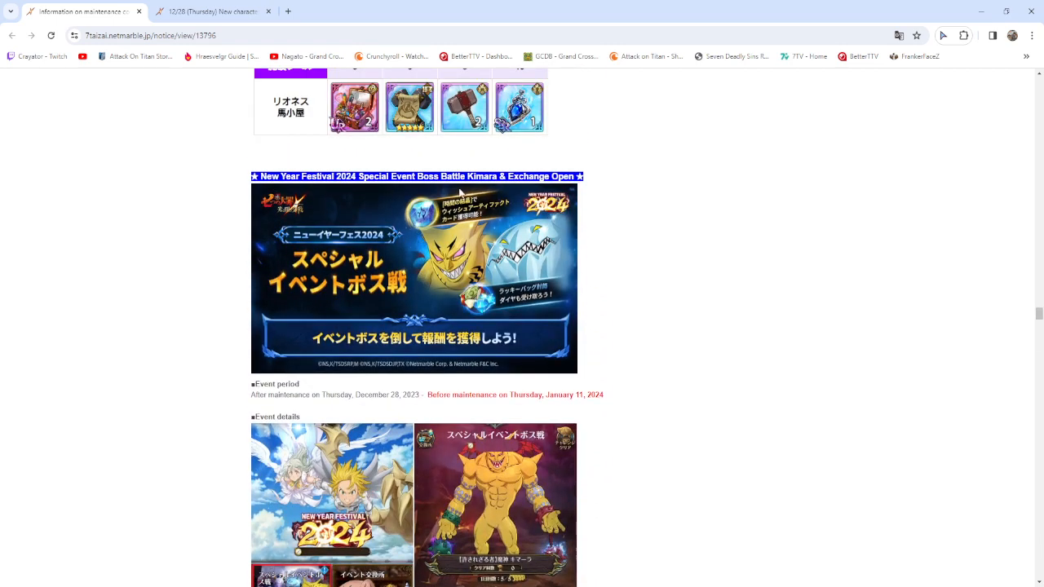
{"action": "scroll", "scroll_direction": "down", "scroll_amount": 3}
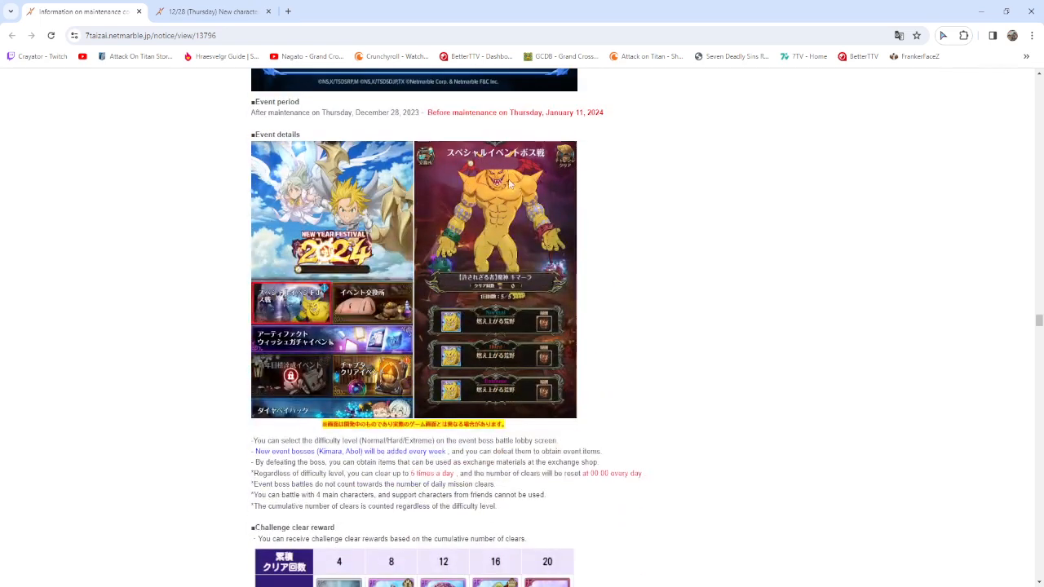
{"action": "scroll", "scroll_direction": "down", "scroll_amount": 3}
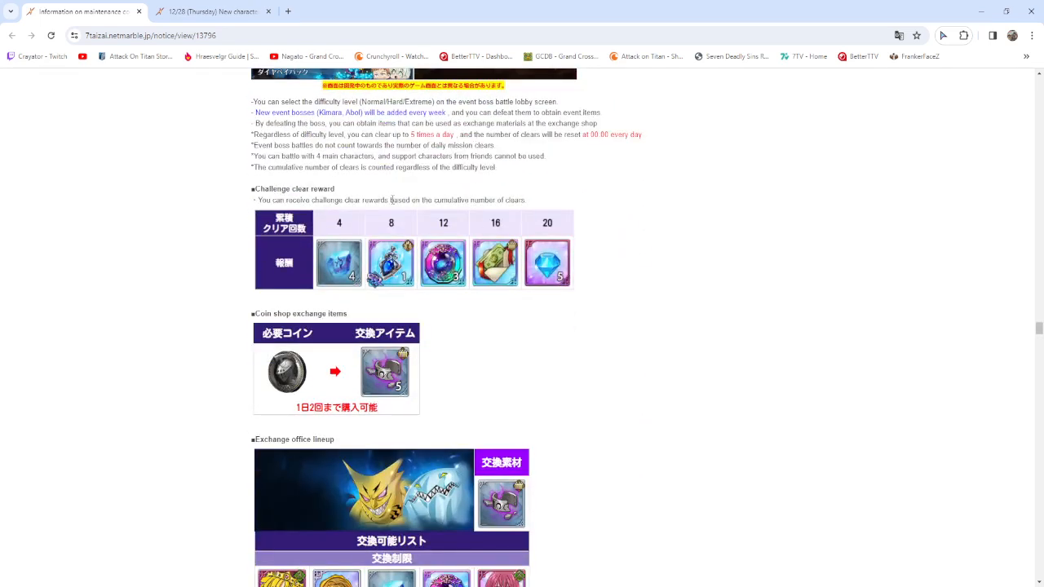
{"action": "scroll", "scroll_direction": "down", "scroll_amount": 3}
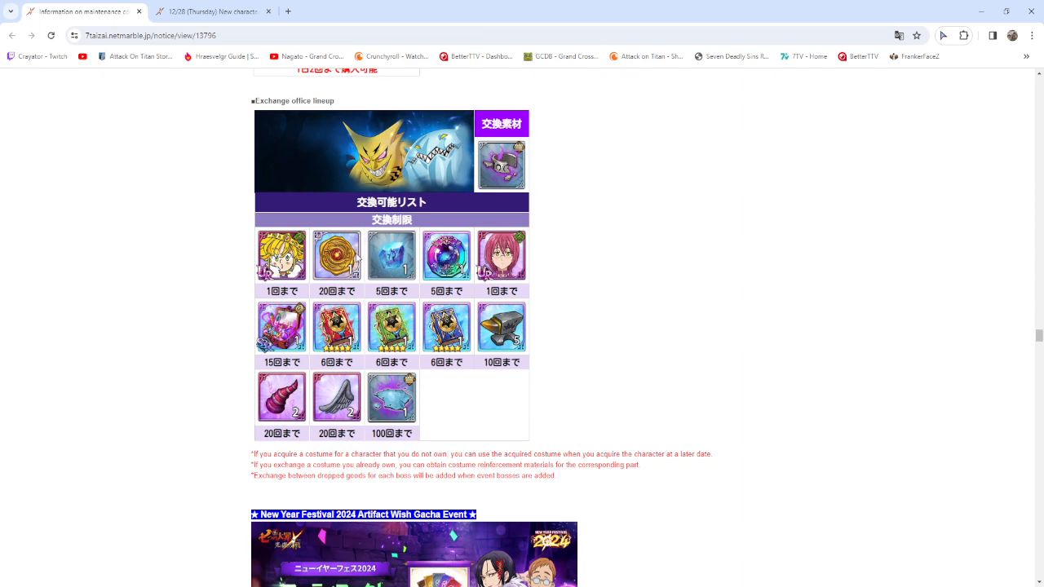
{"action": "scroll", "scroll_direction": "down", "scroll_amount": 3}
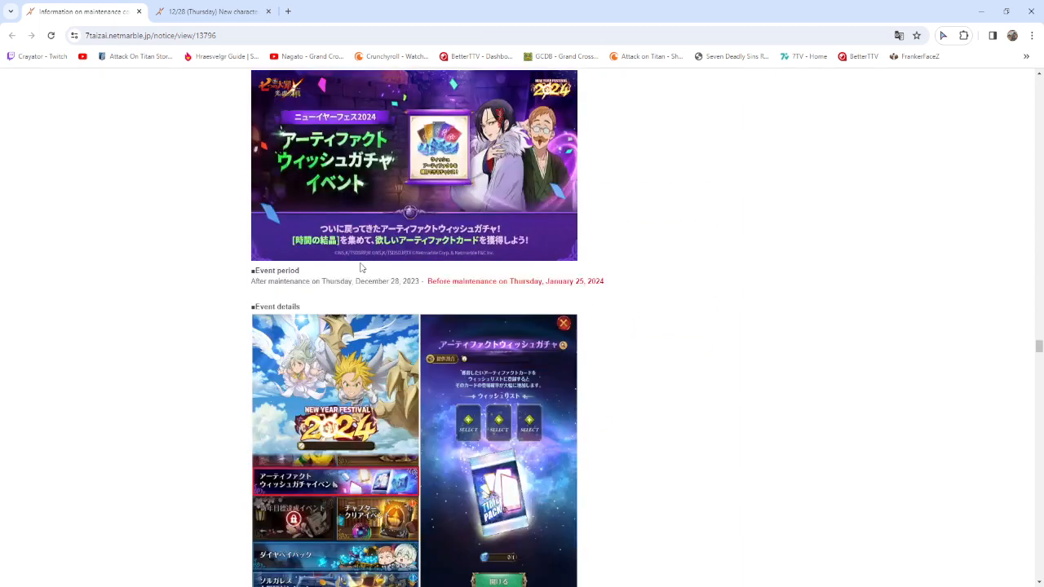
{"action": "scroll", "scroll_direction": "down", "scroll_amount": 3}
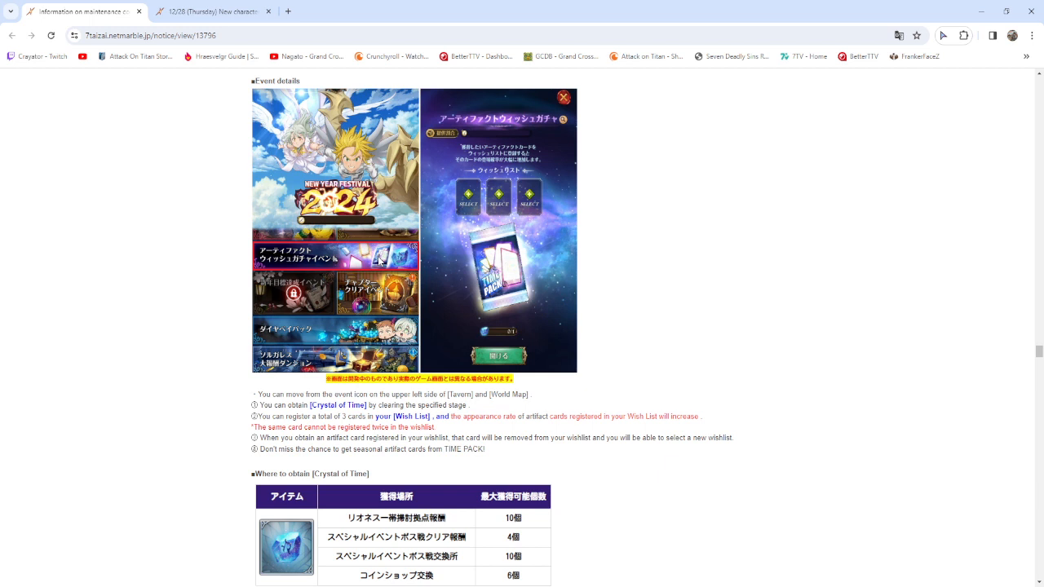
{"action": "scroll", "scroll_direction": "down", "scroll_amount": 3}
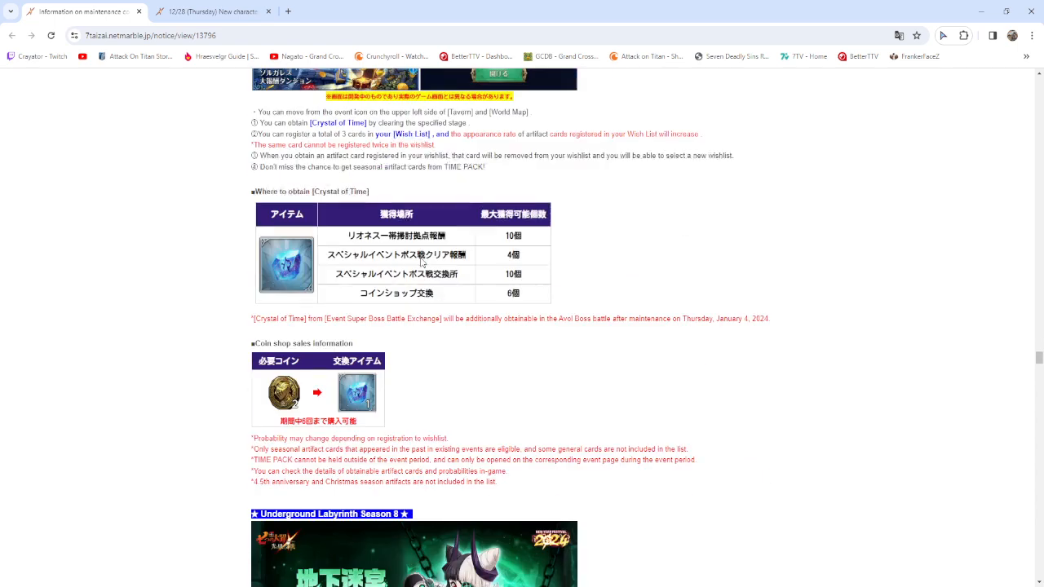
{"action": "scroll", "scroll_direction": "down", "scroll_amount": 3}
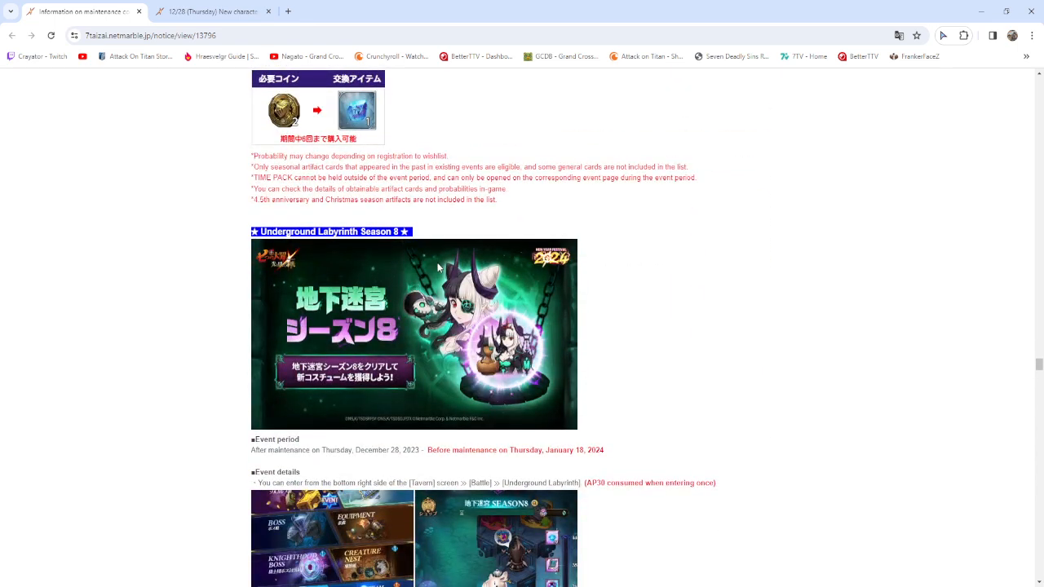
{"action": "scroll", "scroll_direction": "down", "scroll_amount": 3}
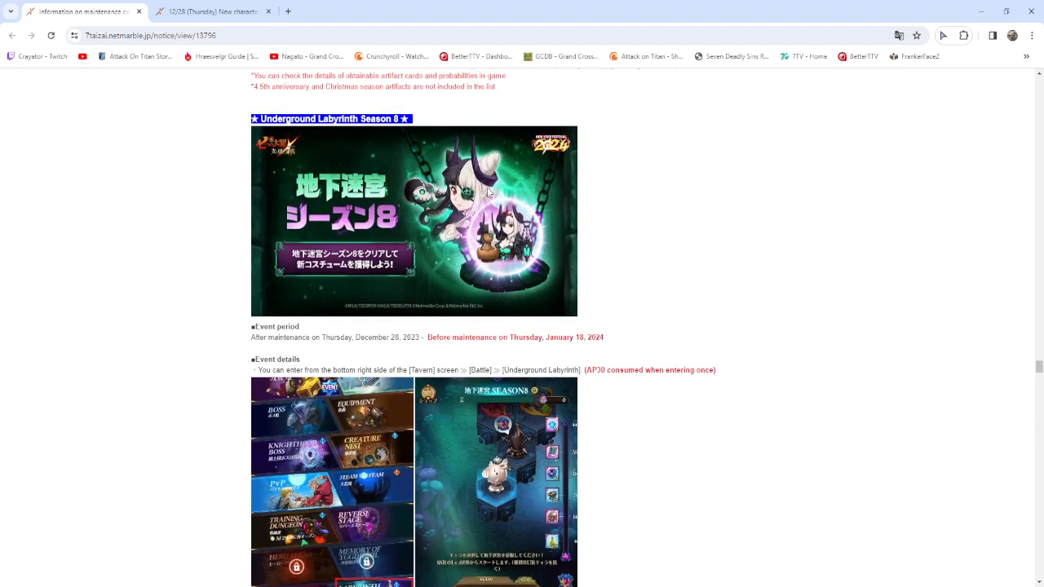
{"action": "scroll", "scroll_direction": "down", "scroll_amount": 3}
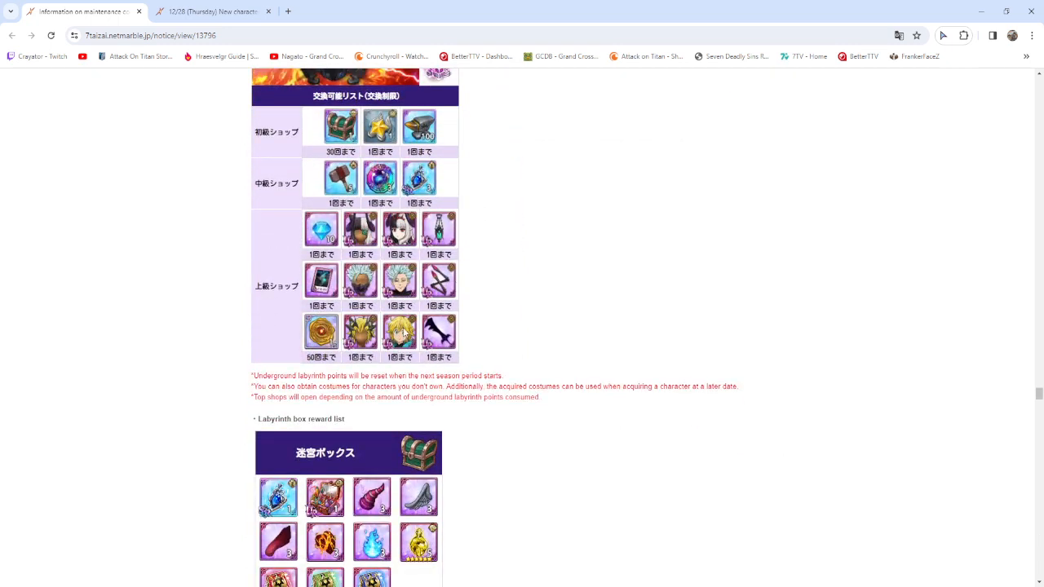
{"action": "mouse_move", "coordinate": [457, 236]}
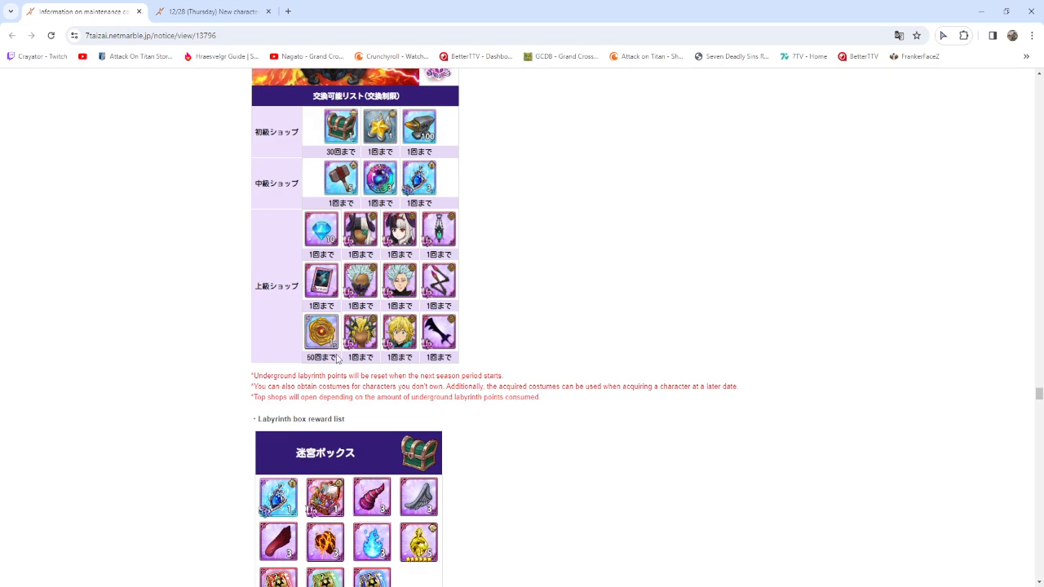
{"action": "scroll", "scroll_direction": "up", "scroll_amount": 3}
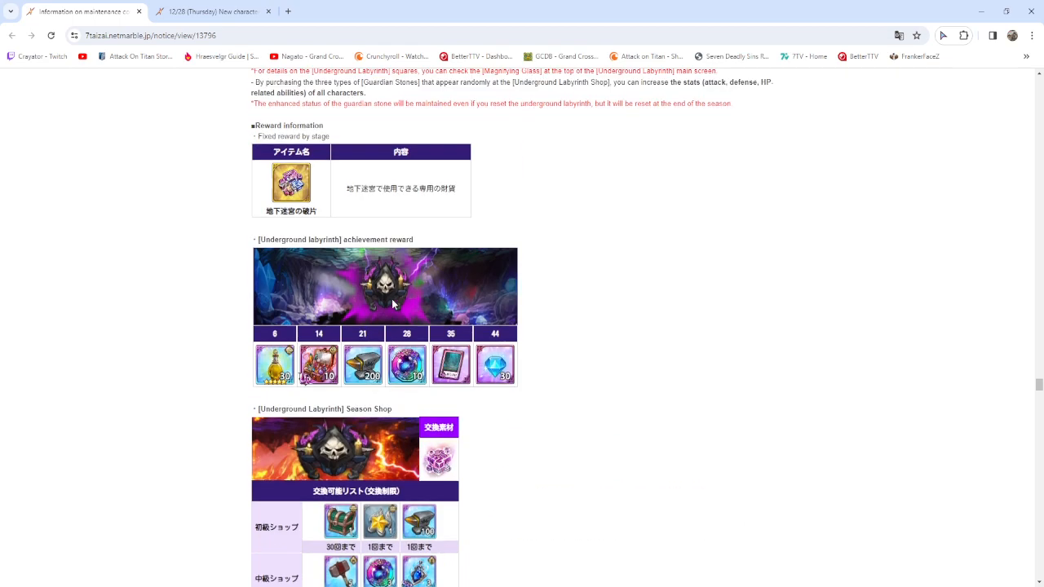
{"action": "scroll", "scroll_direction": "down", "scroll_amount": 3}
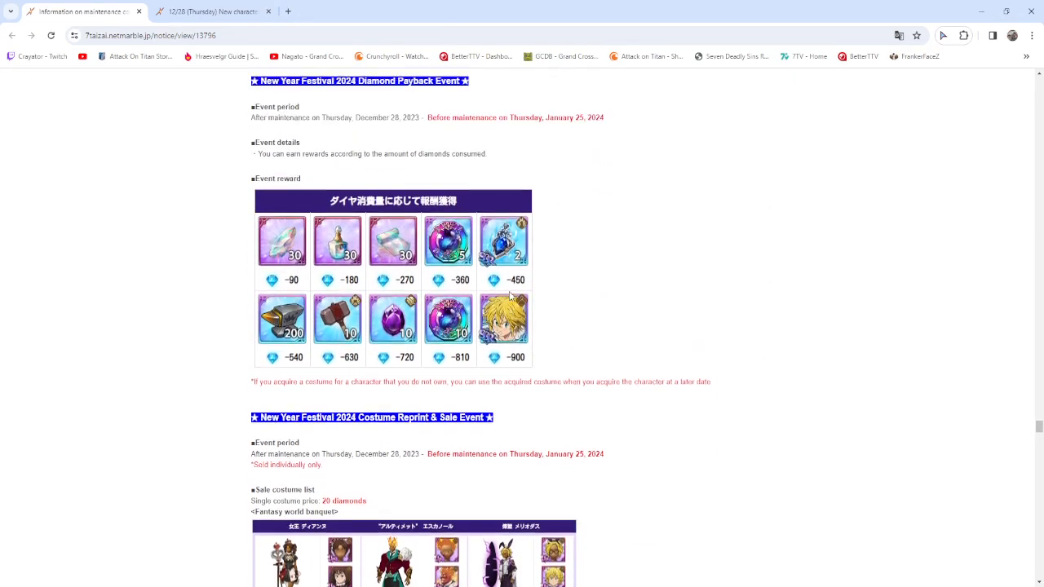
{"action": "scroll", "scroll_direction": "down", "scroll_amount": 3}
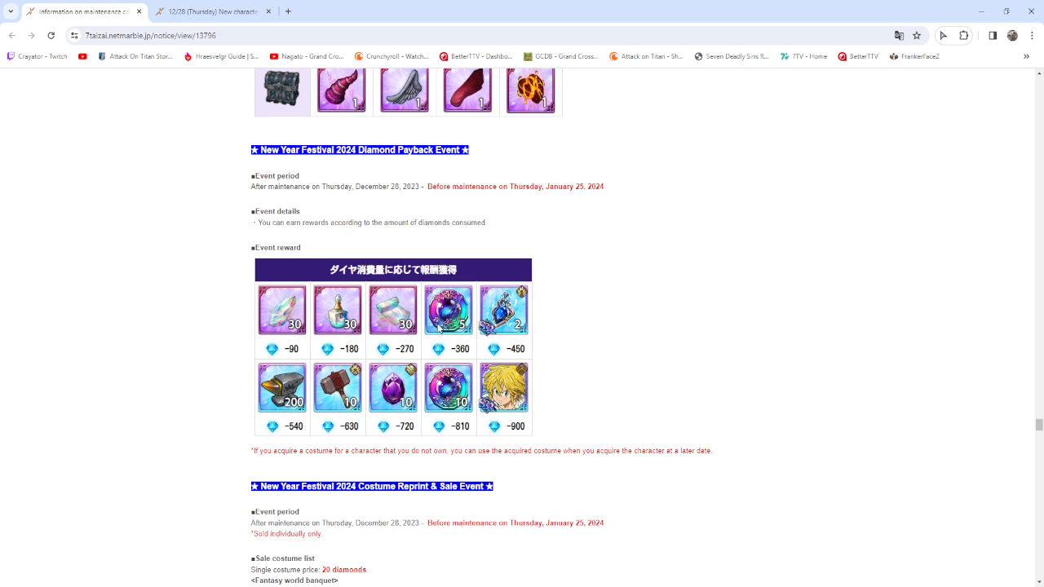
{"action": "mouse_move", "coordinate": [345, 242]}
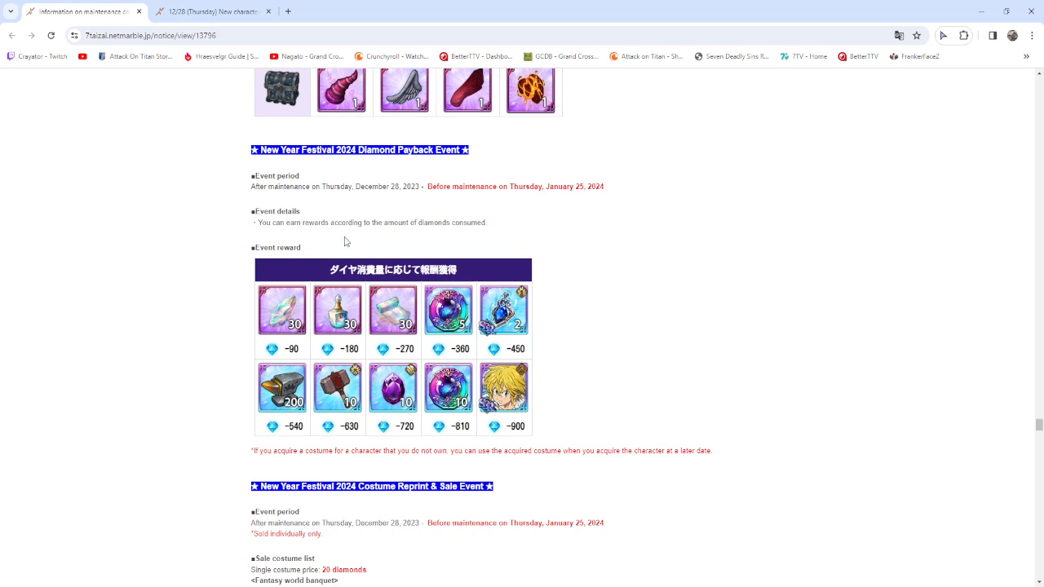
{"action": "mouse_move", "coordinate": [458, 238]}
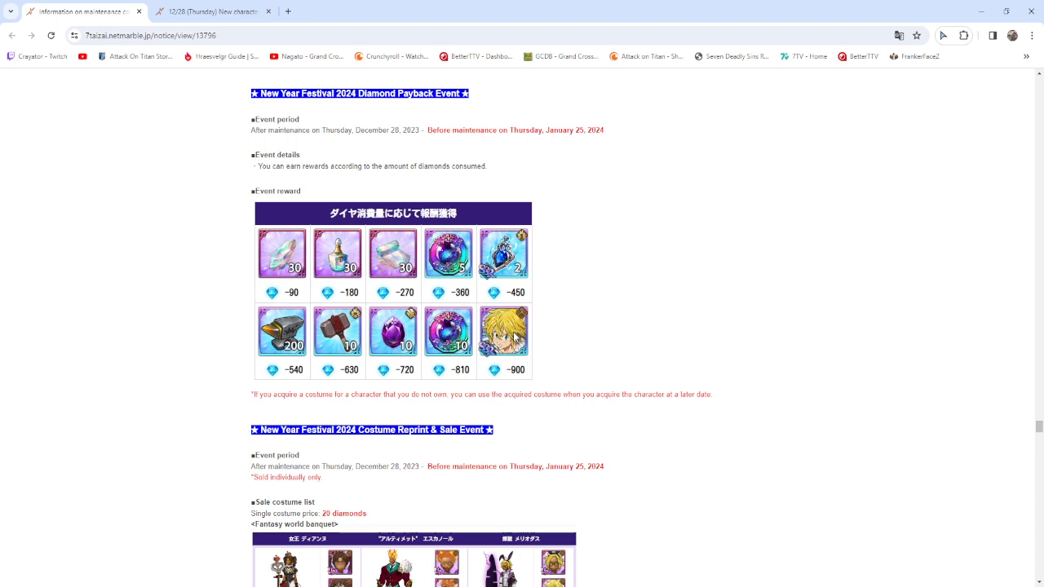
{"action": "mouse_move", "coordinate": [515, 336]}
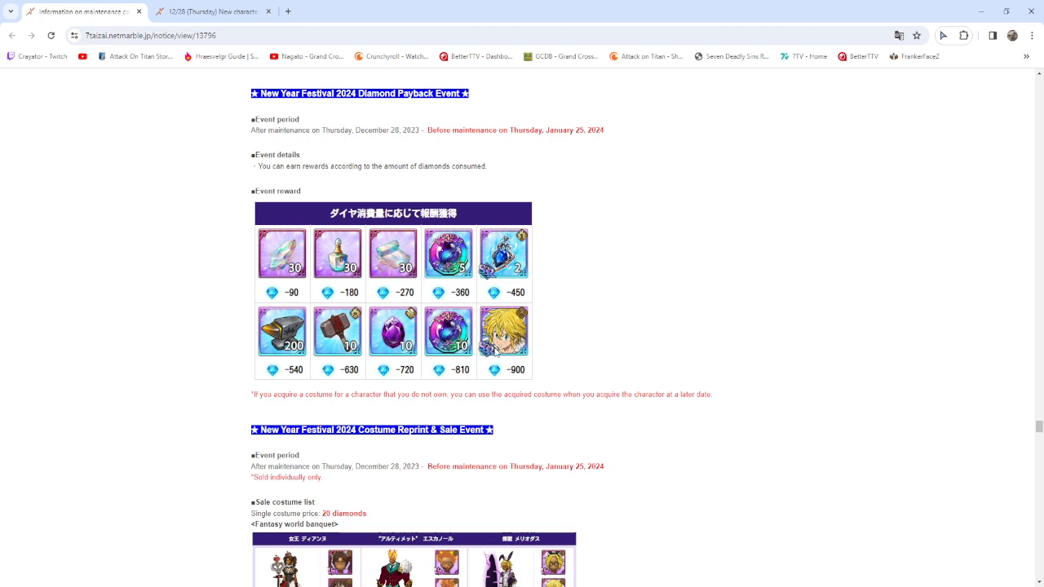
{"action": "mouse_move", "coordinate": [519, 372]}
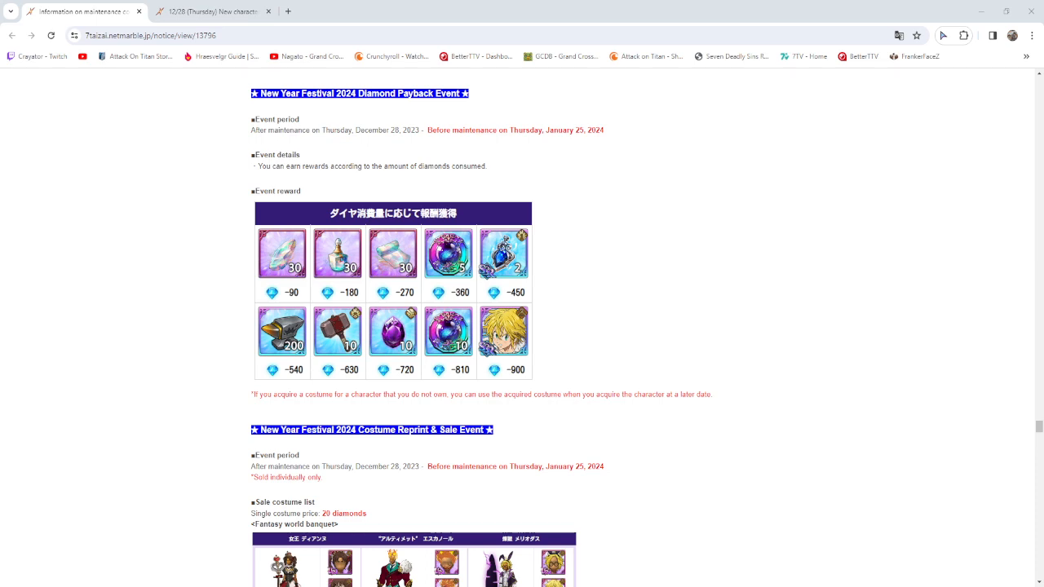
{"action": "scroll", "scroll_direction": "down", "scroll_amount": 3}
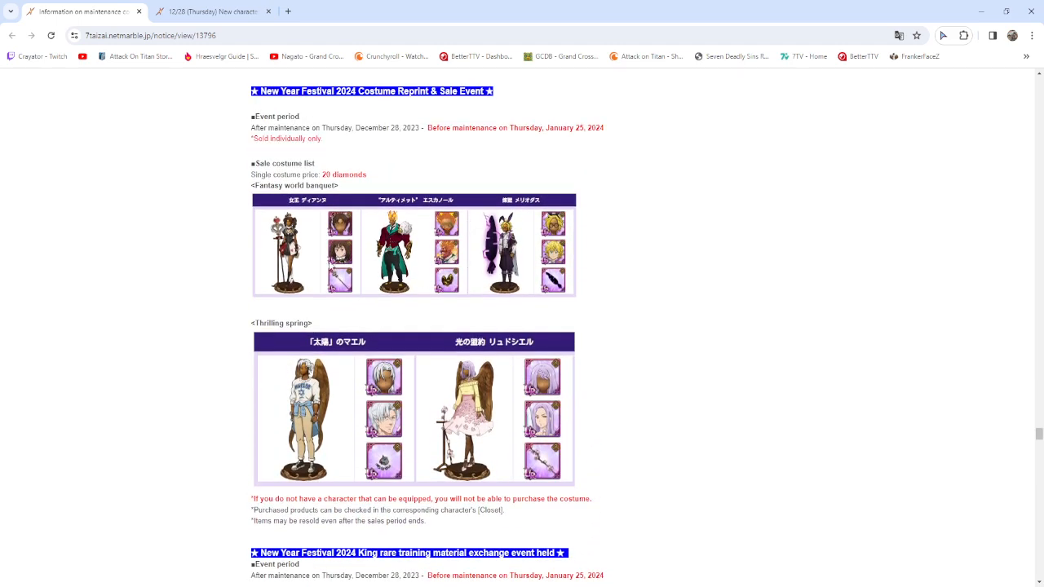
{"action": "mouse_move", "coordinate": [332, 266]}
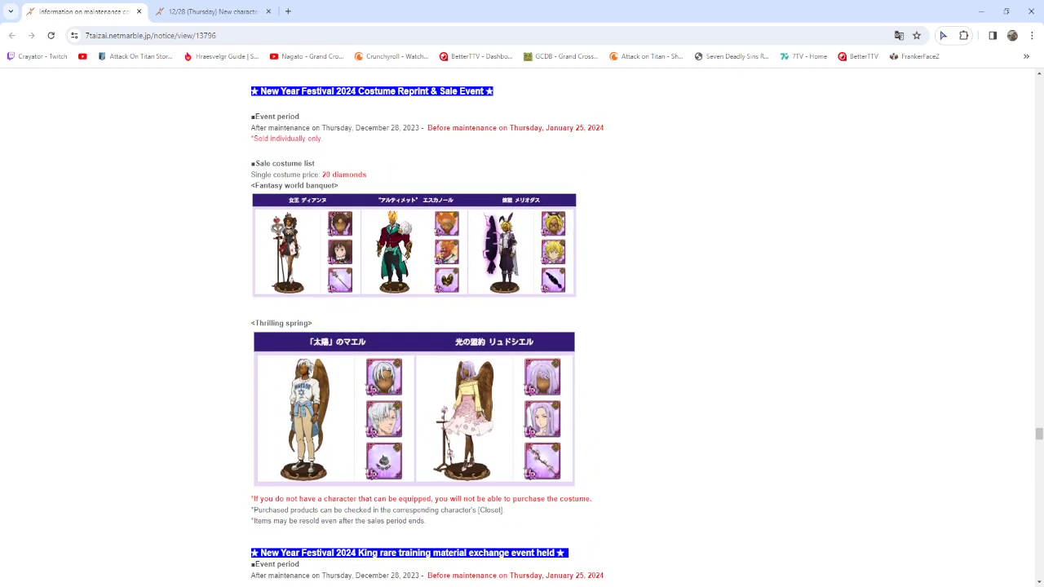
{"action": "scroll", "scroll_direction": "down", "scroll_amount": 3}
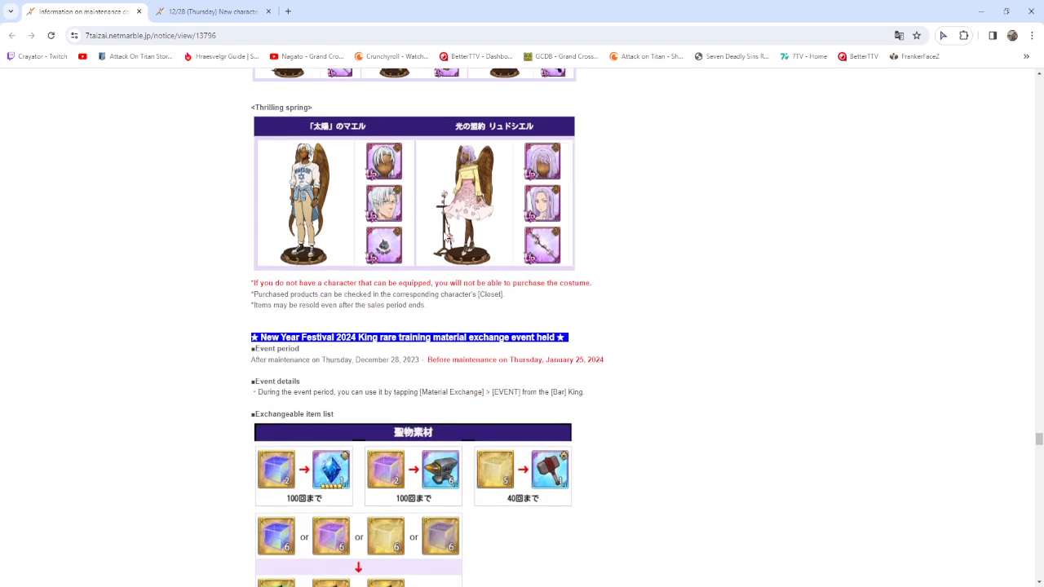
{"action": "scroll", "scroll_direction": "down", "scroll_amount": 3}
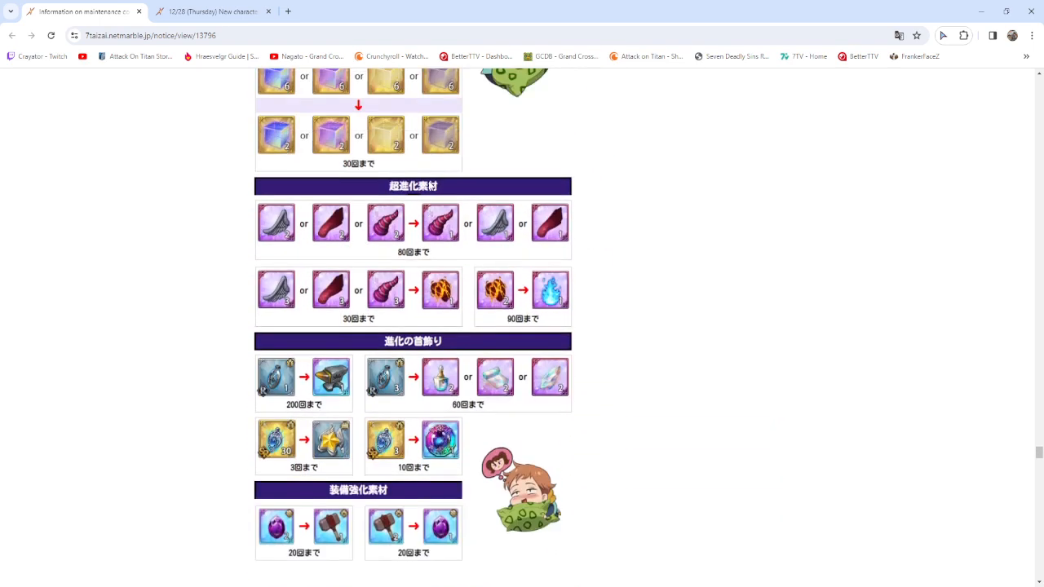
{"action": "scroll", "scroll_direction": "up", "scroll_amount": 3}
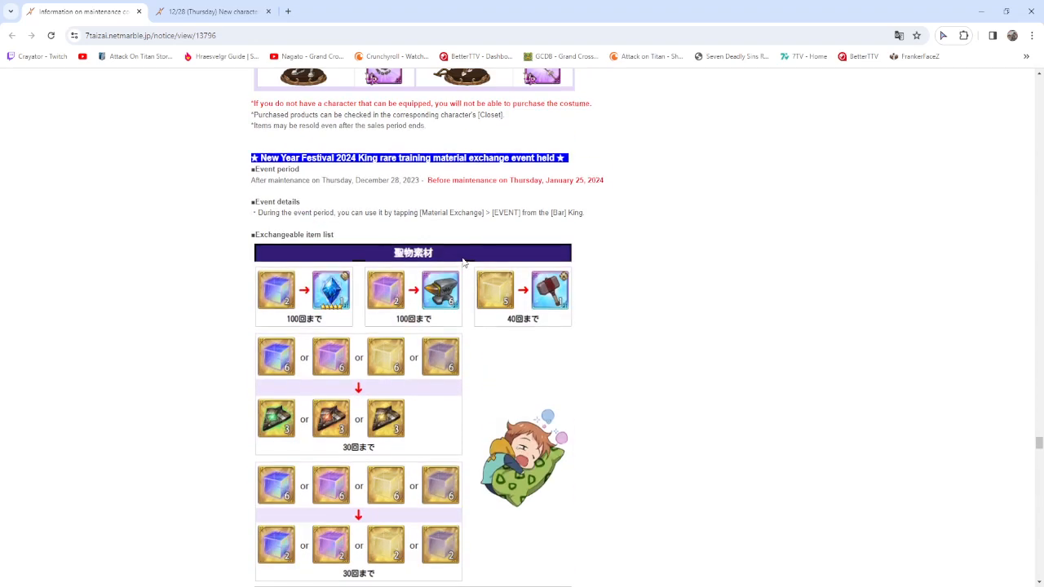
{"action": "scroll", "scroll_direction": "down", "scroll_amount": 3}
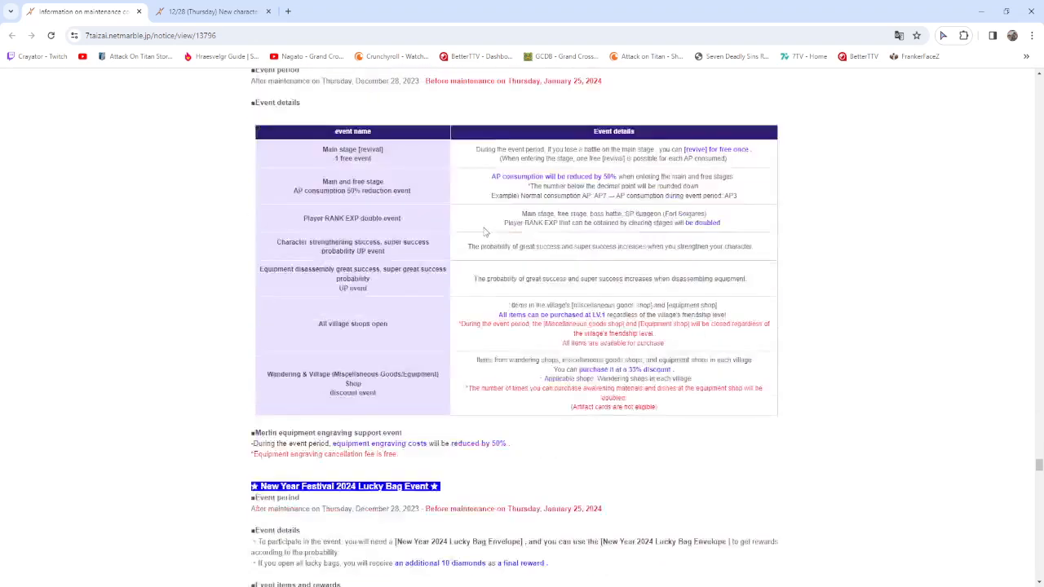
{"action": "scroll", "scroll_direction": "down", "scroll_amount": 3}
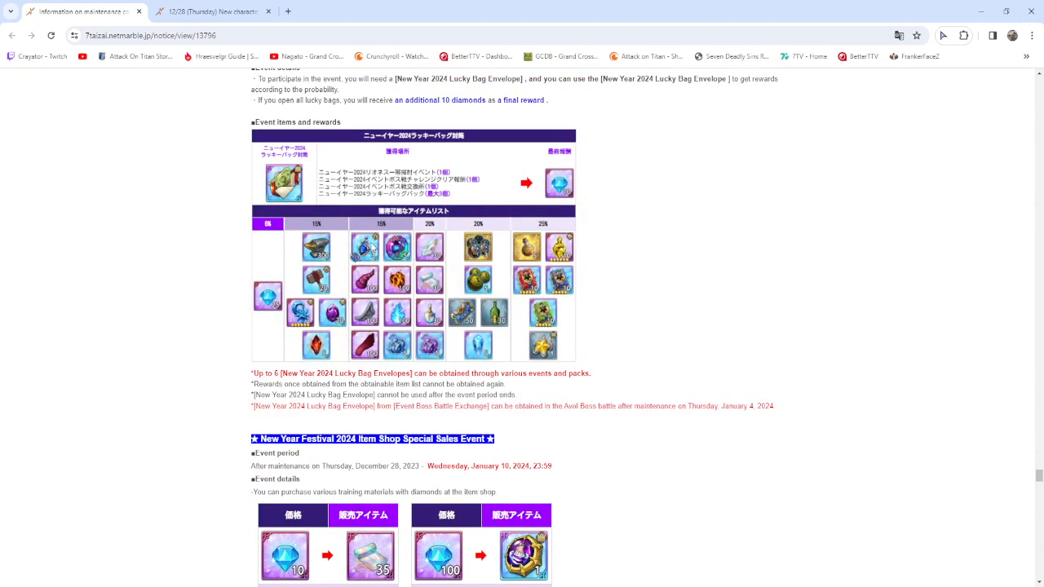
{"action": "mouse_move", "coordinate": [372, 248]}
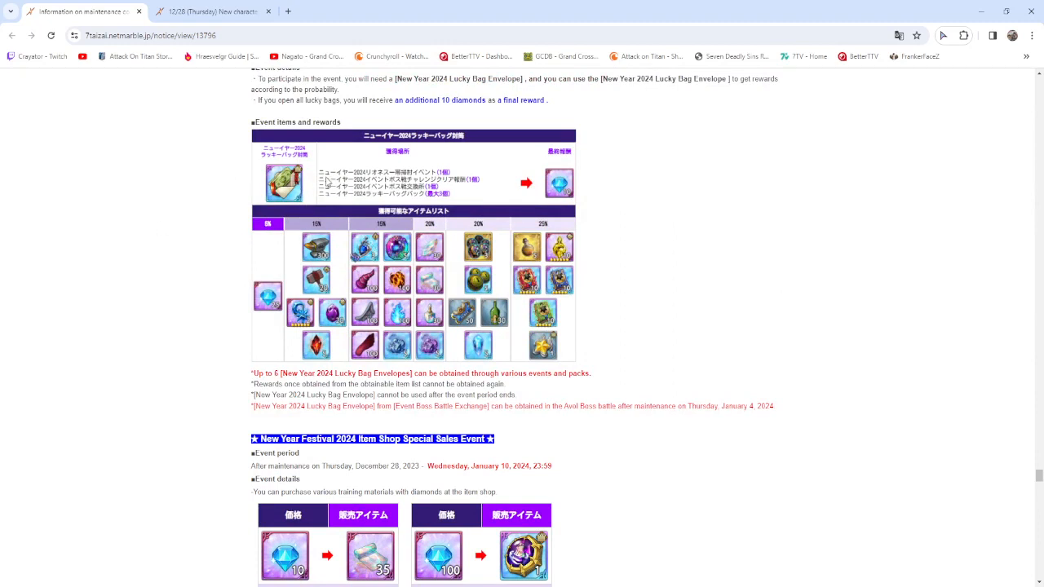
{"action": "scroll", "scroll_direction": "down", "scroll_amount": 3}
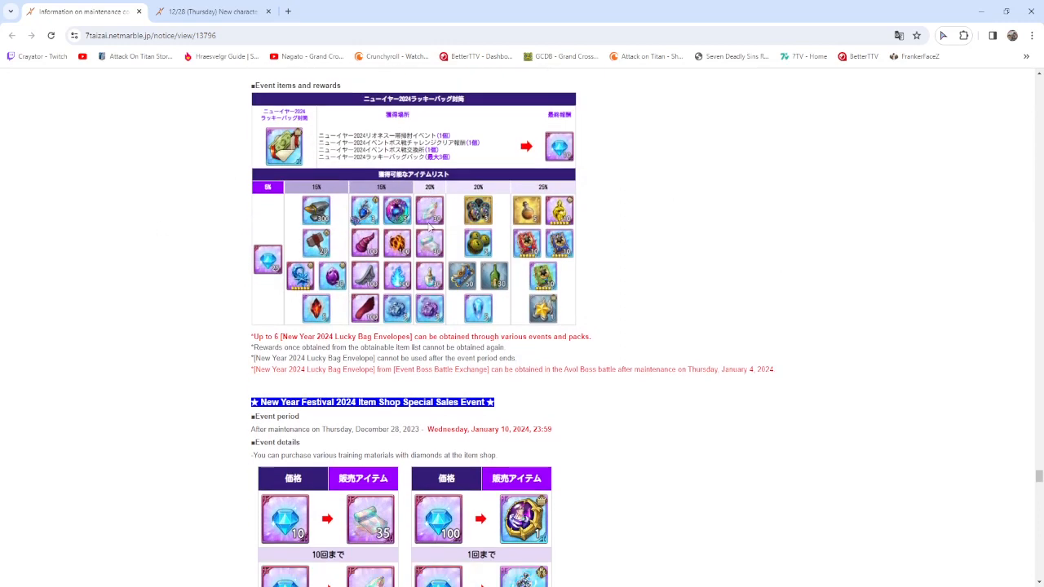
{"action": "scroll", "scroll_direction": "down", "scroll_amount": 3}
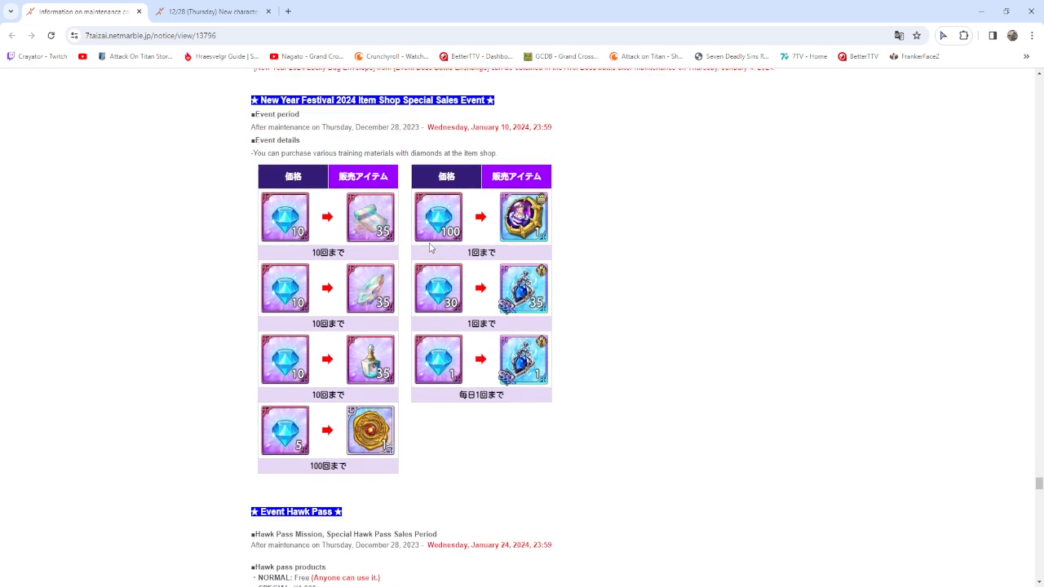
{"action": "mouse_move", "coordinate": [476, 189]}
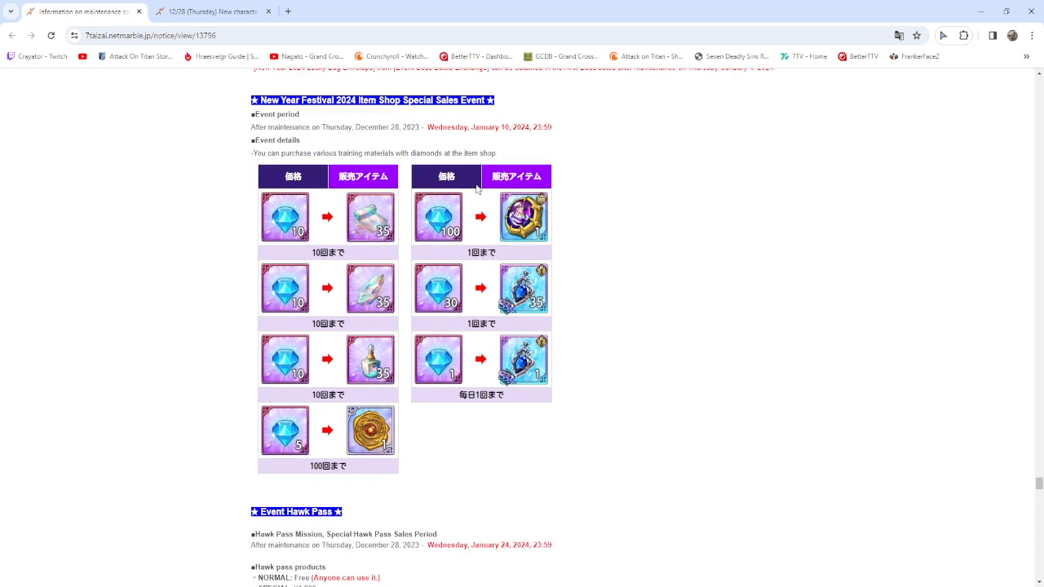
{"action": "mouse_move", "coordinate": [529, 323]}
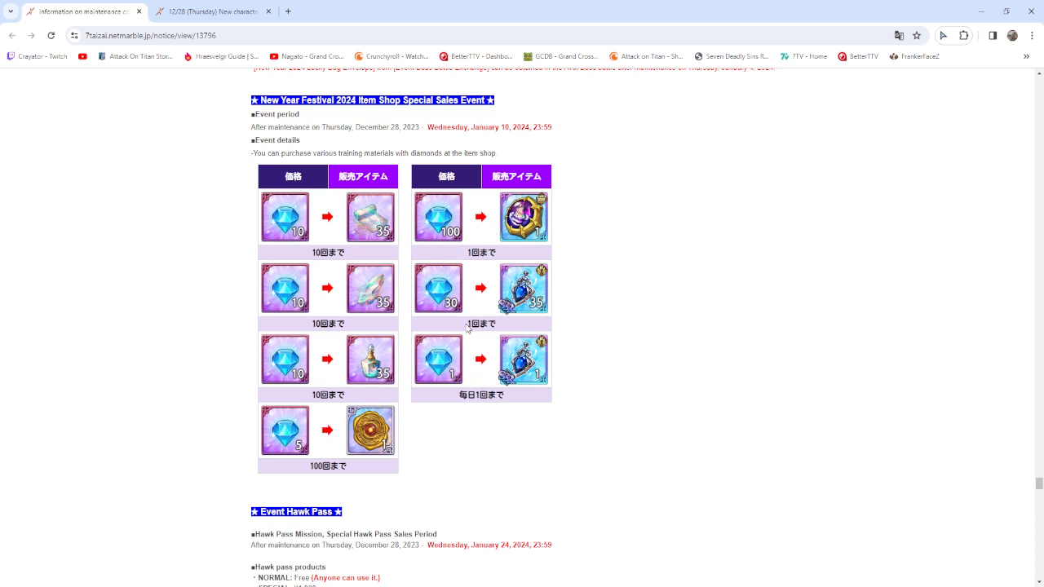
{"action": "mouse_move", "coordinate": [466, 324]}
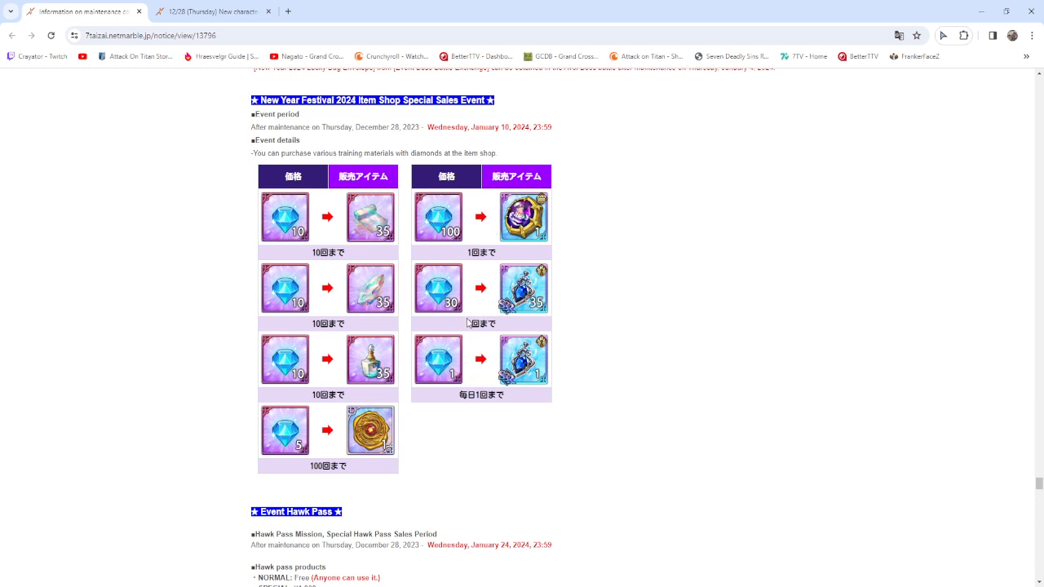
{"action": "scroll", "scroll_direction": "down", "scroll_amount": 3}
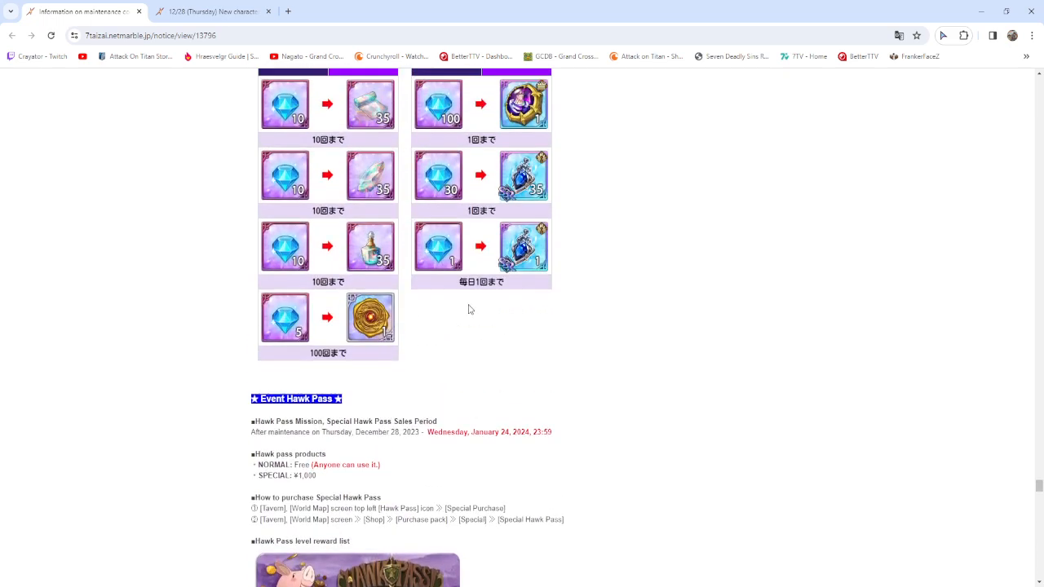
{"action": "scroll", "scroll_direction": "down", "scroll_amount": 3}
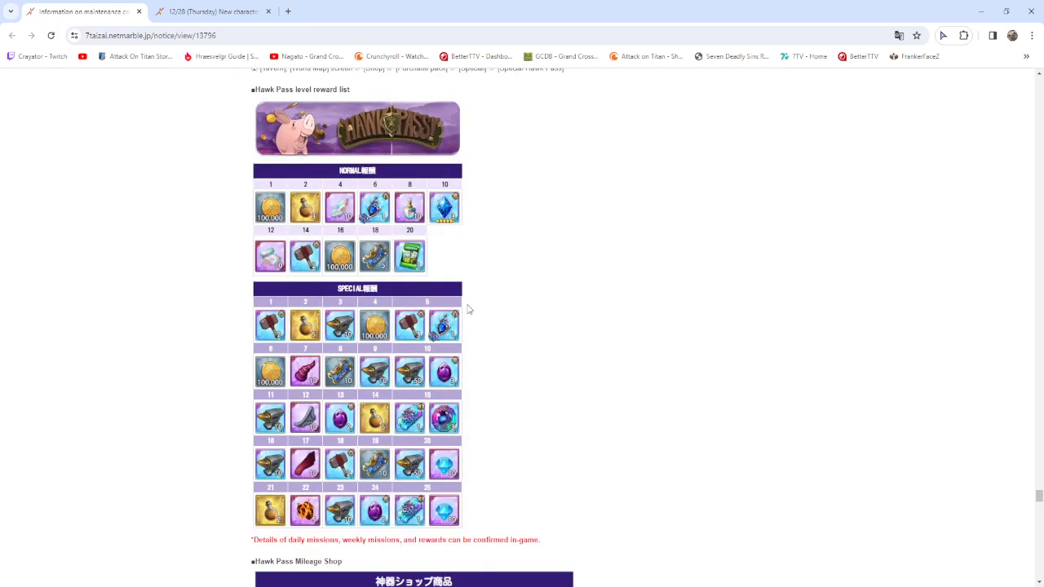
{"action": "scroll", "scroll_direction": "down", "scroll_amount": 3}
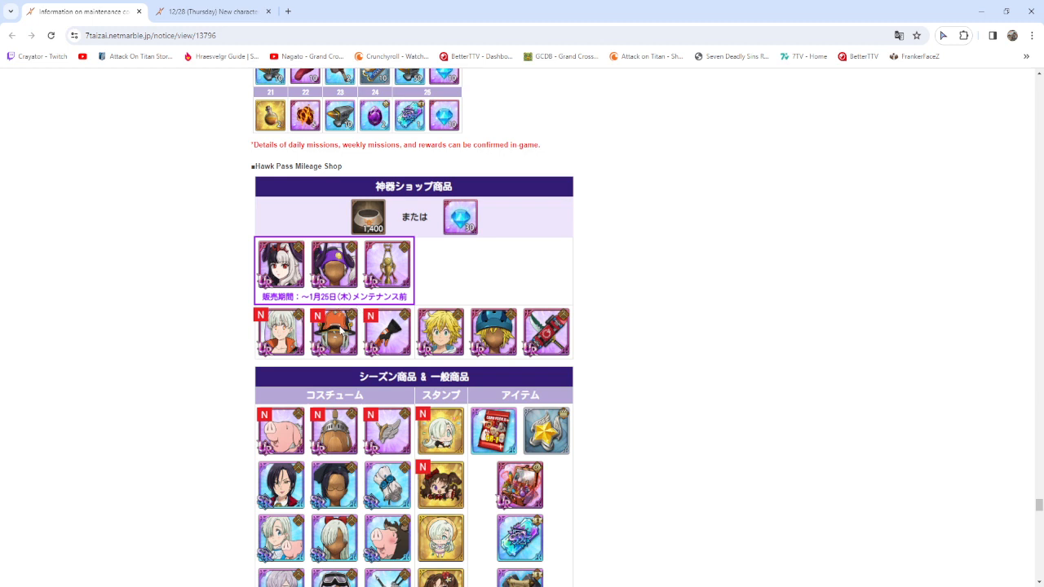
{"action": "mouse_move", "coordinate": [344, 328]}
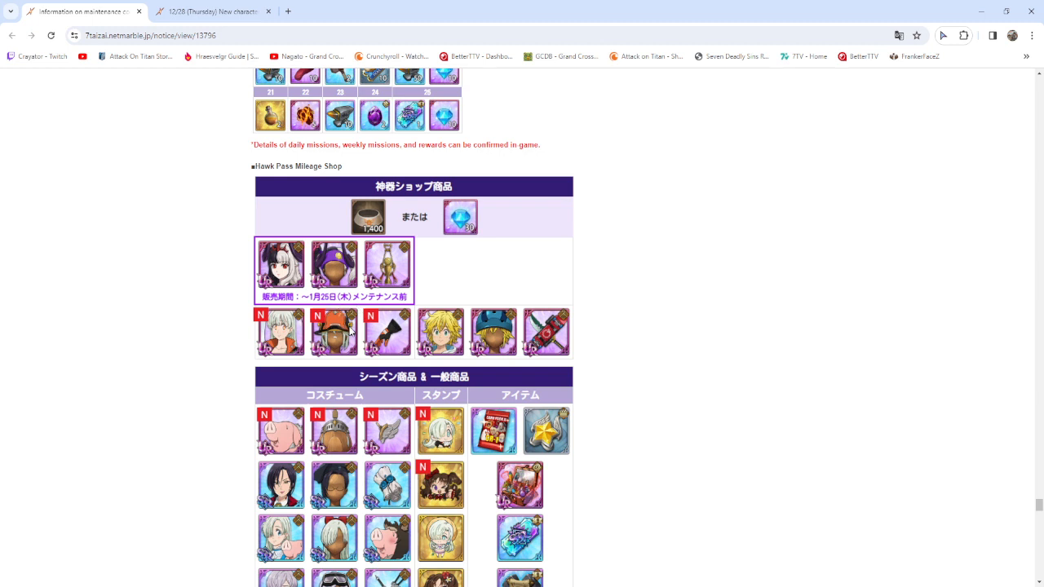
{"action": "scroll", "scroll_direction": "down", "scroll_amount": 3}
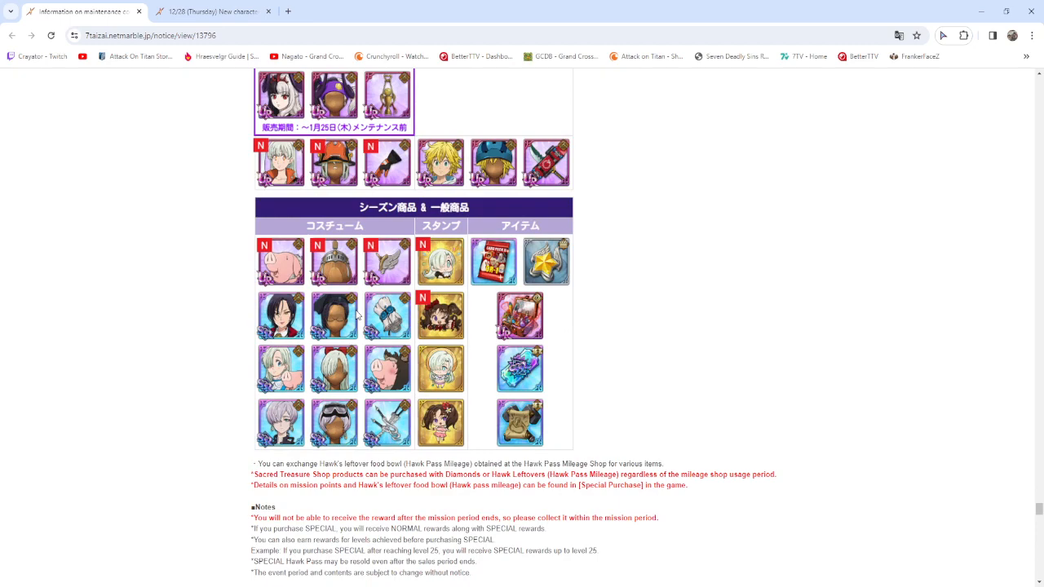
{"action": "scroll", "scroll_direction": "down", "scroll_amount": 3}
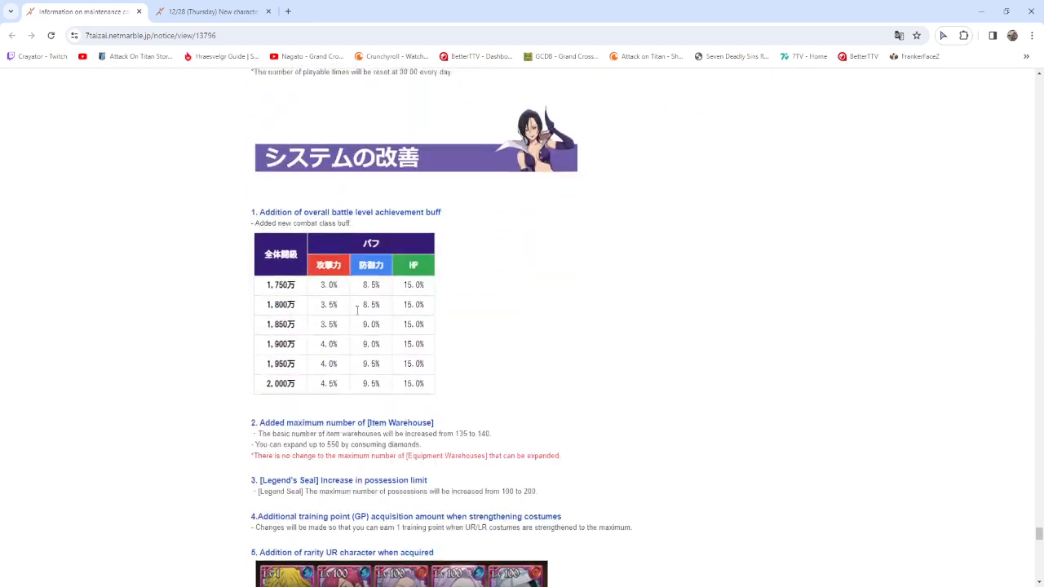
{"action": "scroll", "scroll_direction": "down", "scroll_amount": 3}
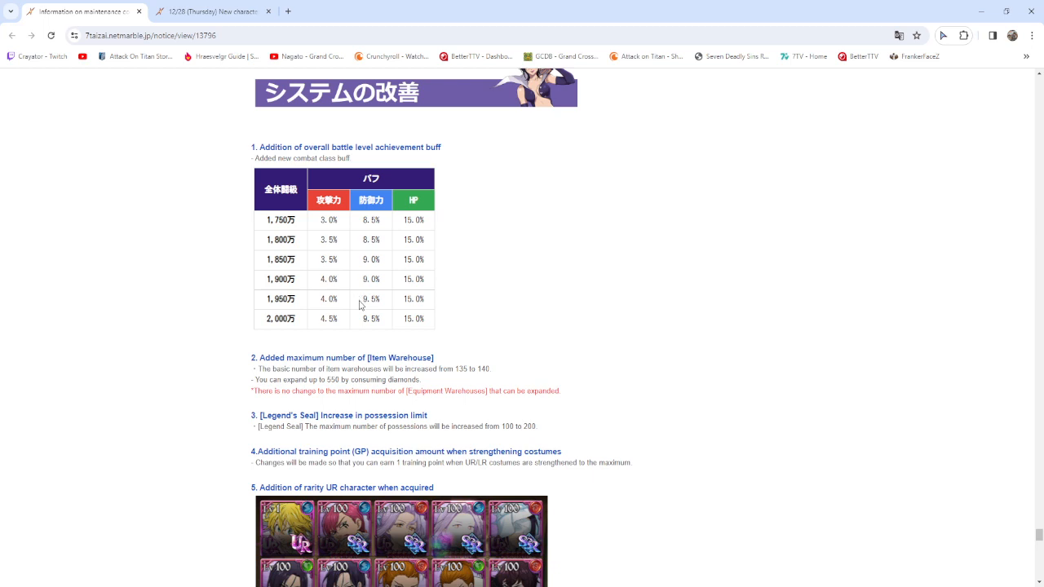
{"action": "mouse_move", "coordinate": [367, 272]}
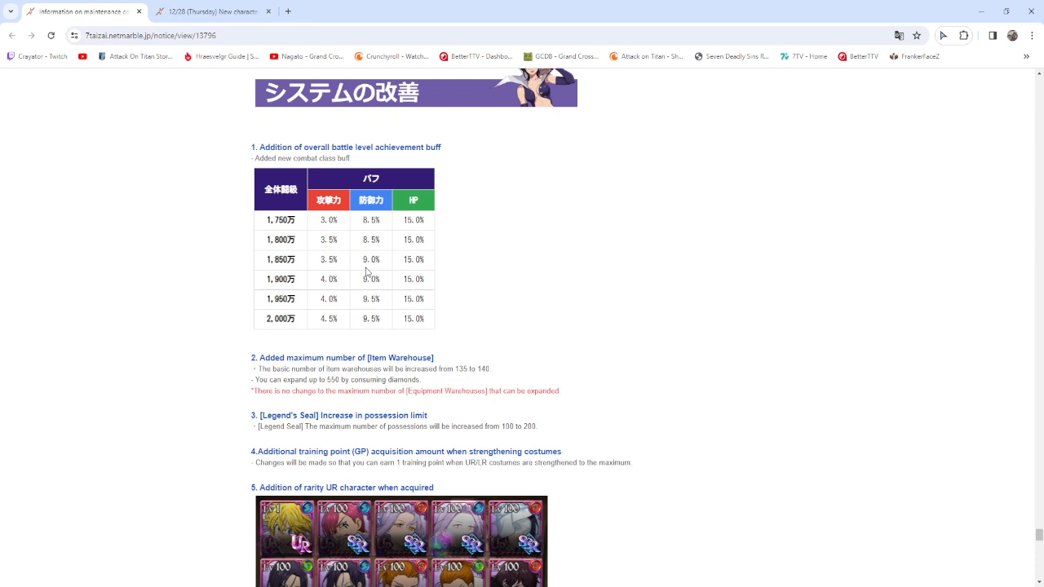
{"action": "scroll", "scroll_direction": "down", "scroll_amount": 3}
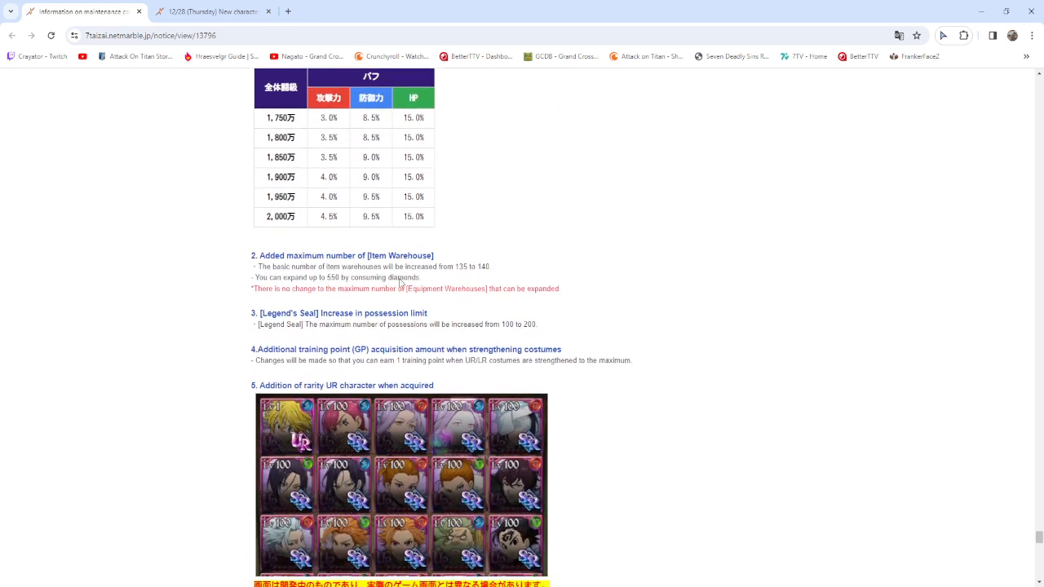
{"action": "scroll", "scroll_direction": "down", "scroll_amount": 3}
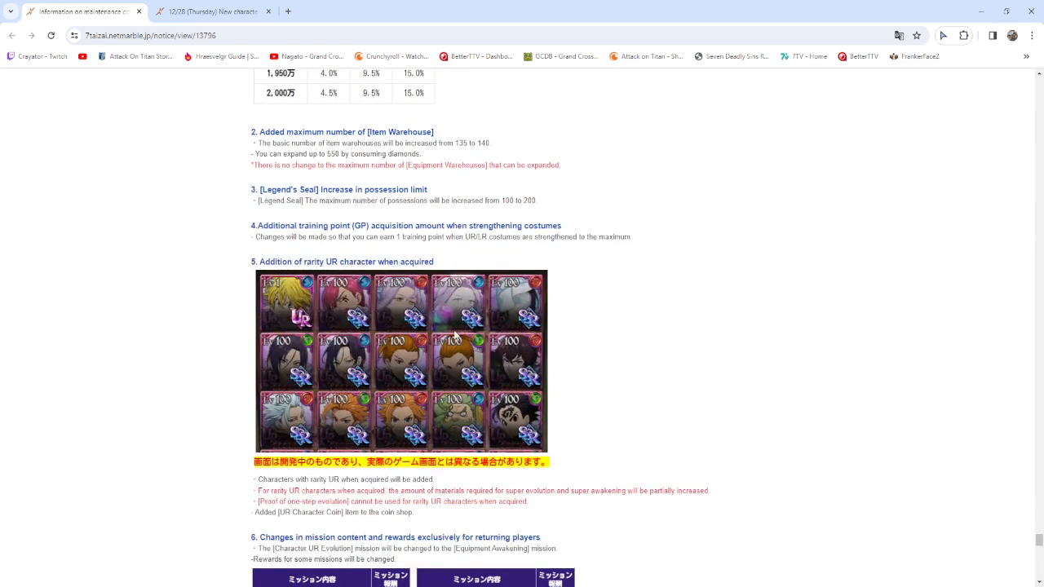
{"action": "mouse_move", "coordinate": [300, 304]}
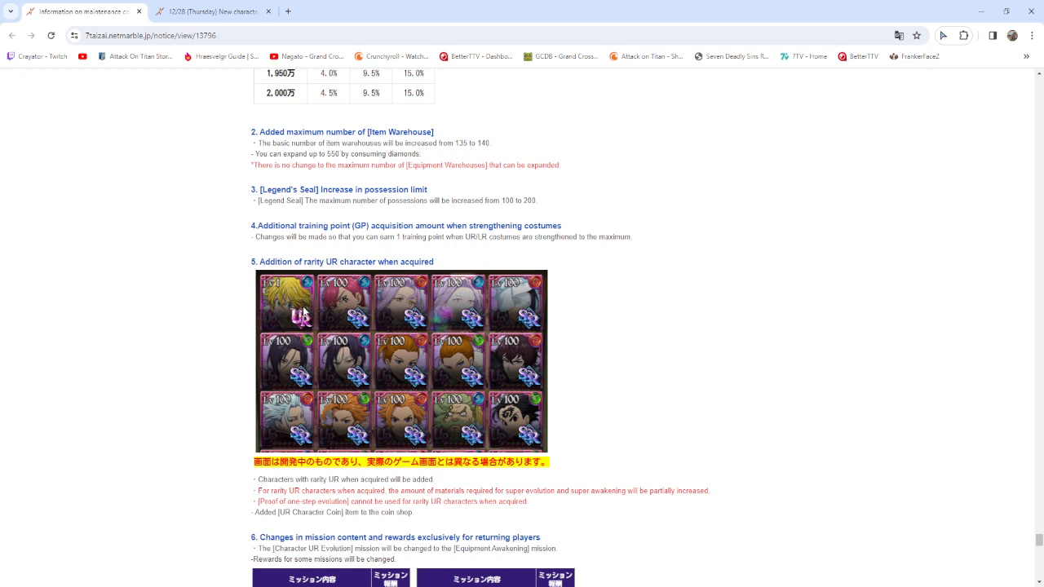
{"action": "mouse_move", "coordinate": [307, 323]}
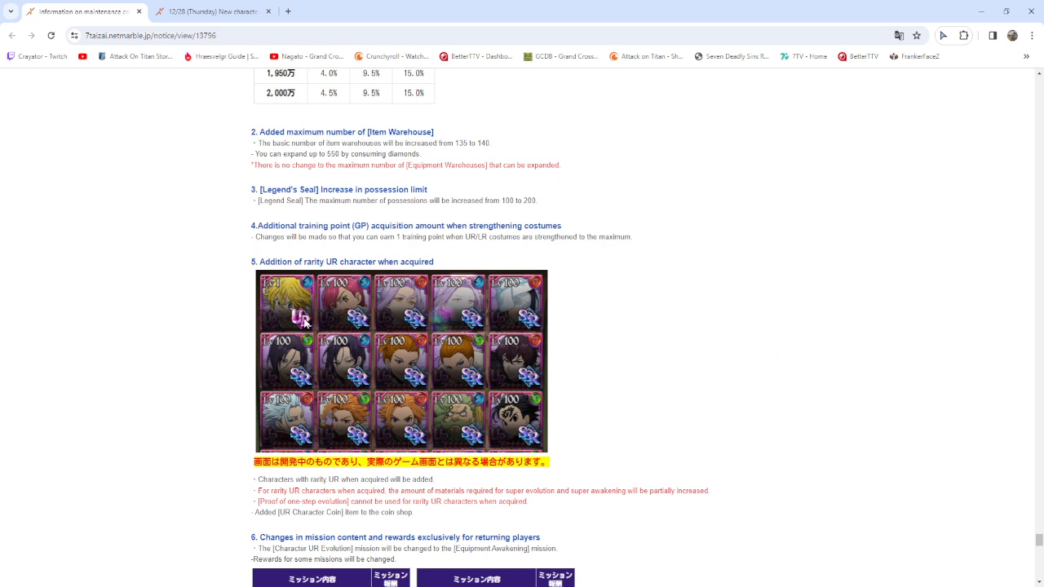
{"action": "mouse_move", "coordinate": [306, 329]}
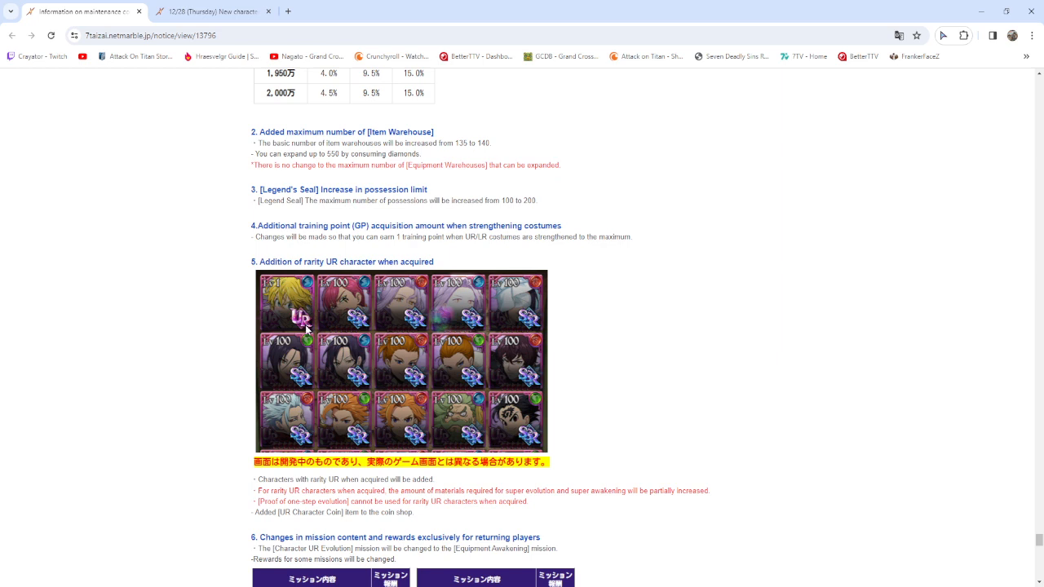
{"action": "mouse_move", "coordinate": [313, 284]}
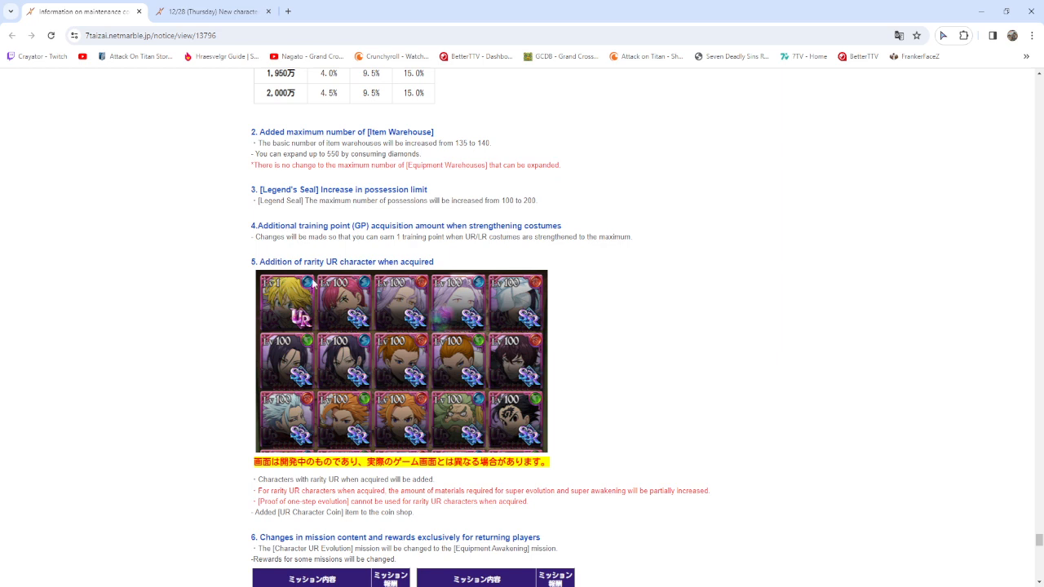
{"action": "mouse_move", "coordinate": [300, 329]}
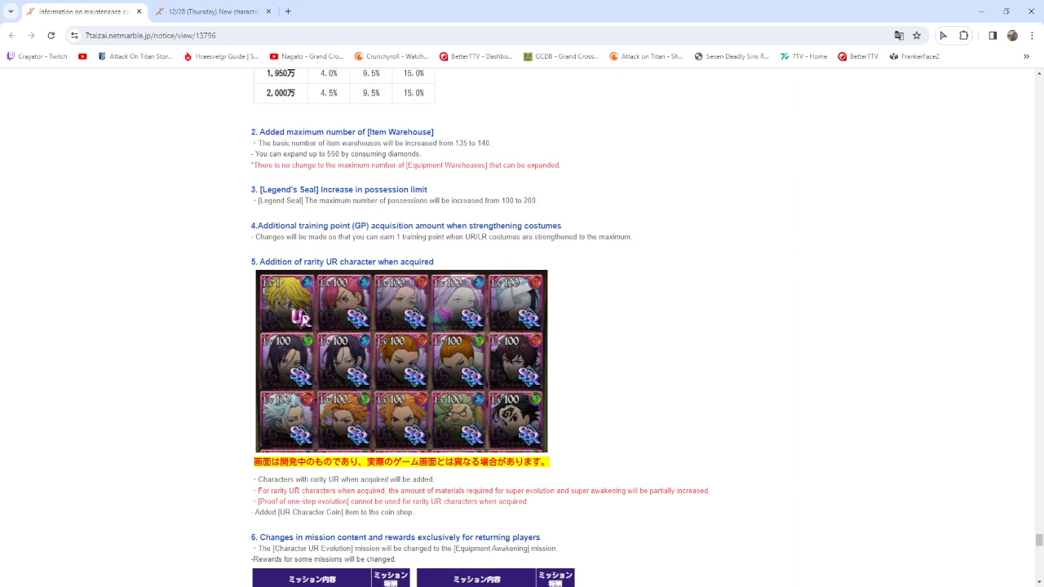
{"action": "scroll", "scroll_direction": "down", "scroll_amount": 3}
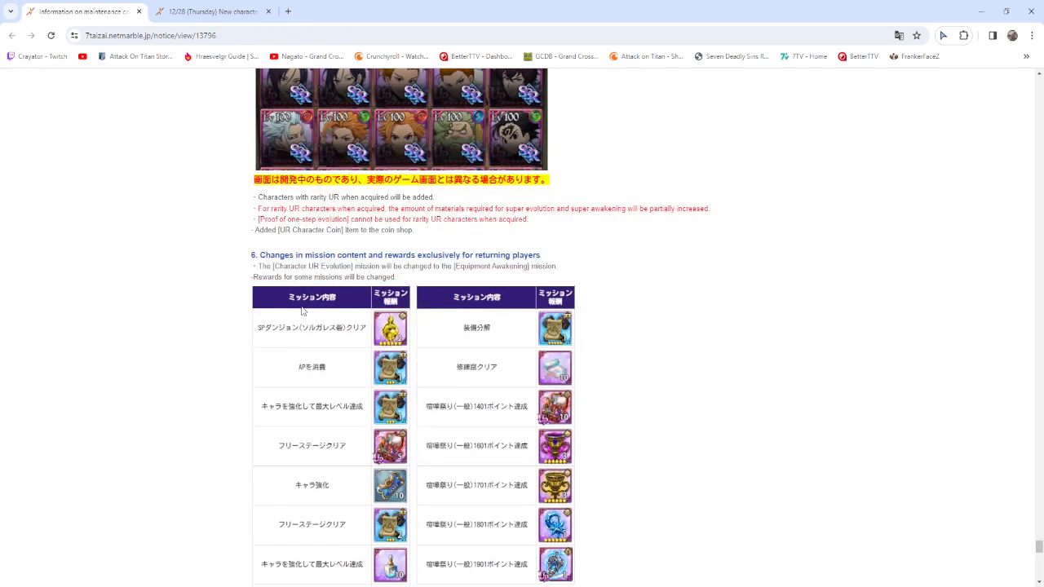
{"action": "scroll", "scroll_direction": "up", "scroll_amount": 3}
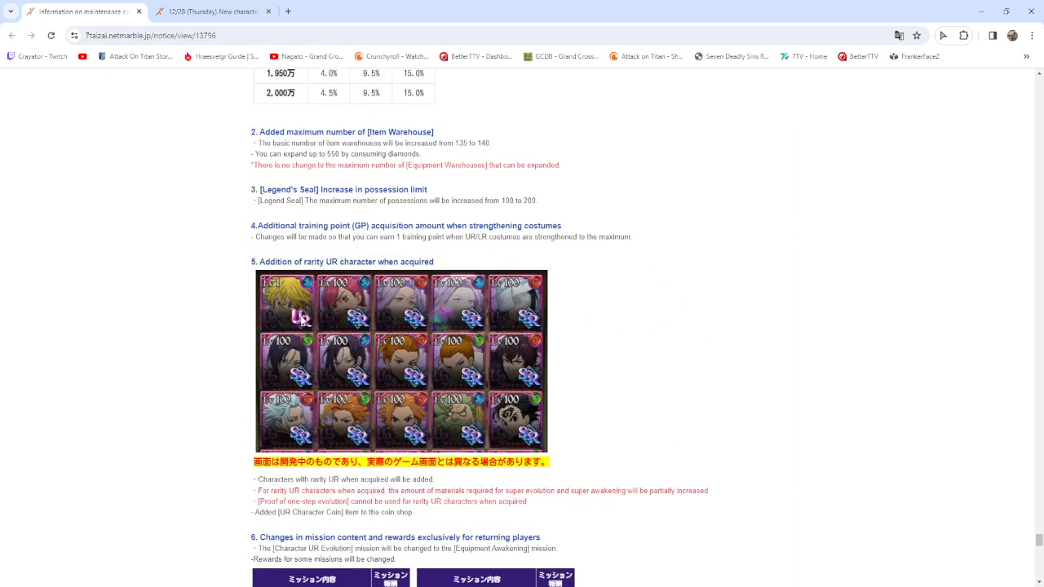
{"action": "mouse_move", "coordinate": [306, 336]}
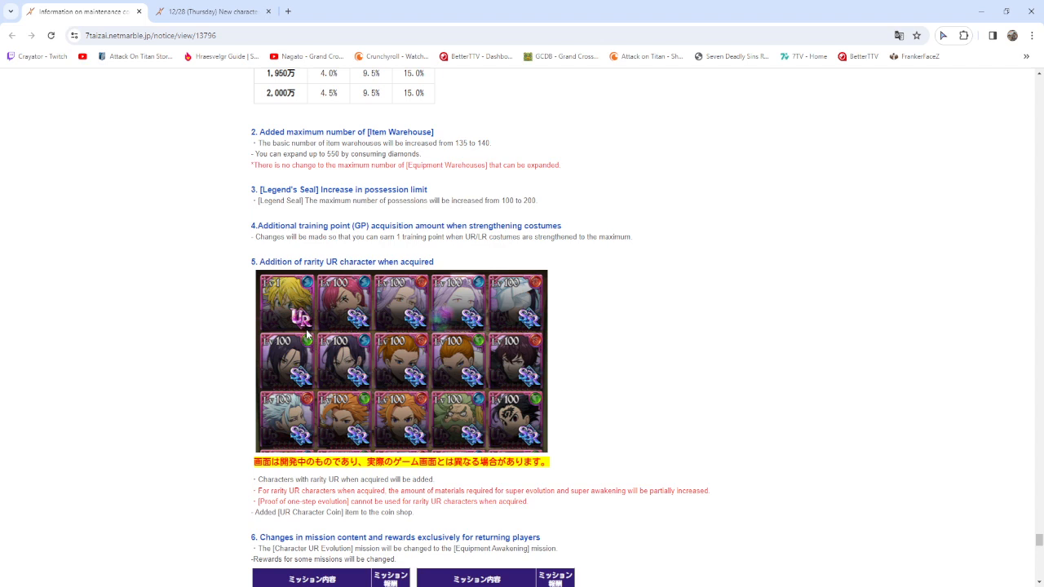
{"action": "mouse_move", "coordinate": [307, 332]}
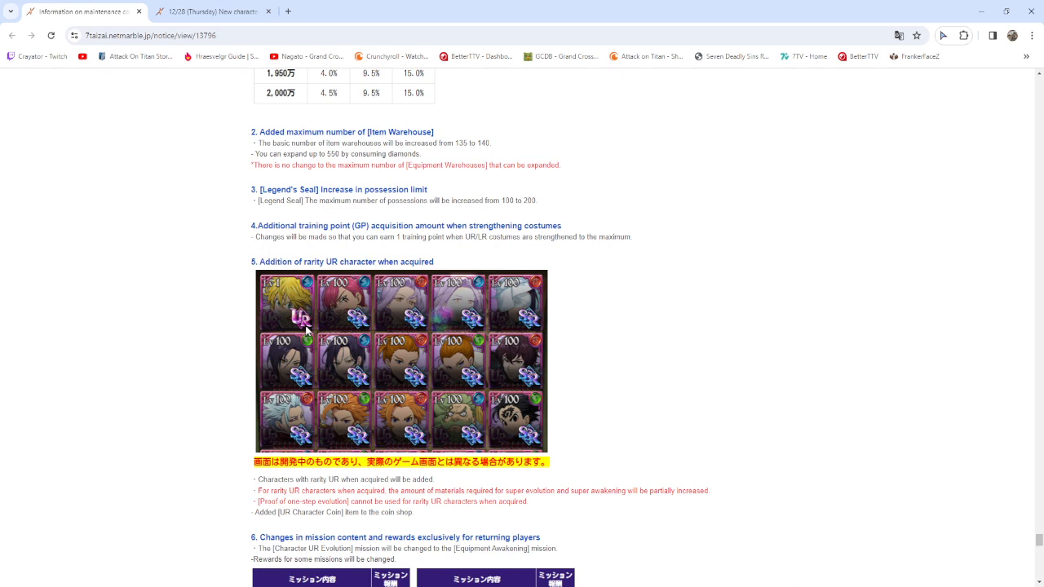
{"action": "scroll", "scroll_direction": "down", "scroll_amount": 3}
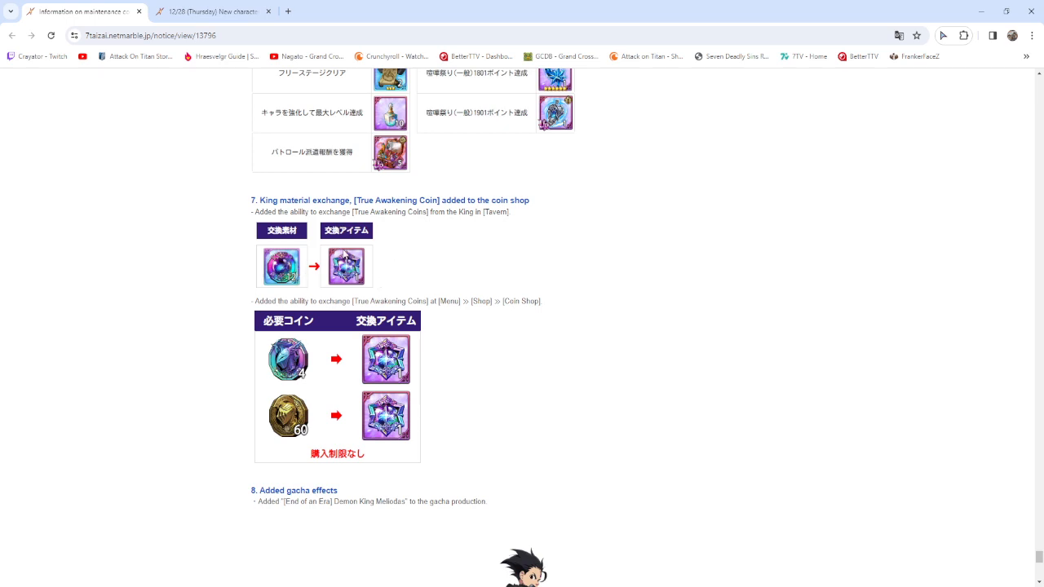
{"action": "mouse_move", "coordinate": [346, 274]}
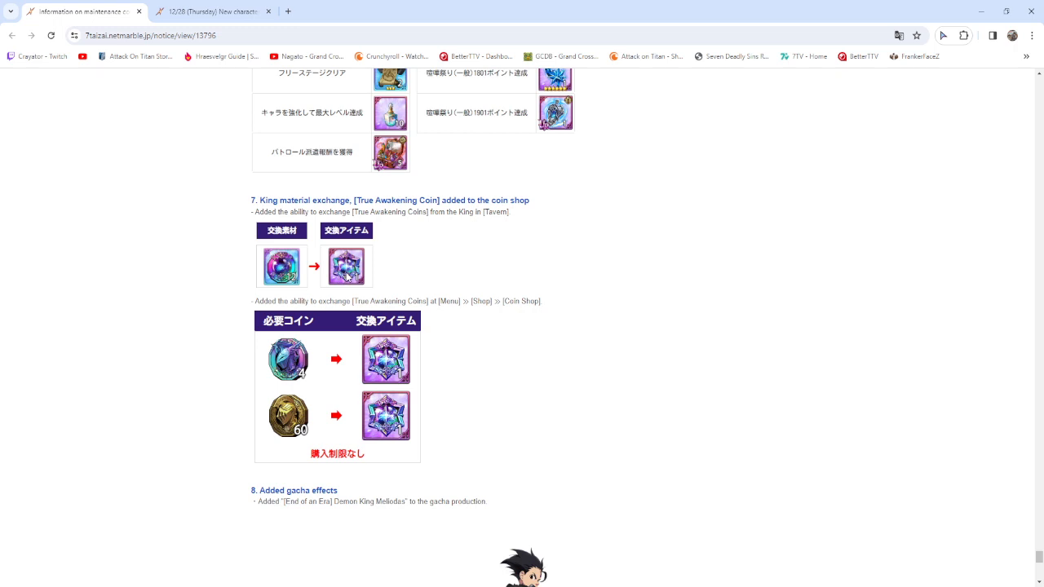
{"action": "mouse_move", "coordinate": [391, 366]}
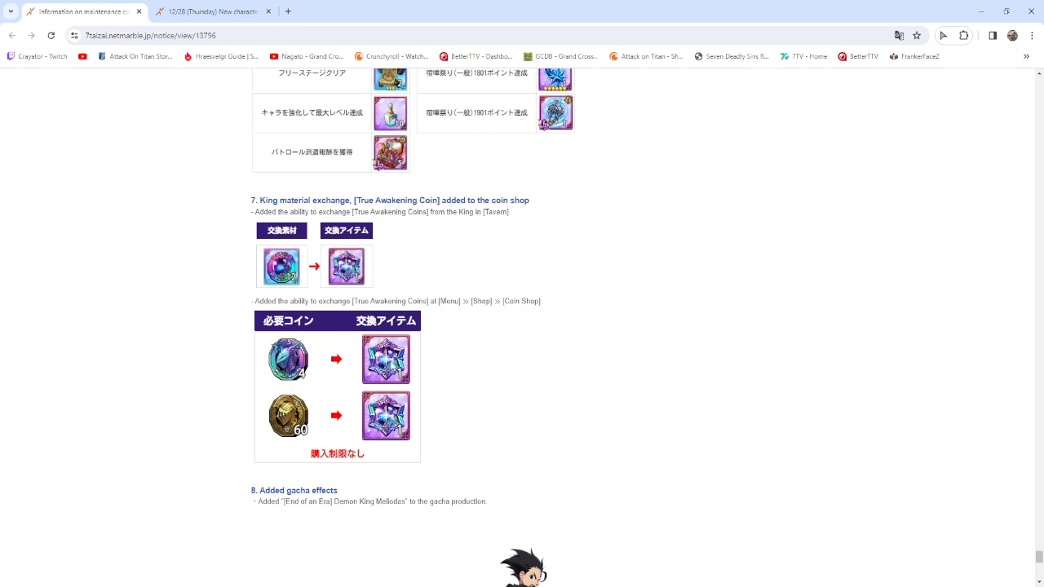
{"action": "mouse_move", "coordinate": [352, 438]}
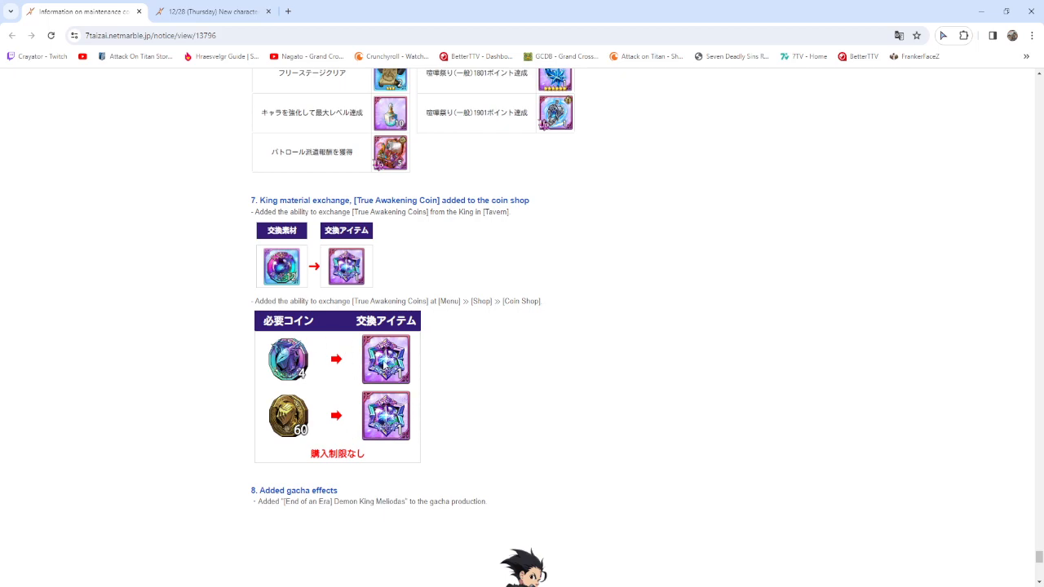
{"action": "scroll", "scroll_direction": "down", "scroll_amount": 3}
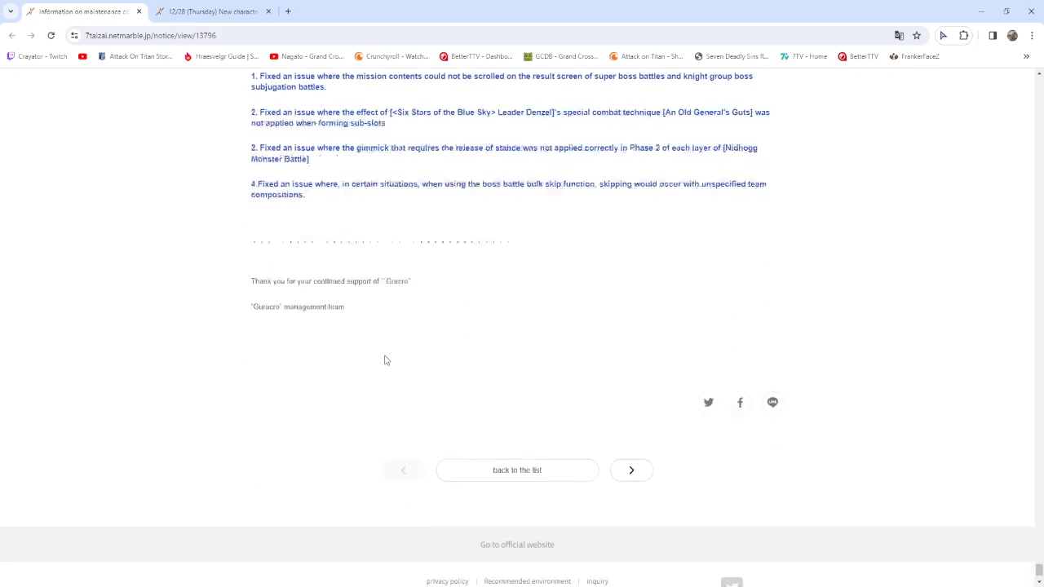
{"action": "scroll", "scroll_direction": "up", "scroll_amount": 3}
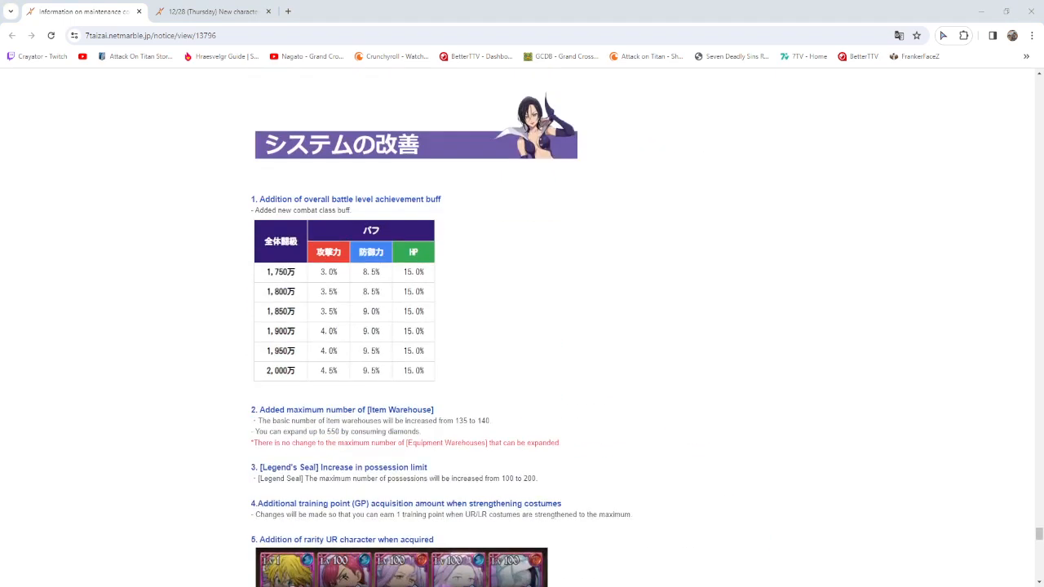
{"action": "scroll", "scroll_direction": "down", "scroll_amount": 3}
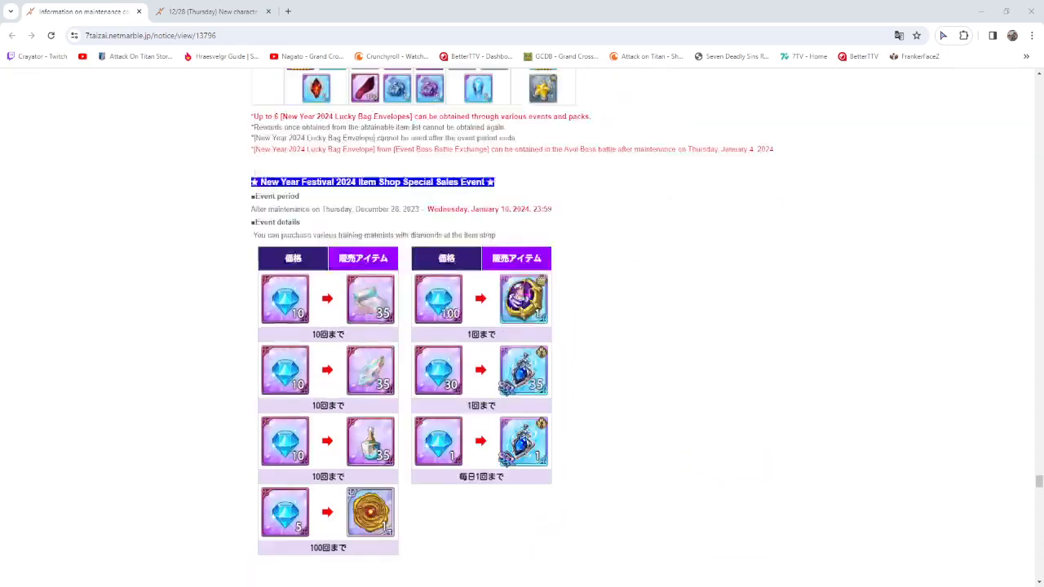
{"action": "scroll", "scroll_direction": "up", "scroll_amount": 3}
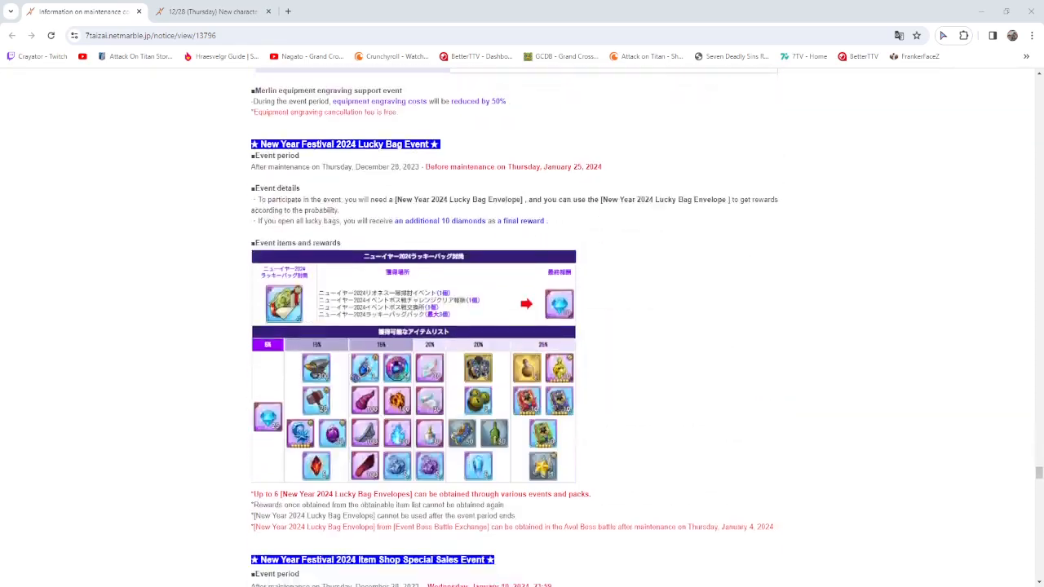
{"action": "scroll", "scroll_direction": "down", "scroll_amount": 3}
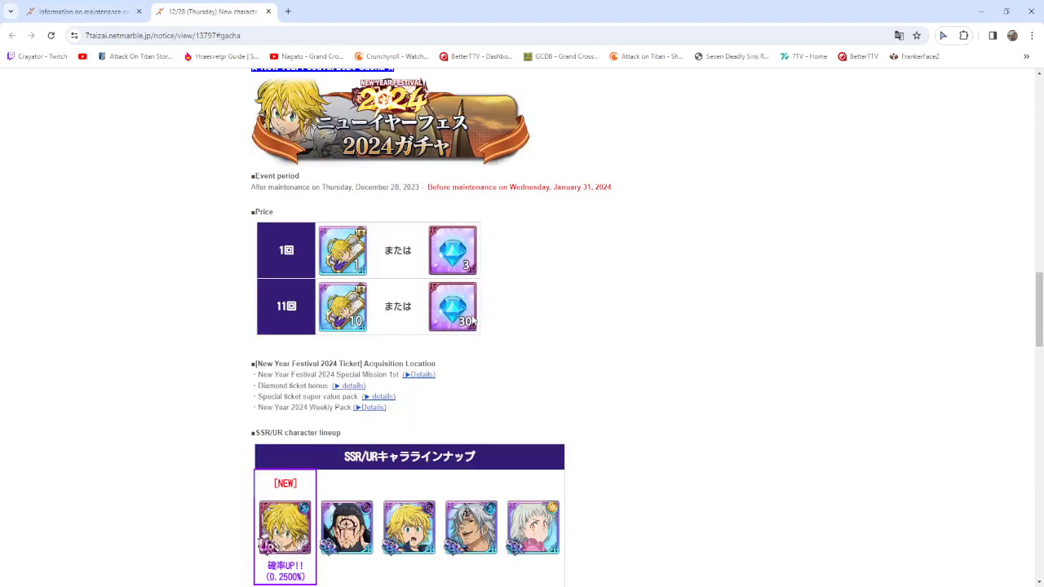
{"action": "scroll", "scroll_direction": "down", "scroll_amount": 3}
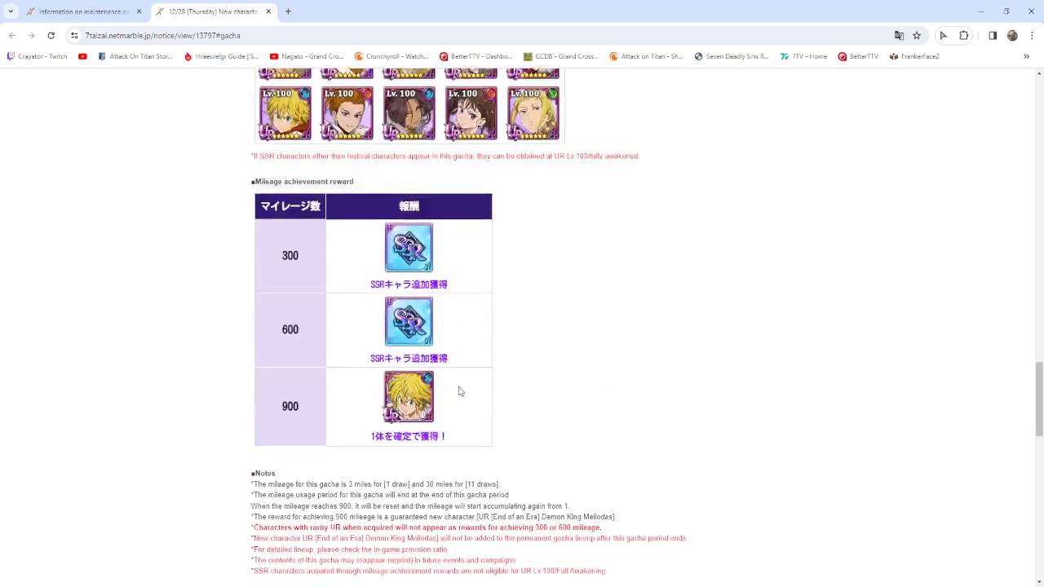
{"action": "scroll", "scroll_direction": "up", "scroll_amount": 3}
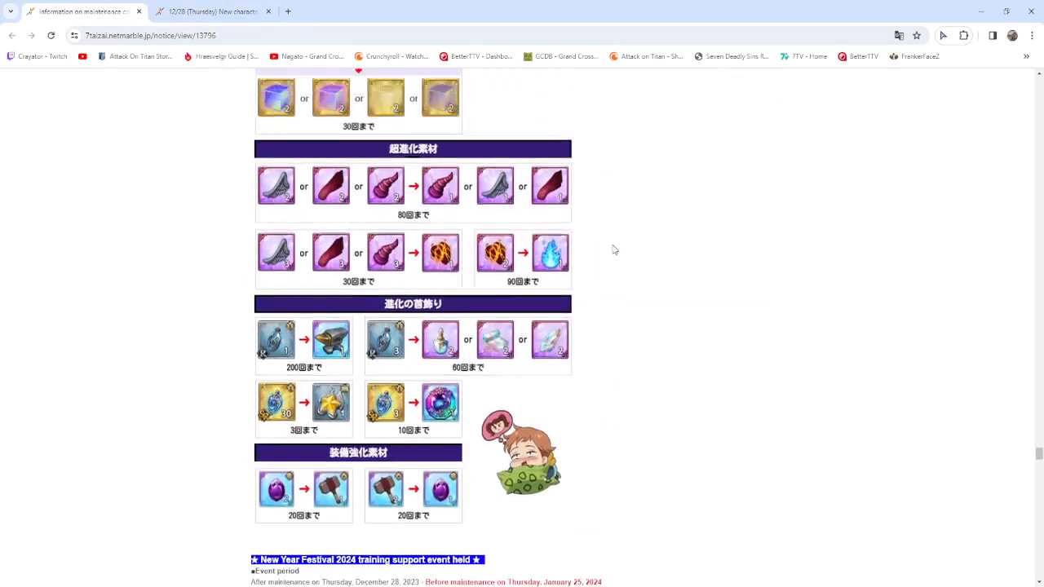
{"action": "scroll", "scroll_direction": "down", "scroll_amount": 3}
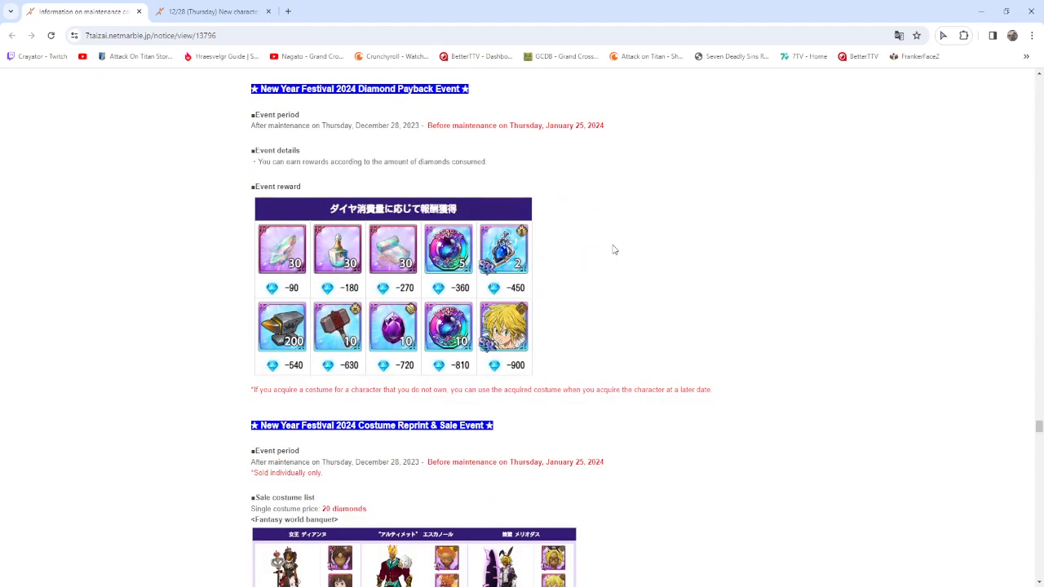
{"action": "scroll", "scroll_direction": "down", "scroll_amount": 3}
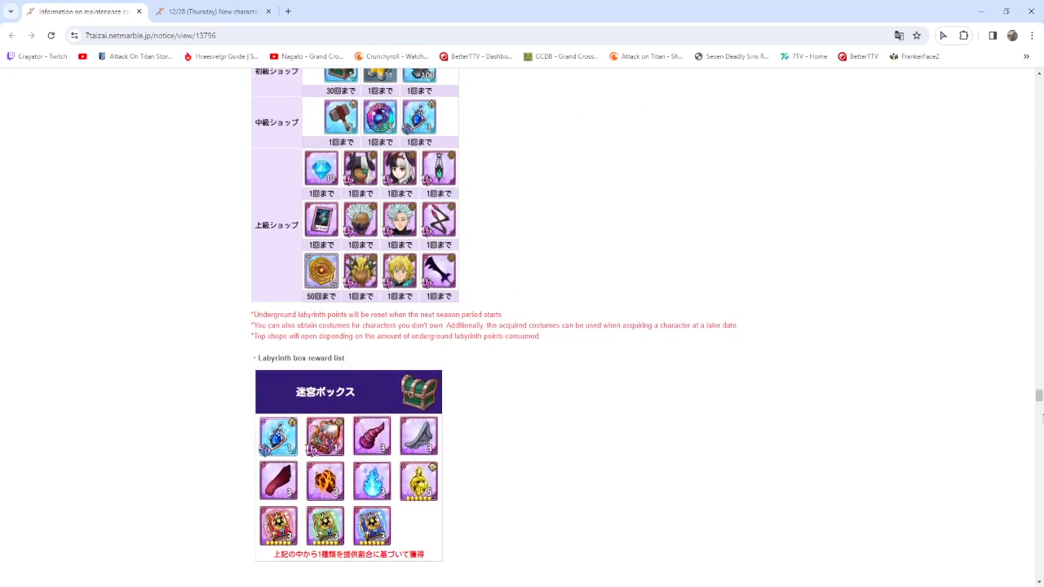